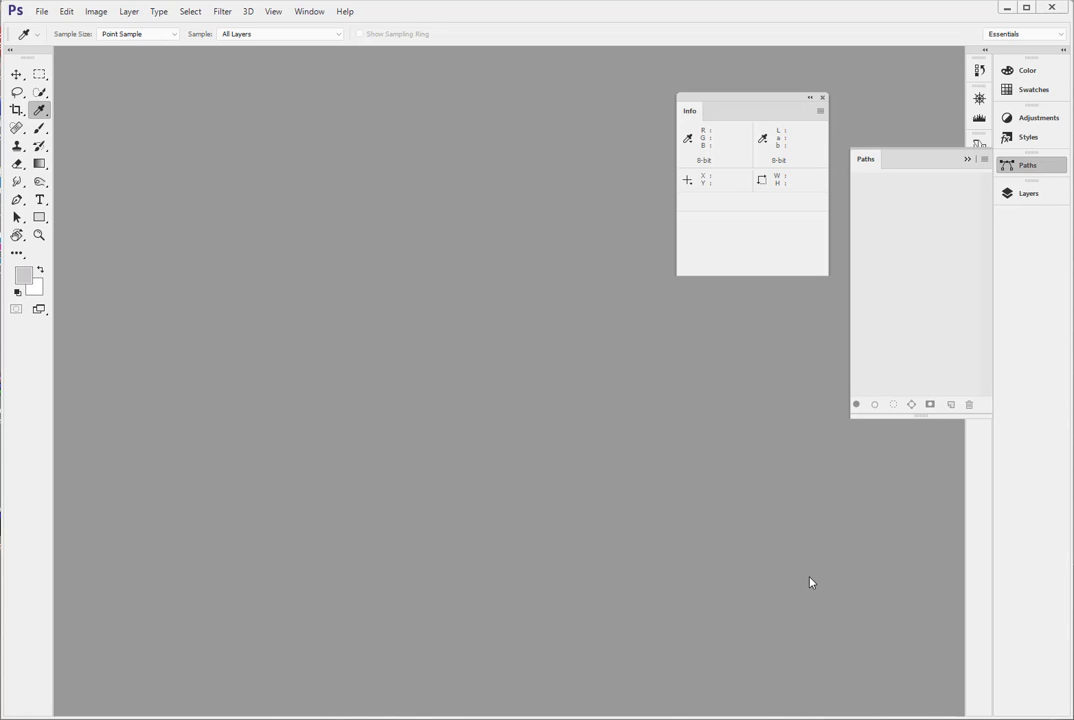
pyautogui.moveTo(344, 286)
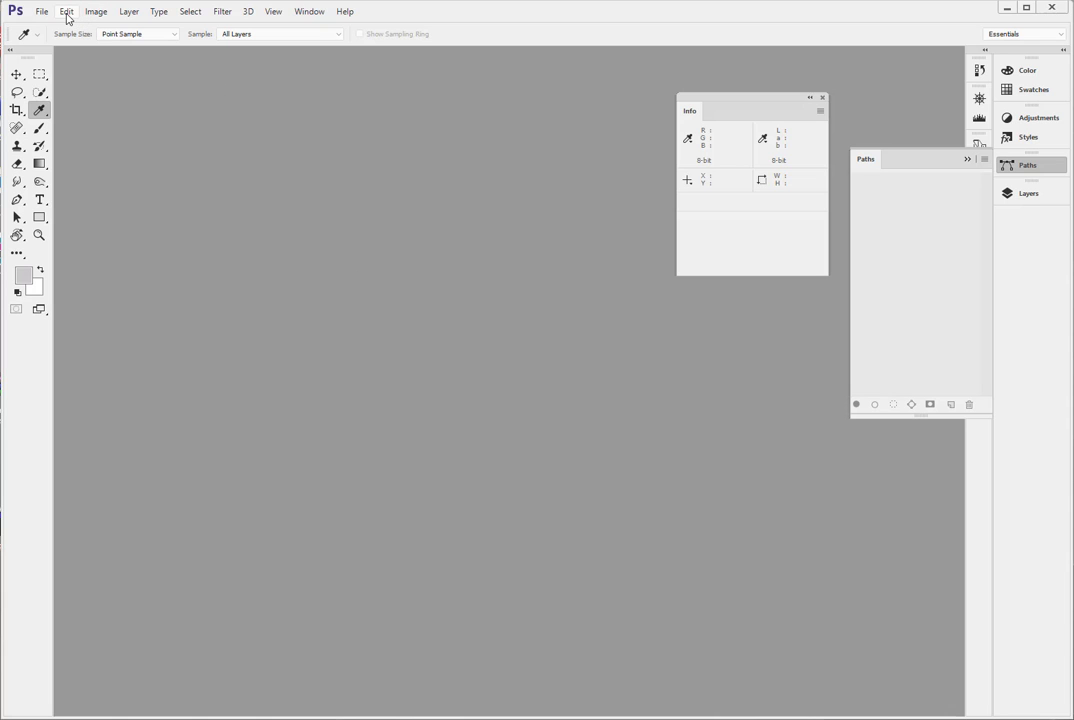
# - Open the Edit menu to reach Color Settings
pyautogui.click(66, 11)
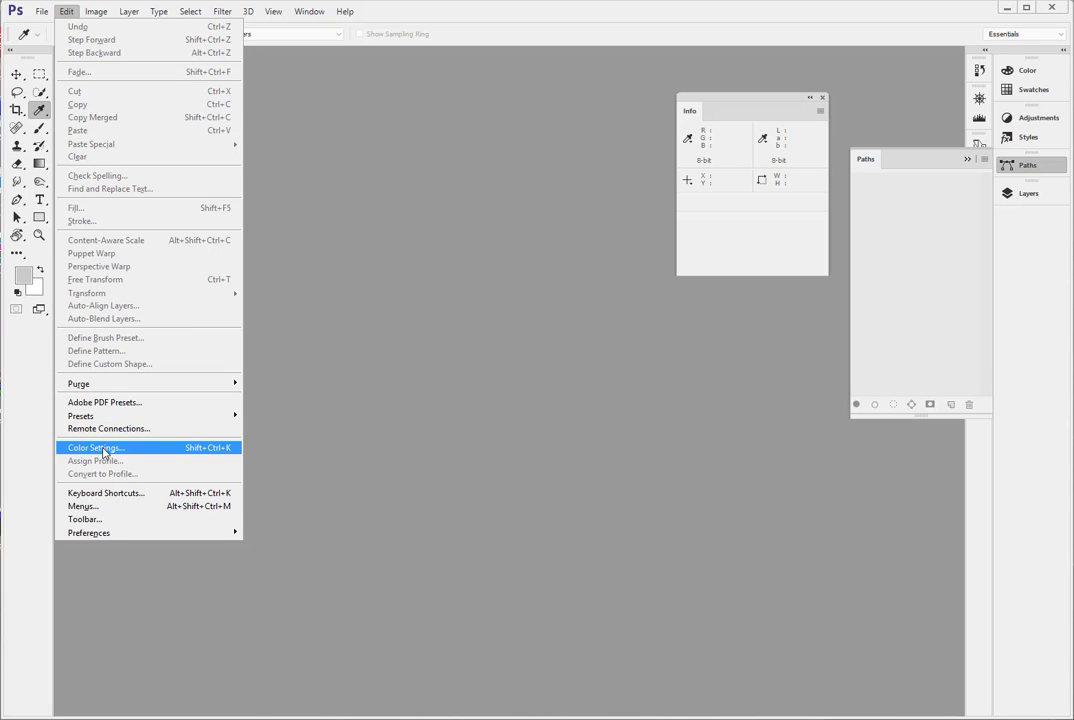
# - Open Color Settings and enable Missing Profiles: Ask When Opening
pyautogui.click(96, 447)
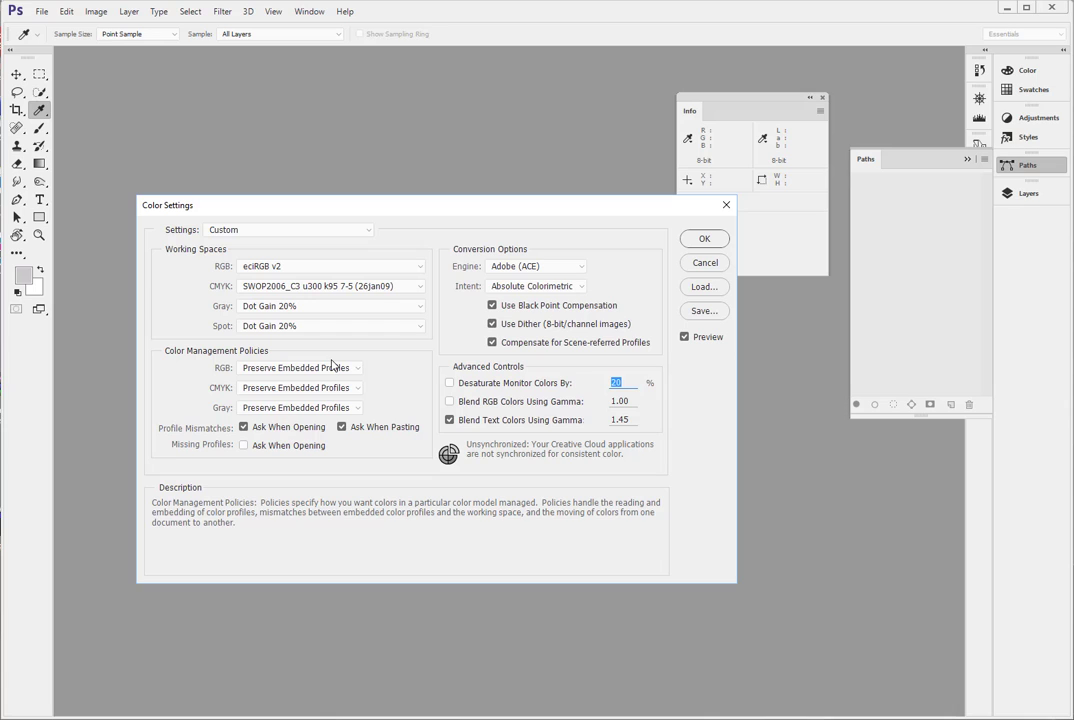
pyautogui.moveTo(203, 433)
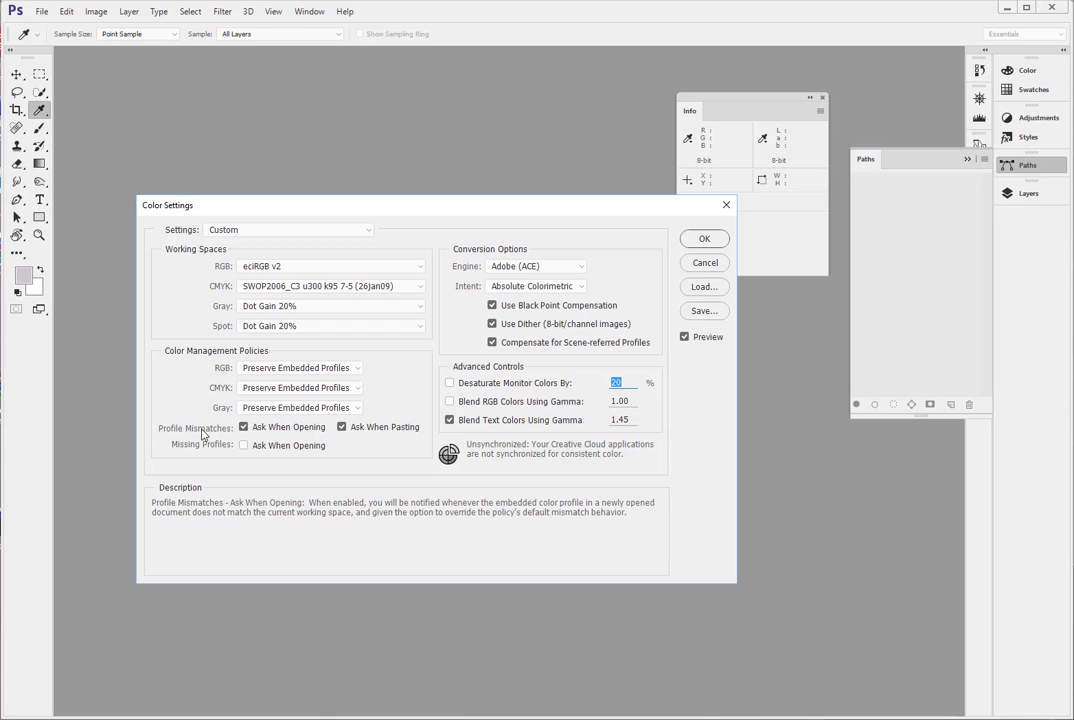
pyautogui.moveTo(232, 450)
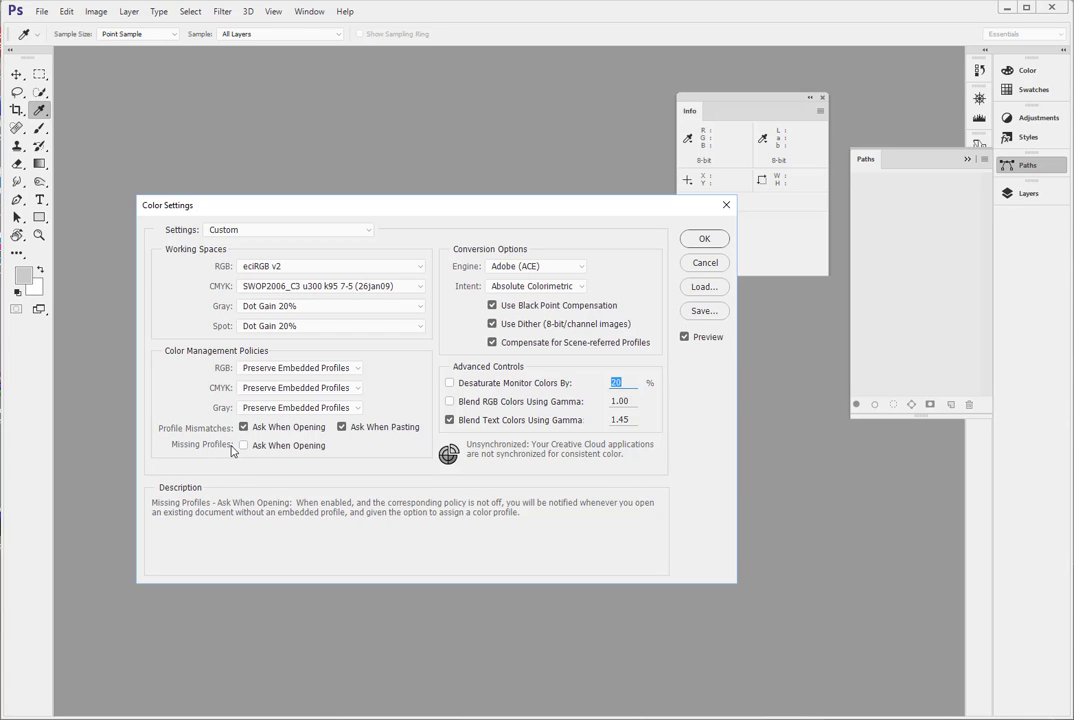
pyautogui.click(244, 445)
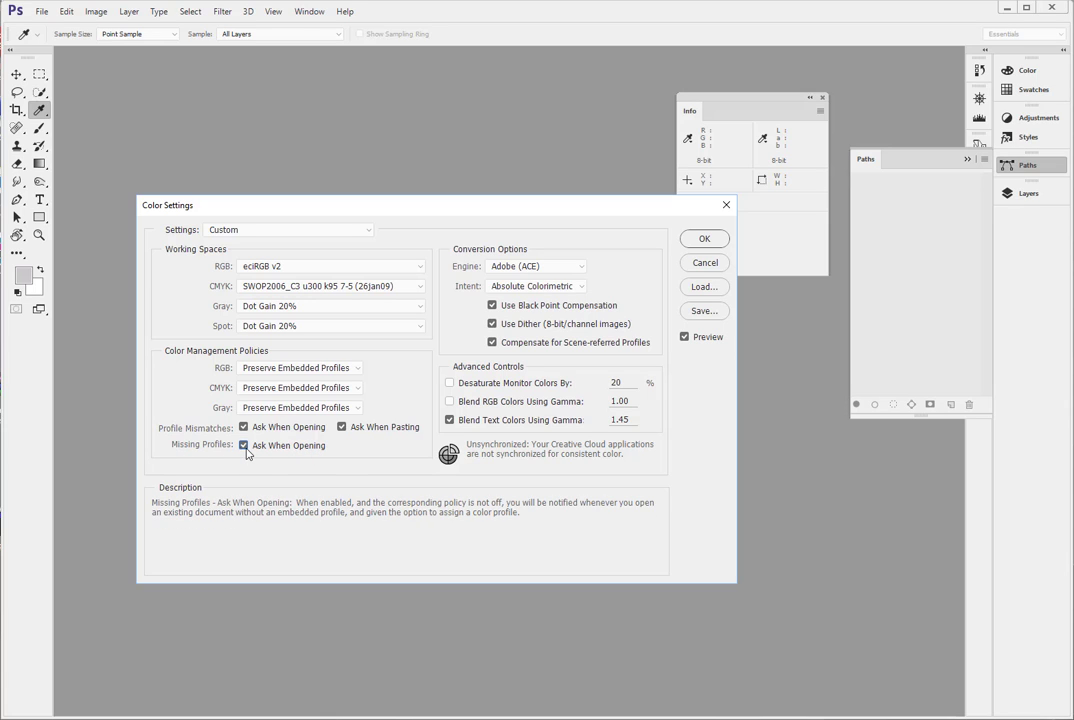
pyautogui.moveTo(246, 424)
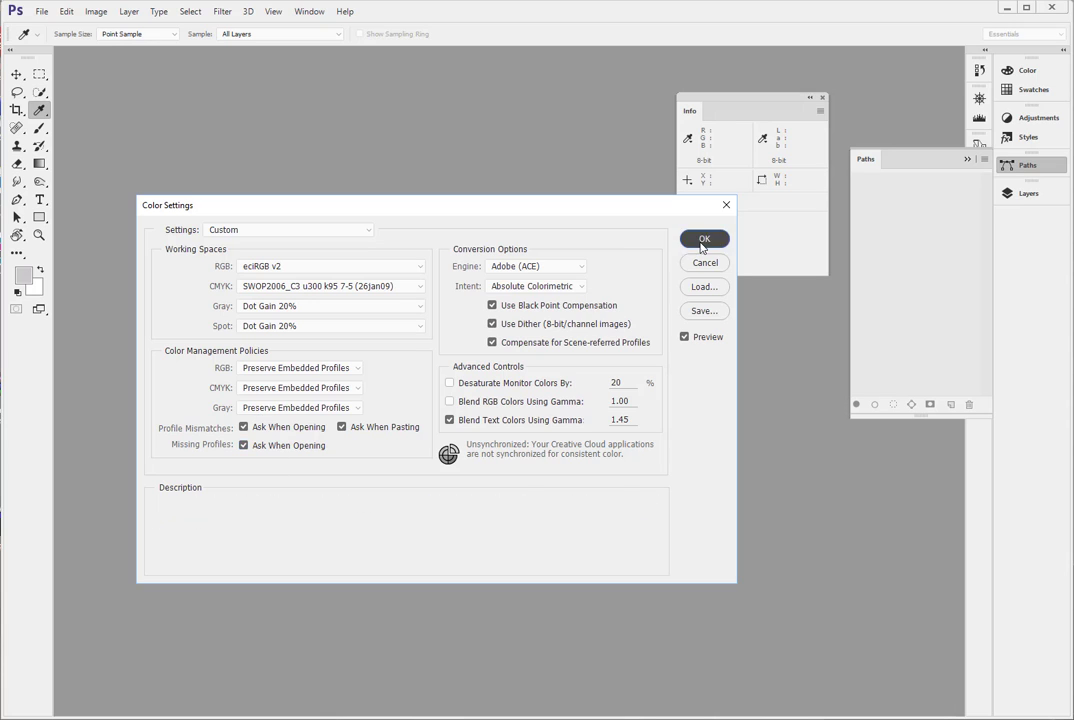
# - Confirm the colour settings and move the portrait's Missing Profile prompt into place
pyautogui.click(42, 11)
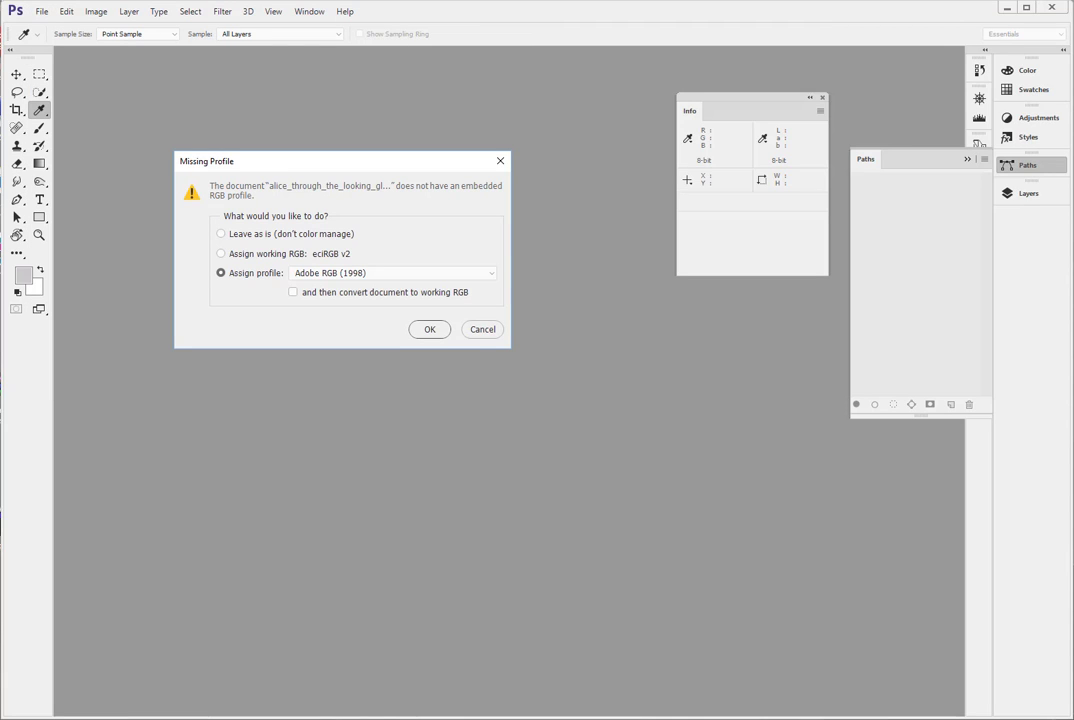
pyautogui.moveTo(341, 160); pyautogui.dragTo(378, 198)
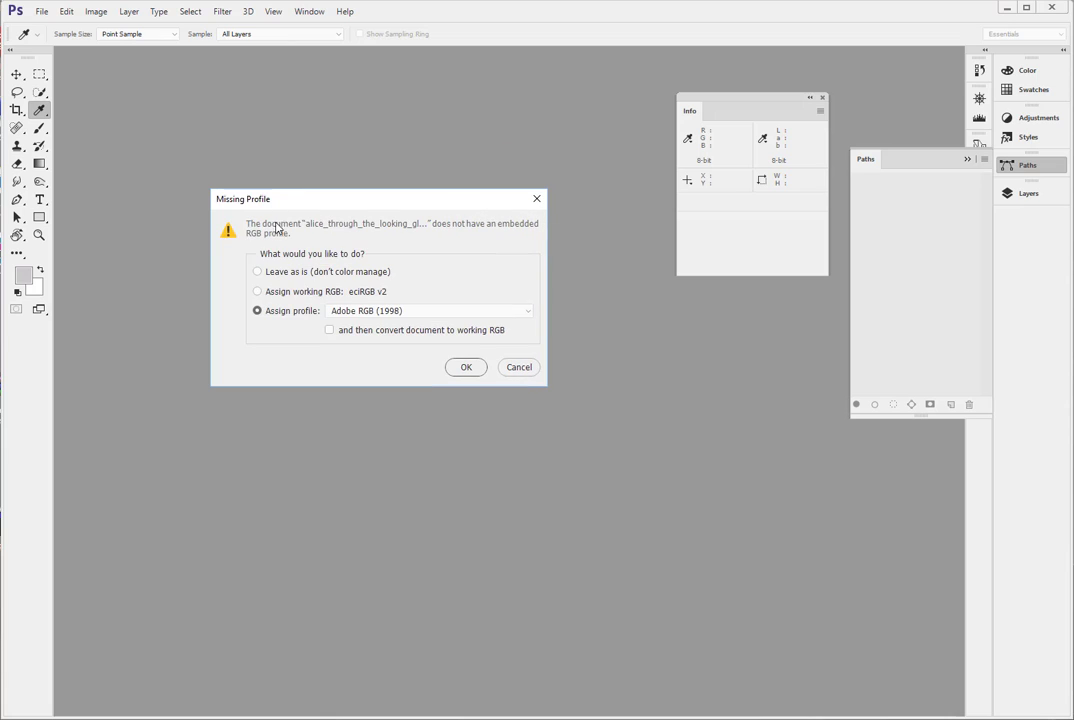
pyautogui.moveTo(268, 207)
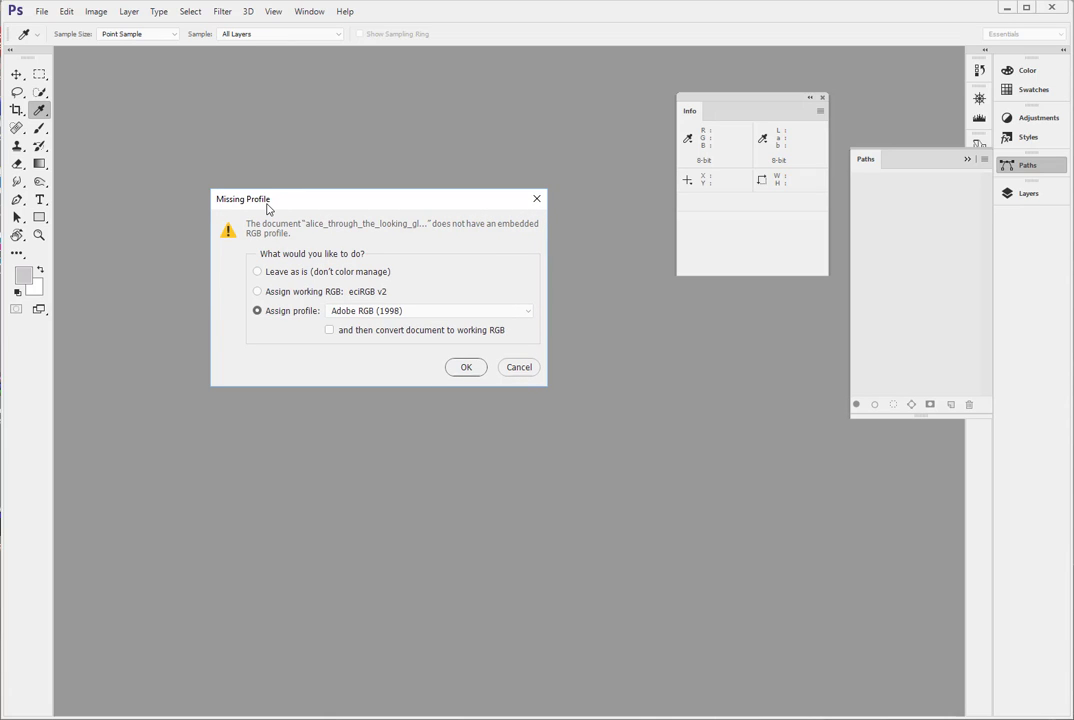
pyautogui.moveTo(218, 211)
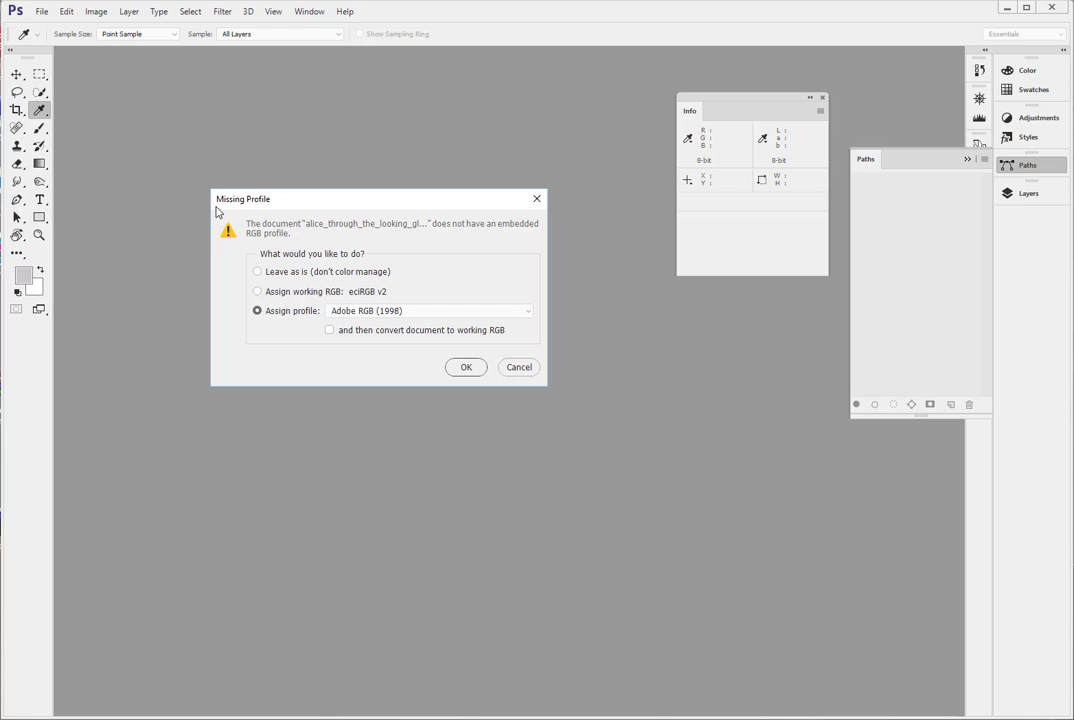
pyautogui.moveTo(340, 212)
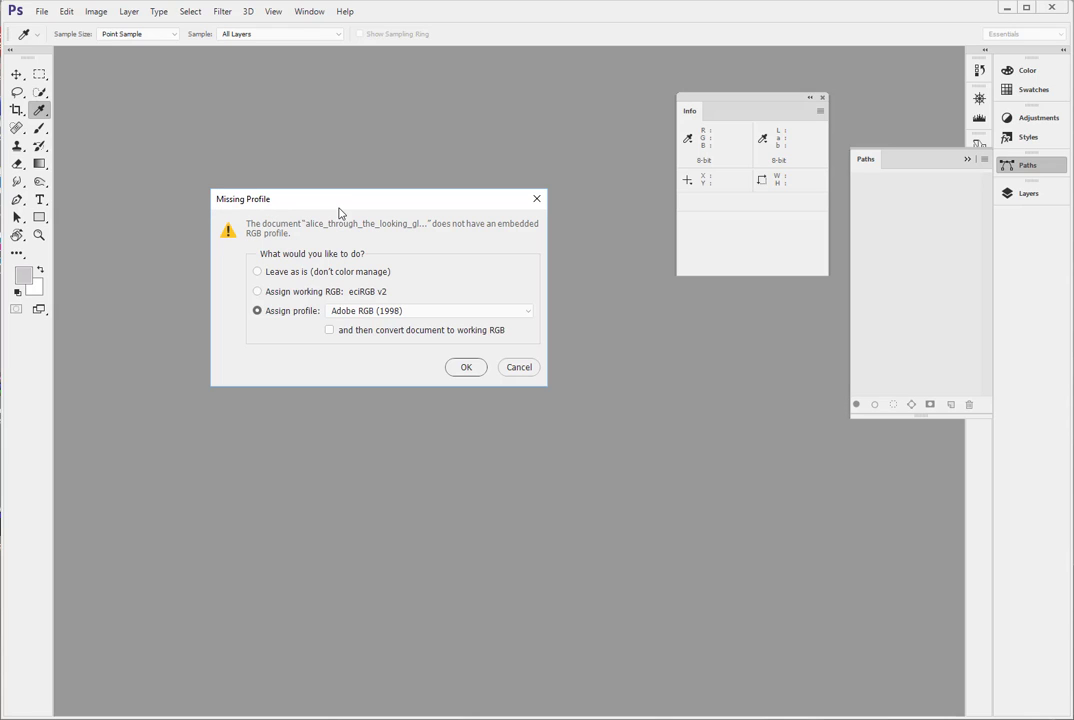
pyautogui.moveTo(293, 231)
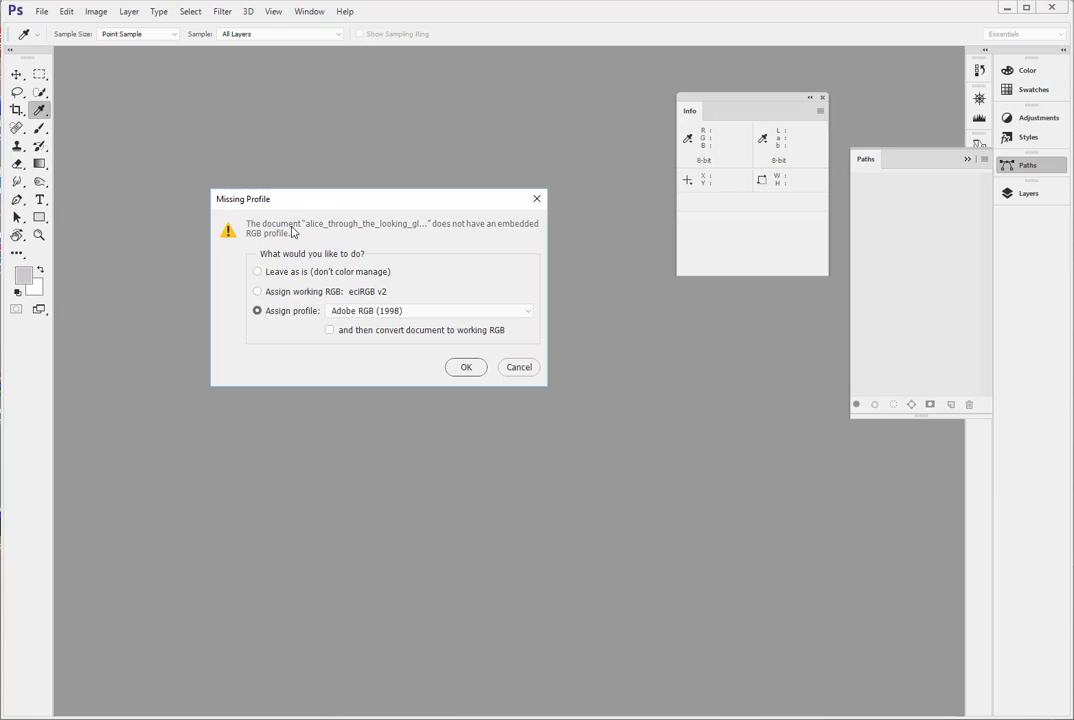
pyautogui.moveTo(445, 236)
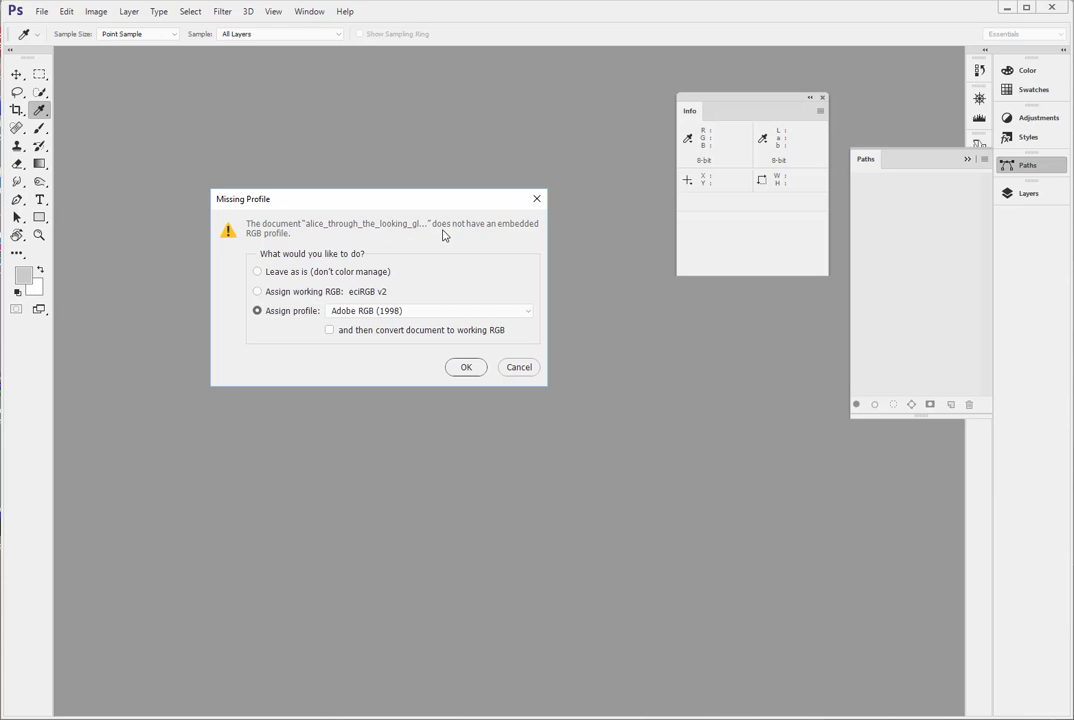
pyautogui.moveTo(340, 244)
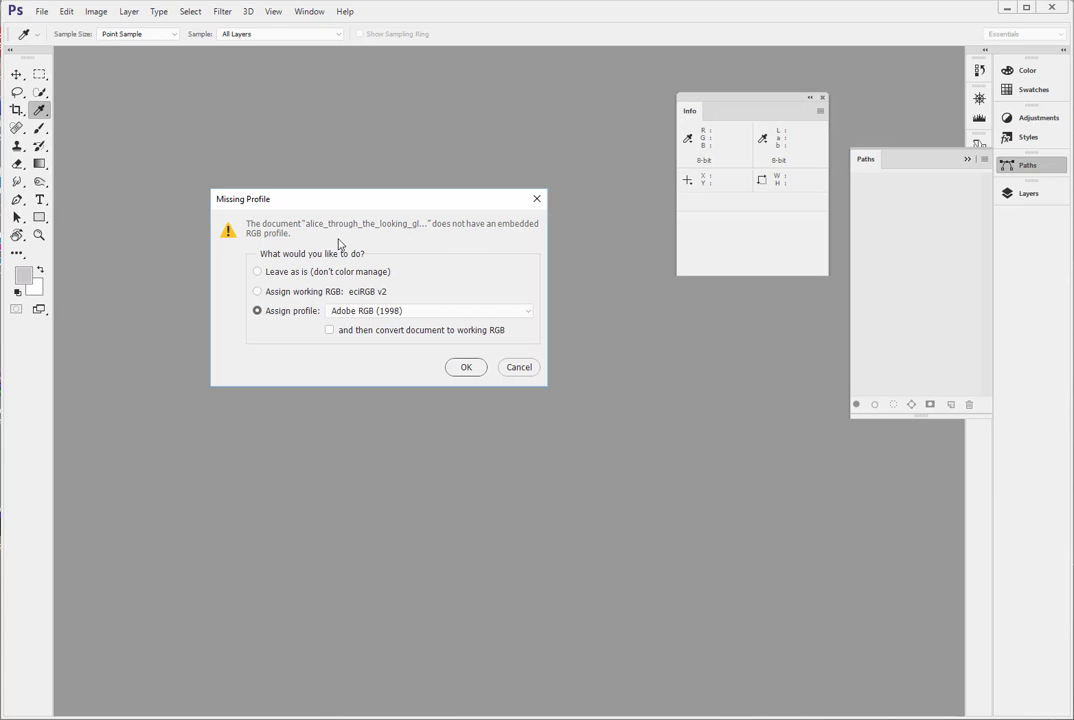
pyautogui.moveTo(250, 240)
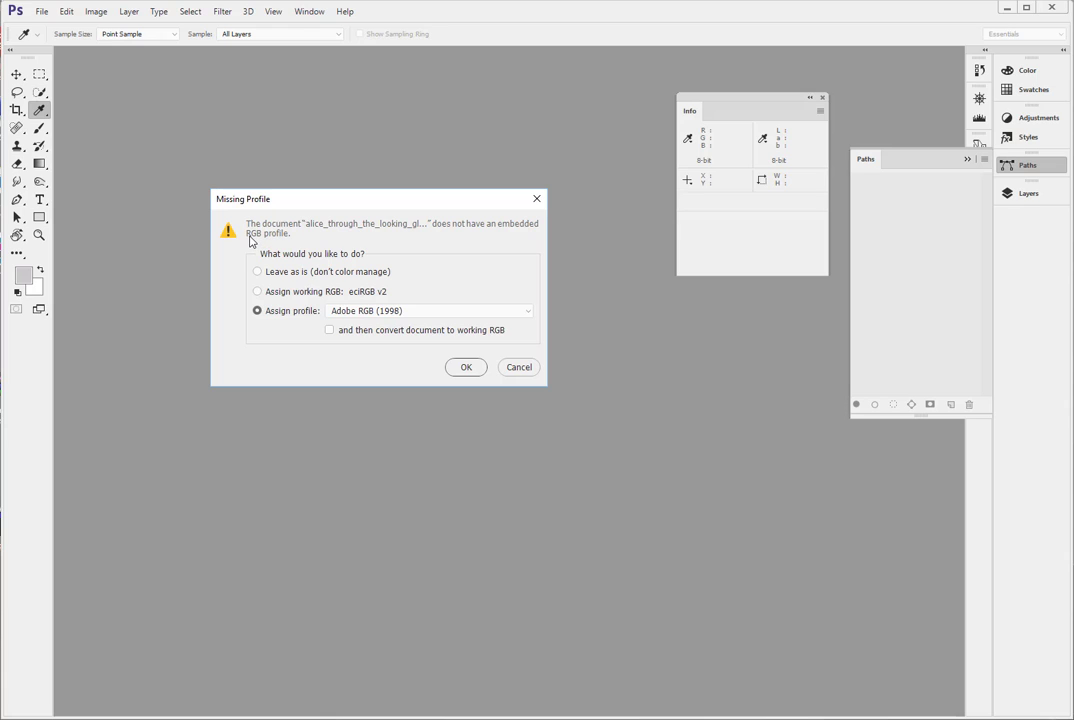
pyautogui.moveTo(258, 242)
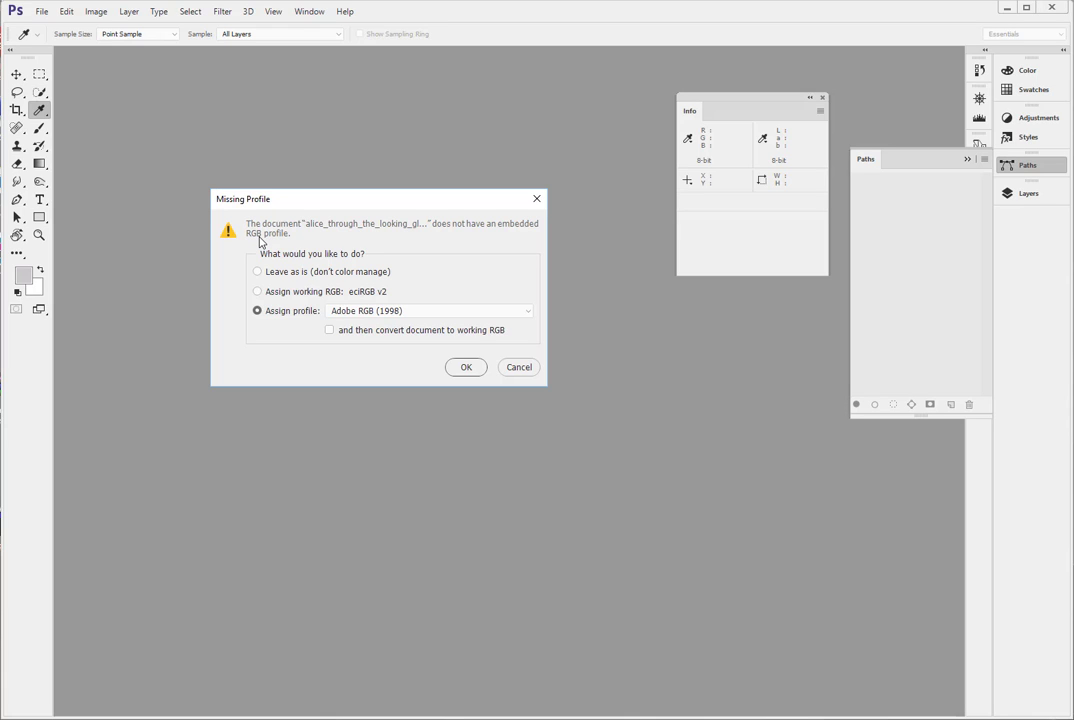
pyautogui.moveTo(399, 247)
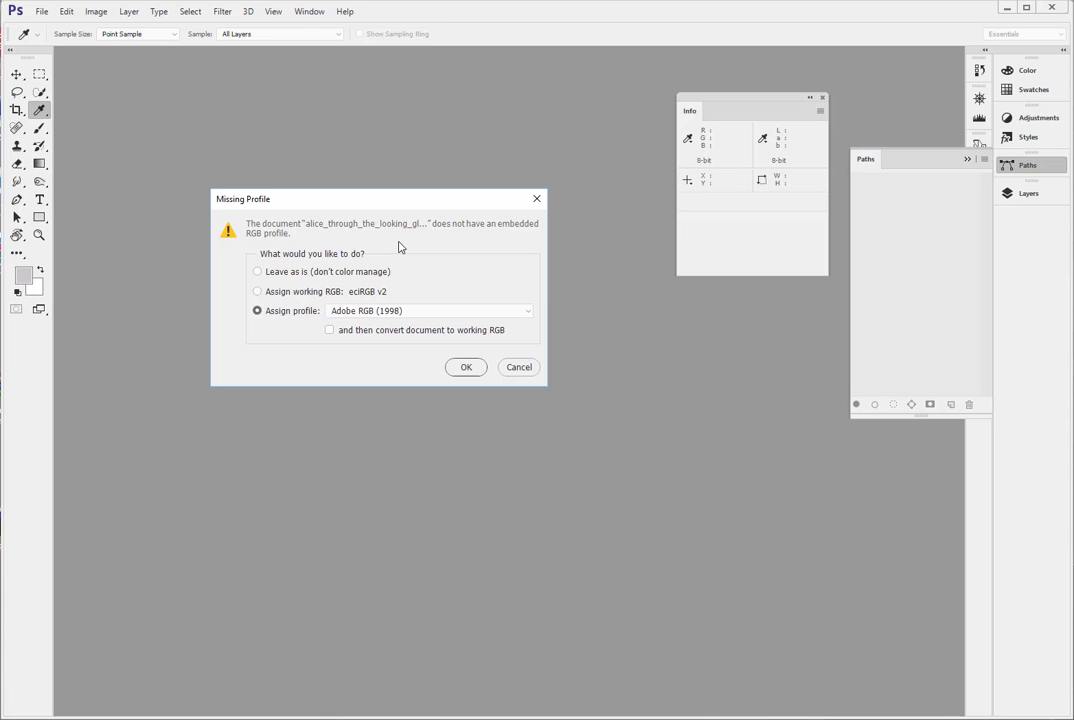
pyautogui.moveTo(476, 243)
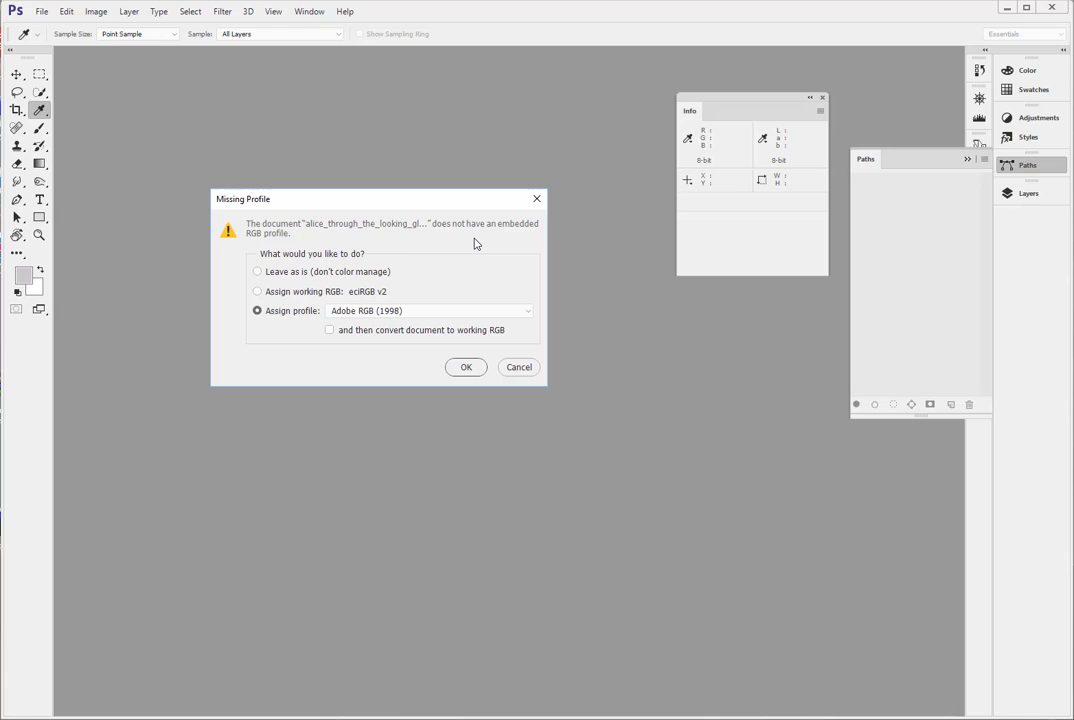
pyautogui.moveTo(365, 265)
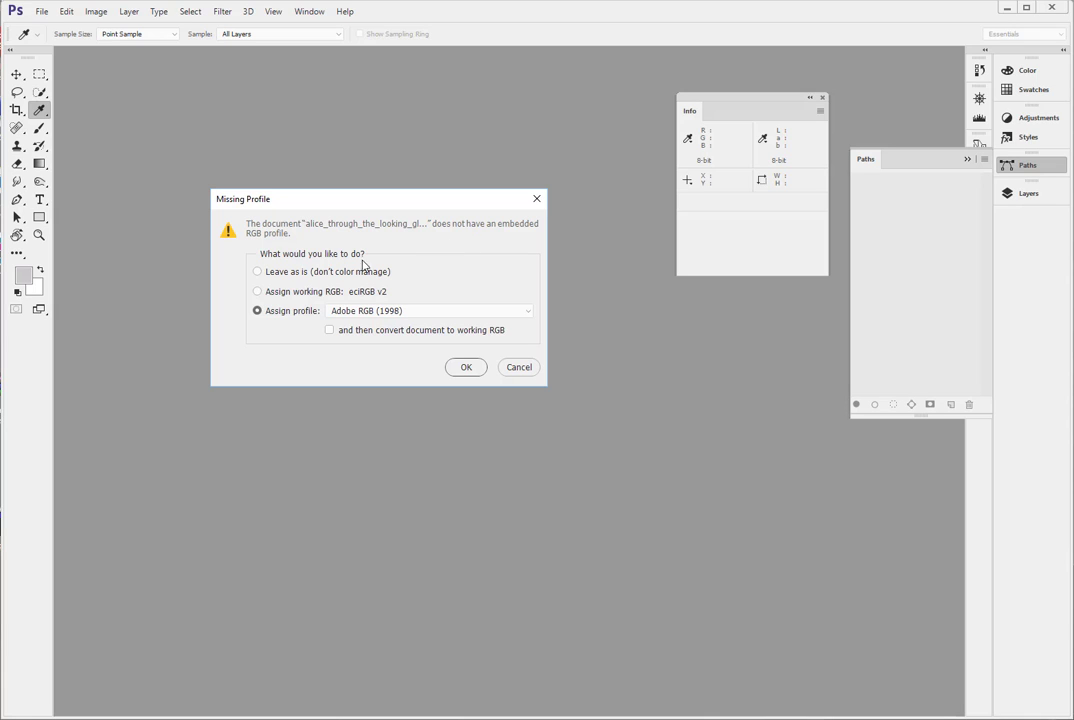
# - Choose Assign working RGB in the Missing Profile prompt
pyautogui.click(258, 291)
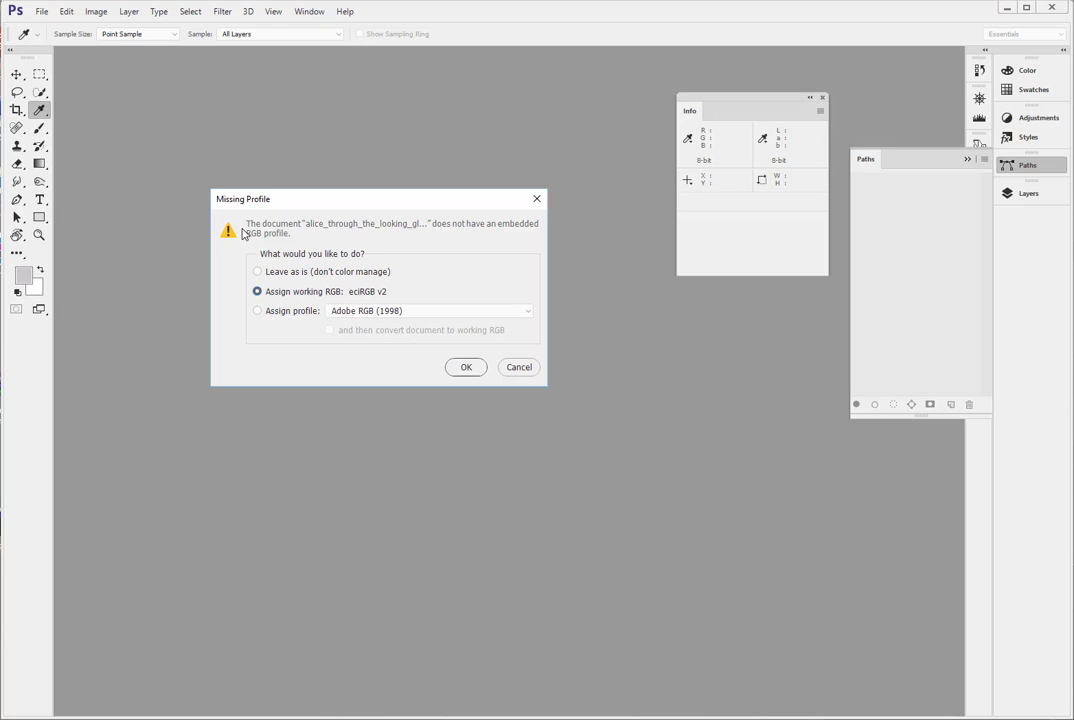
pyautogui.moveTo(465, 268)
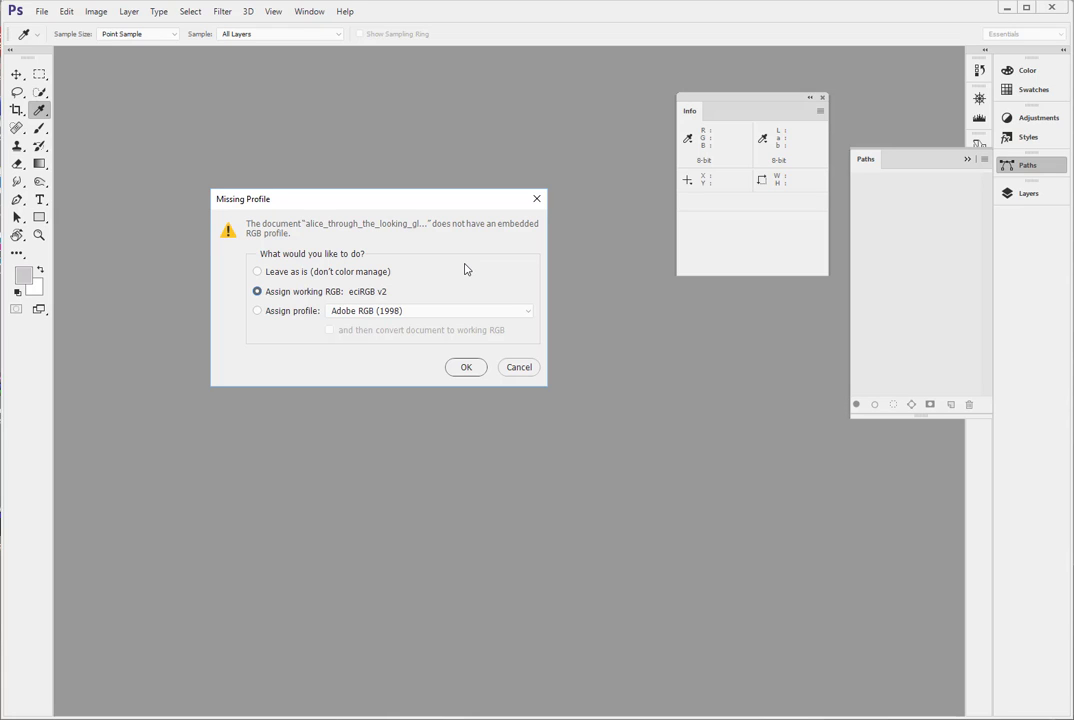
pyautogui.moveTo(372, 305)
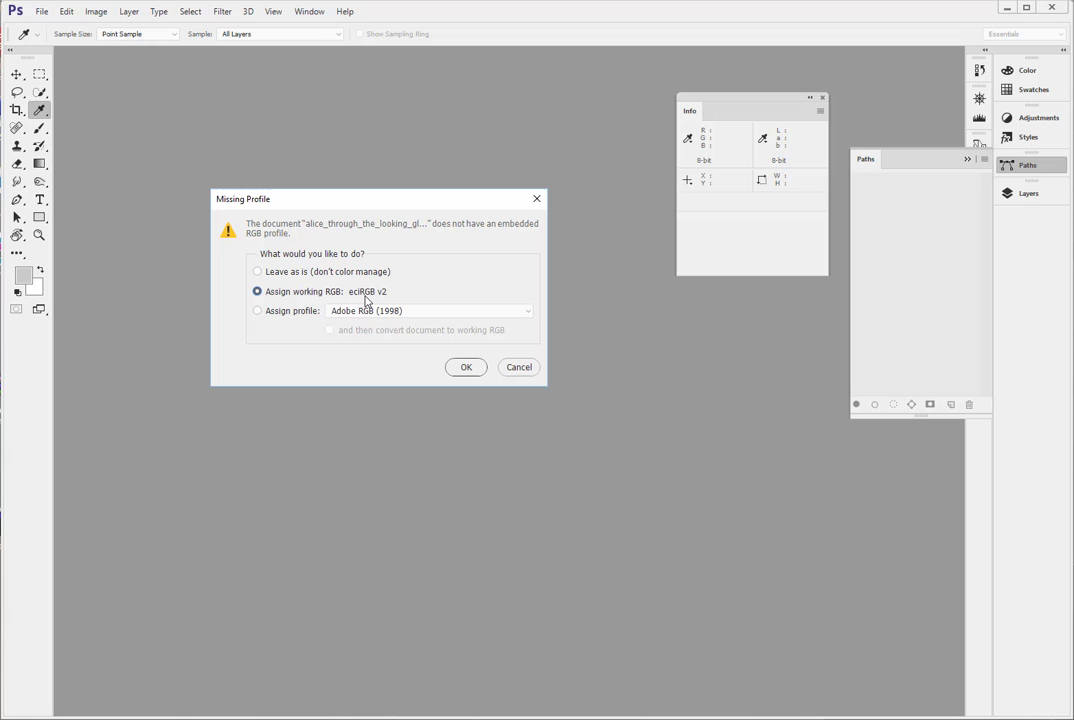
pyautogui.moveTo(400, 314)
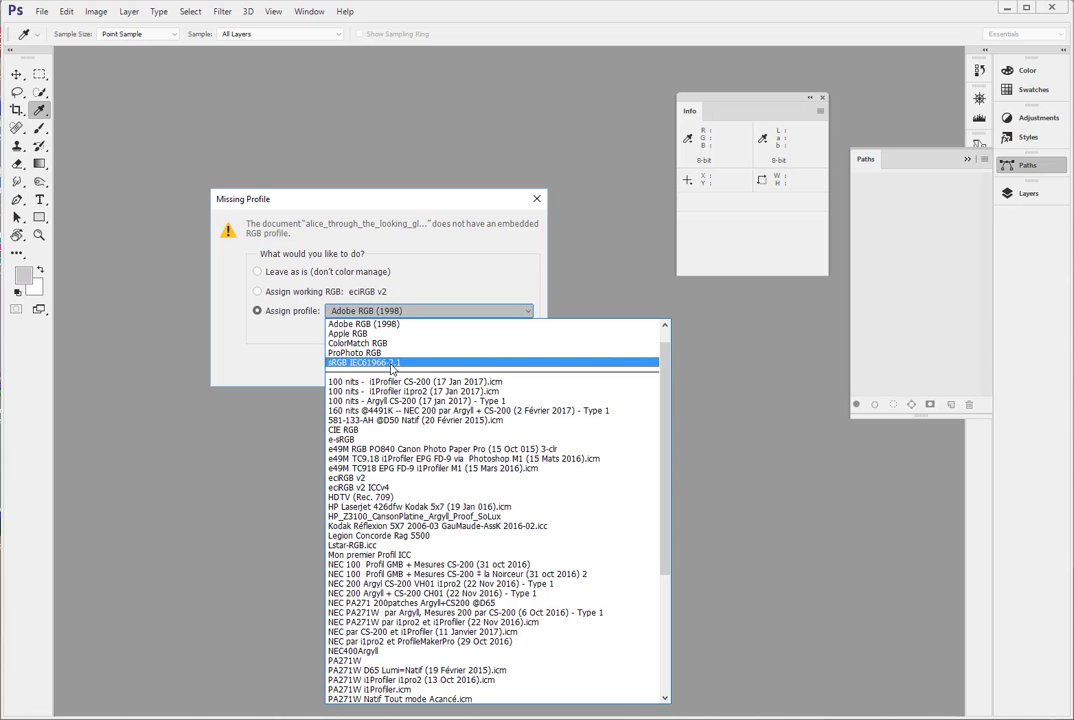
# - Try assigning sRGB IEC61966-2.1, then switch back to working RGB eciRGB v2
pyautogui.click(363, 362)
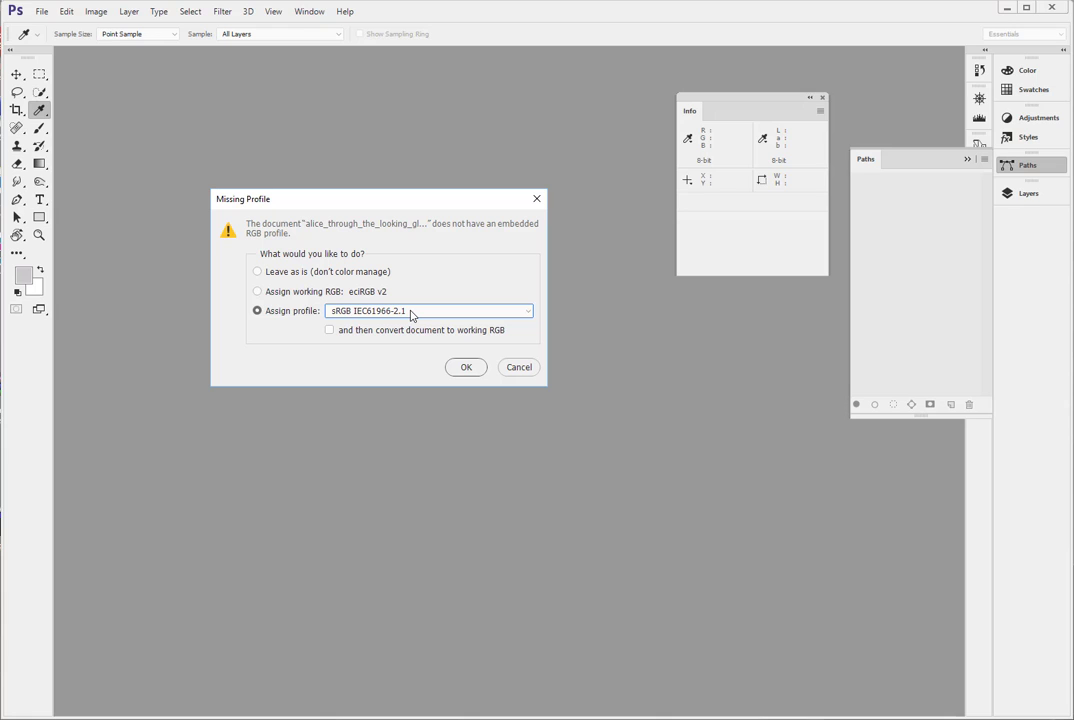
pyautogui.moveTo(296, 233)
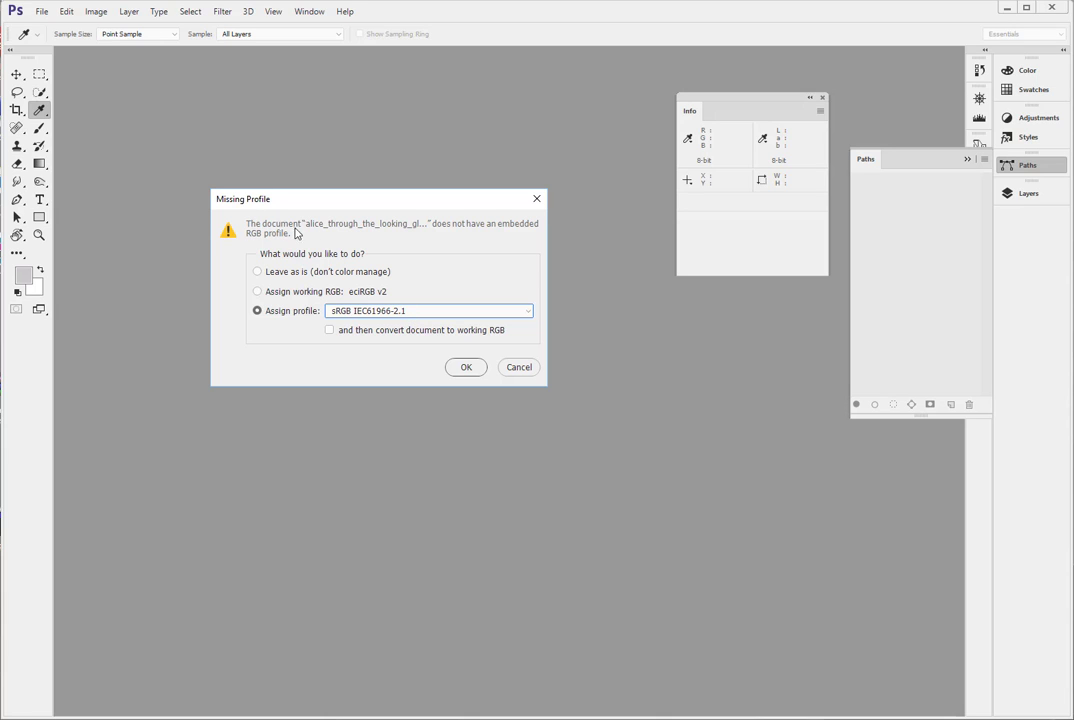
pyautogui.moveTo(282, 246)
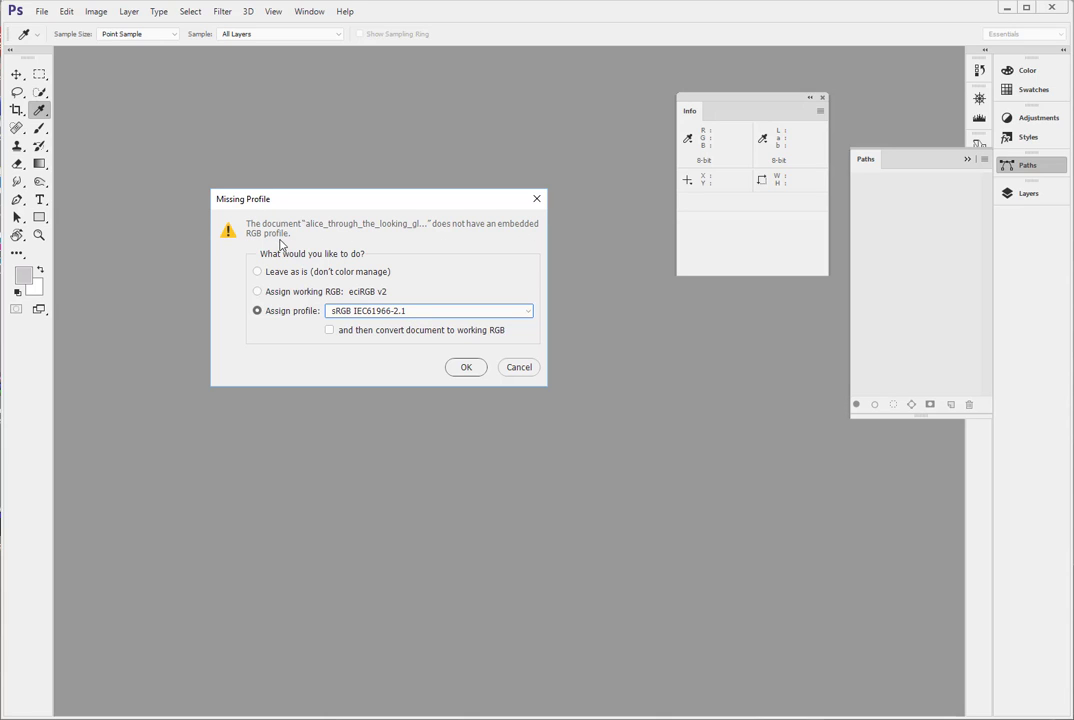
pyautogui.moveTo(457, 233)
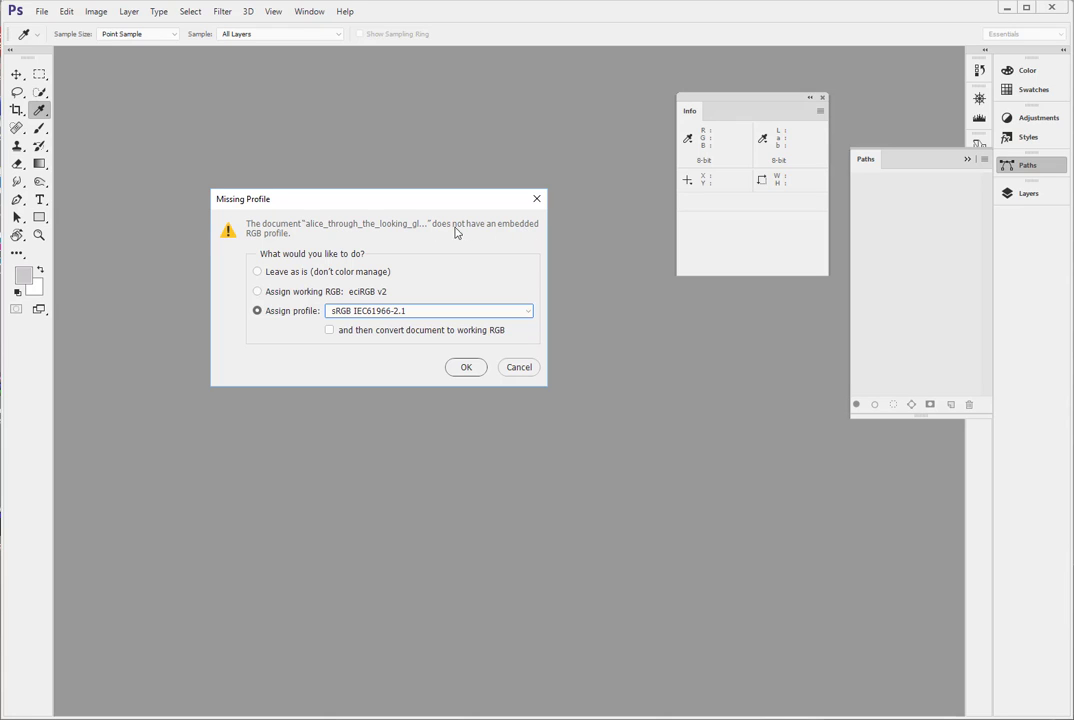
pyautogui.moveTo(272, 245)
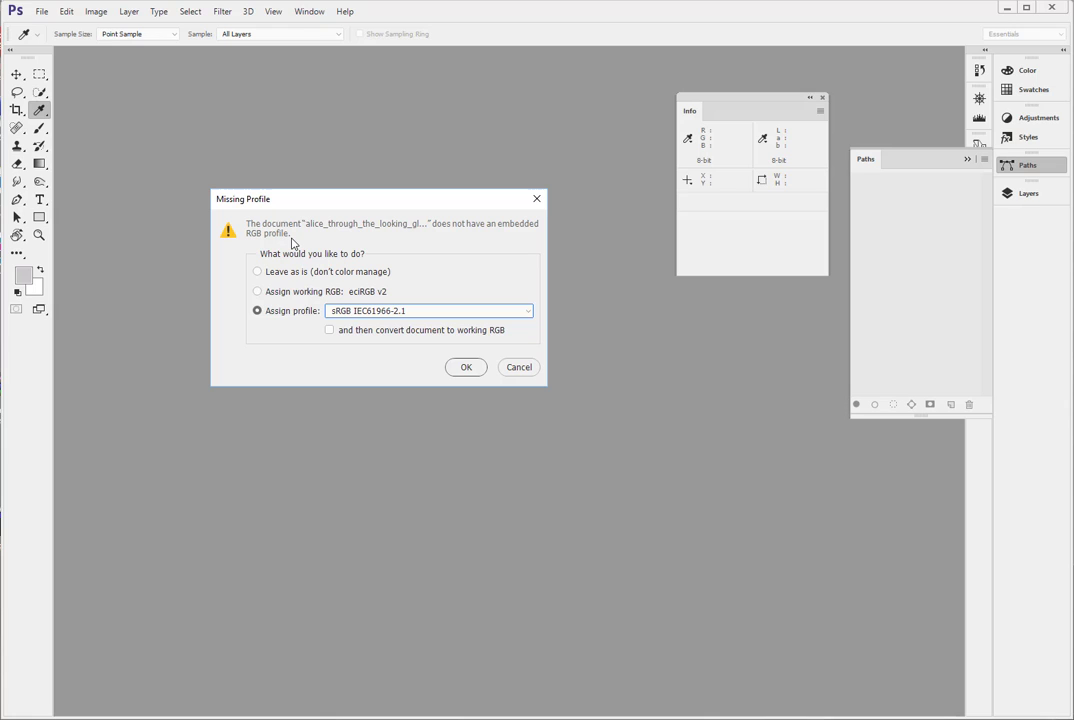
pyautogui.moveTo(436, 234)
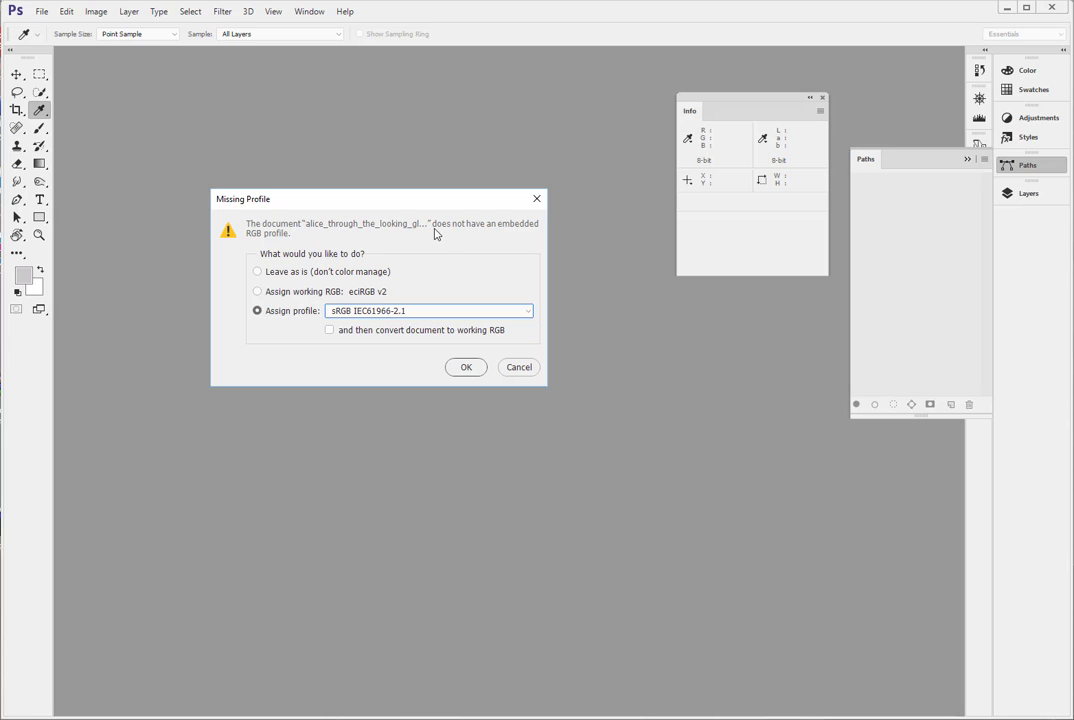
pyautogui.moveTo(518, 235)
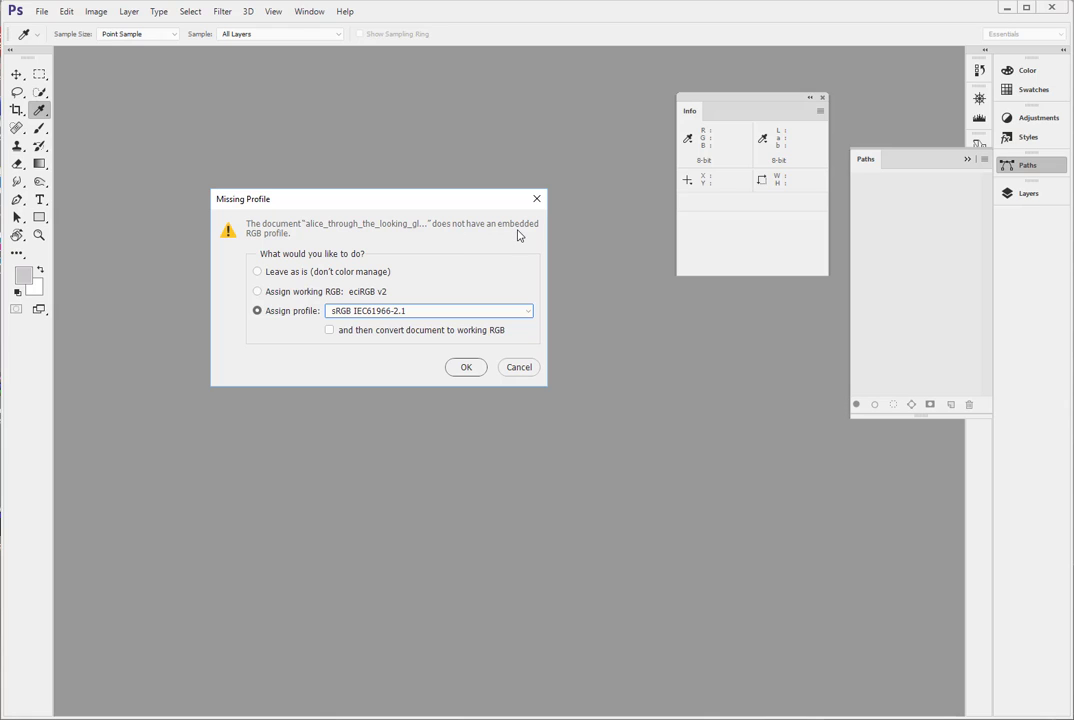
pyautogui.moveTo(263, 252)
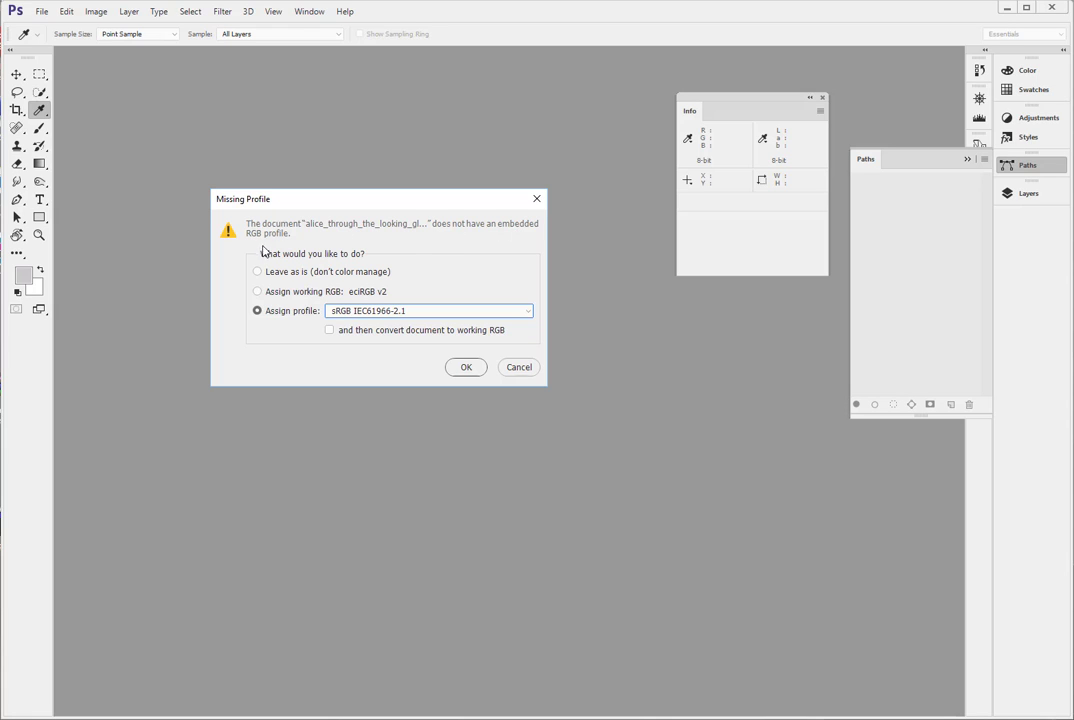
pyautogui.moveTo(416, 241)
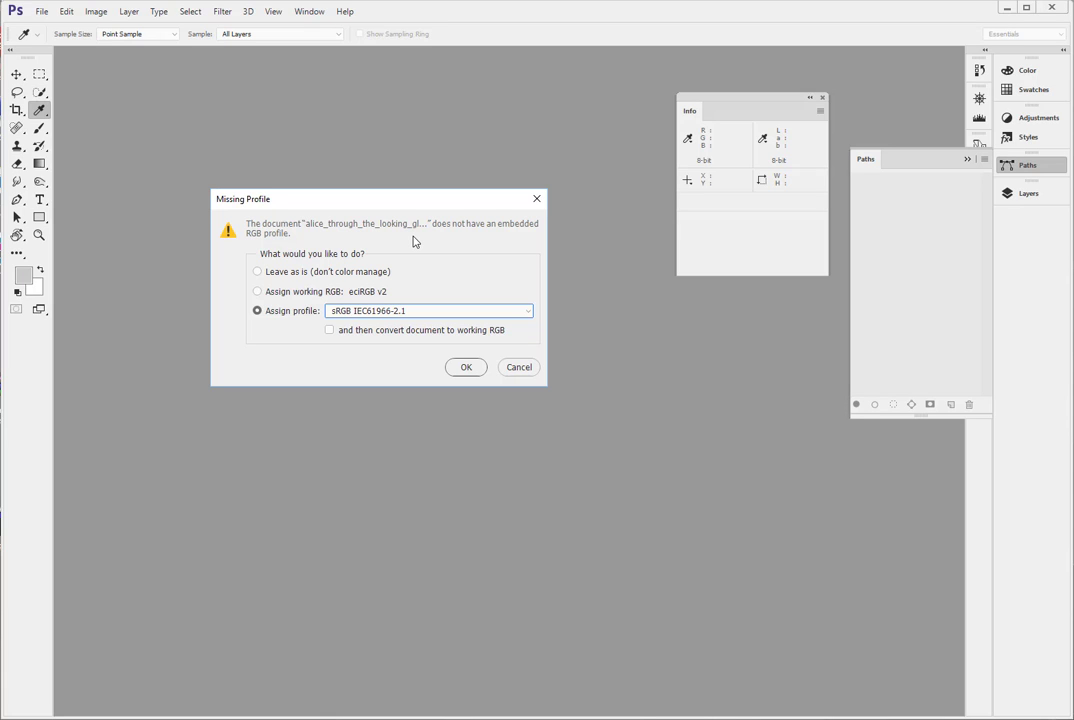
pyautogui.moveTo(542, 237)
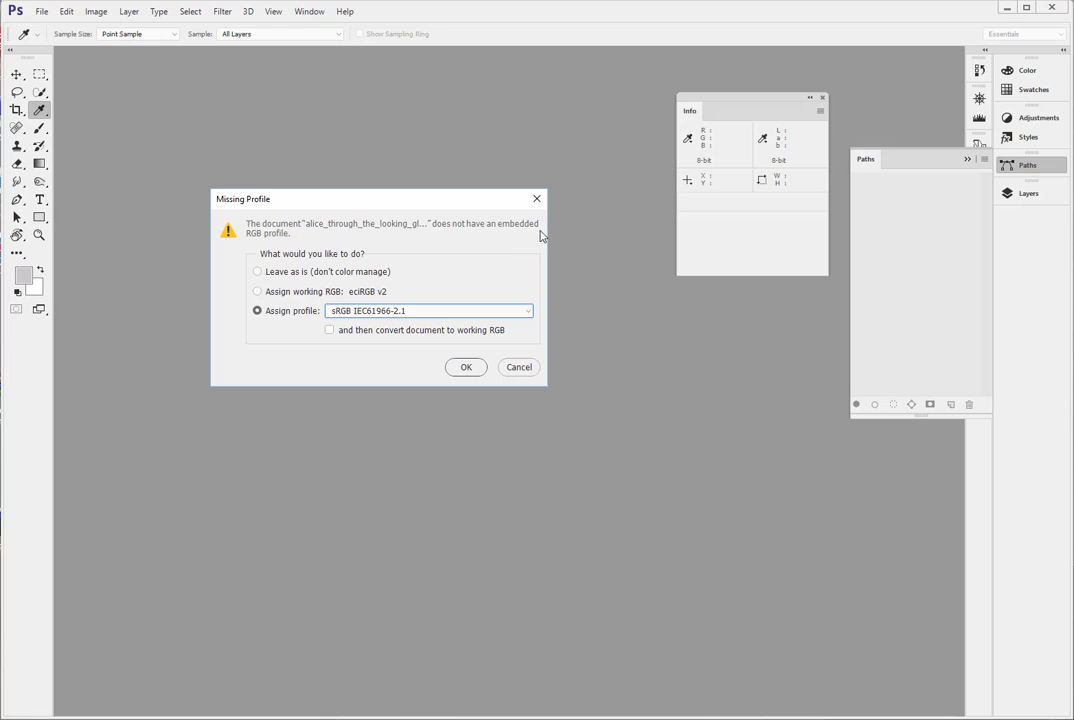
pyautogui.moveTo(537, 236)
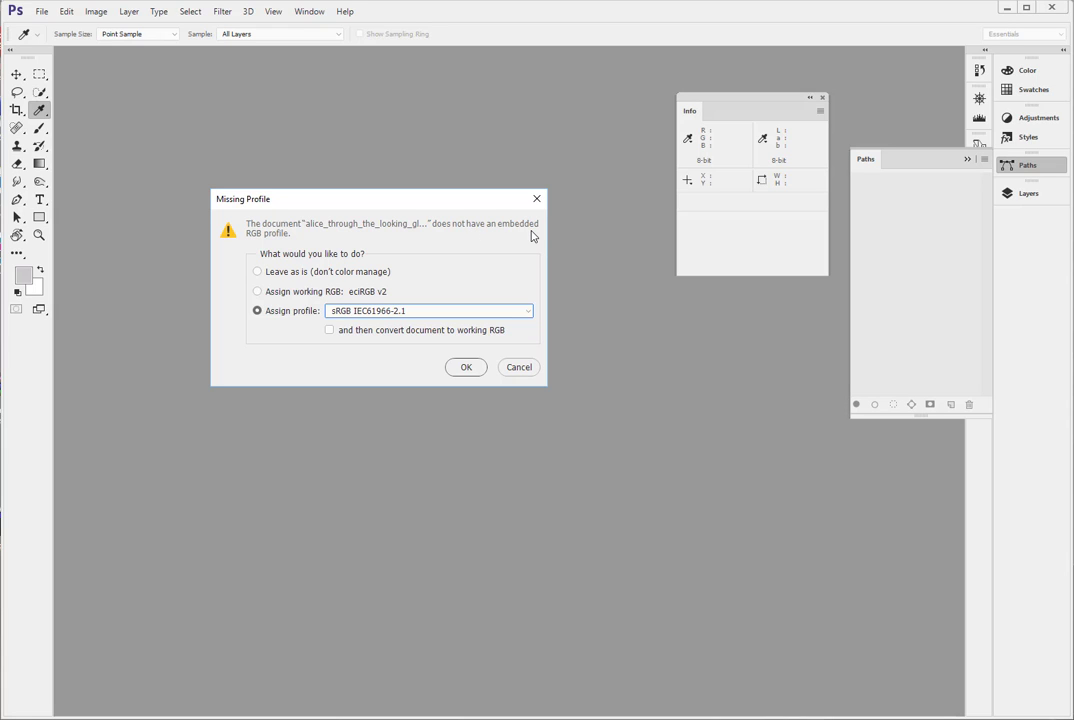
pyautogui.moveTo(266, 164)
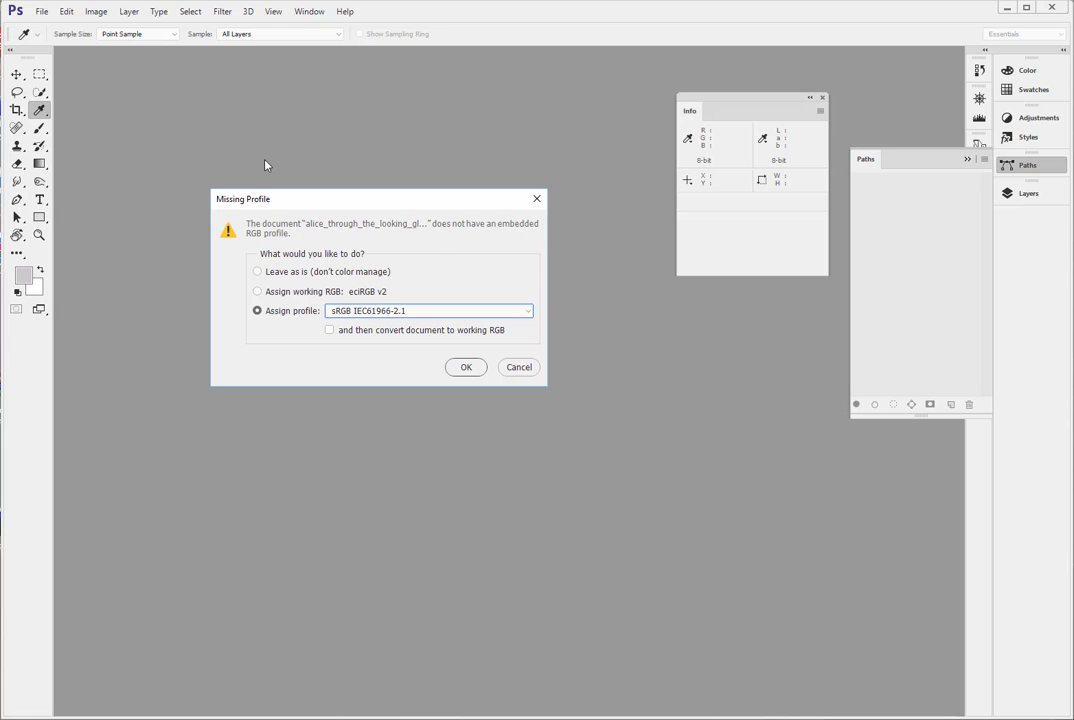
pyautogui.moveTo(518, 241)
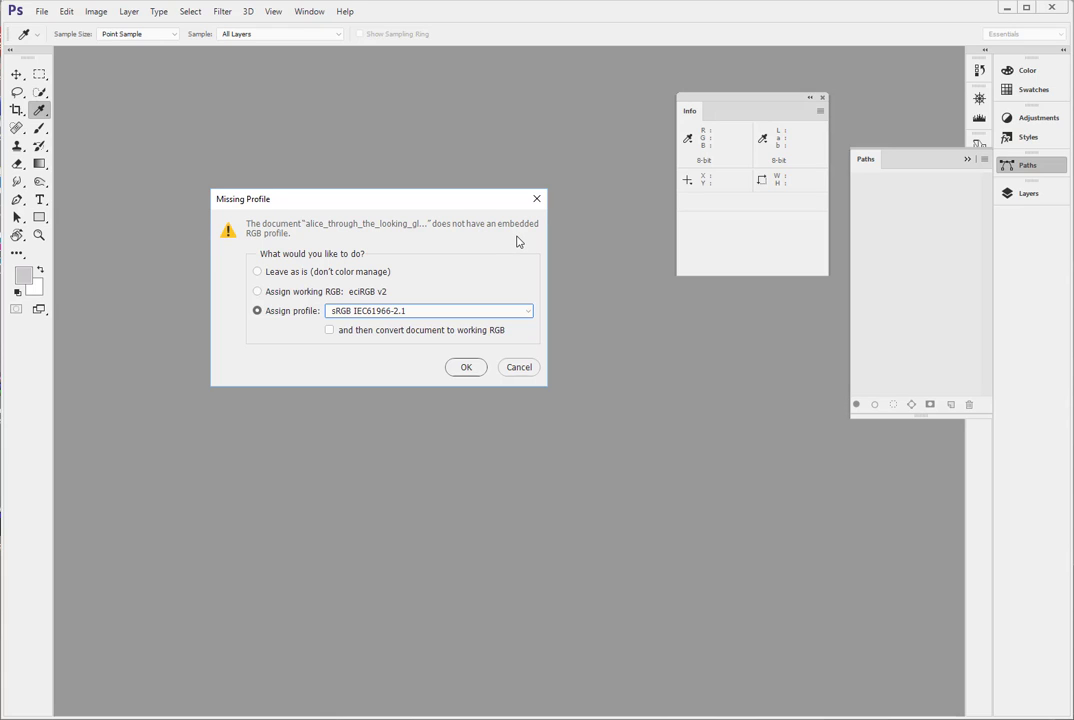
pyautogui.moveTo(336, 301)
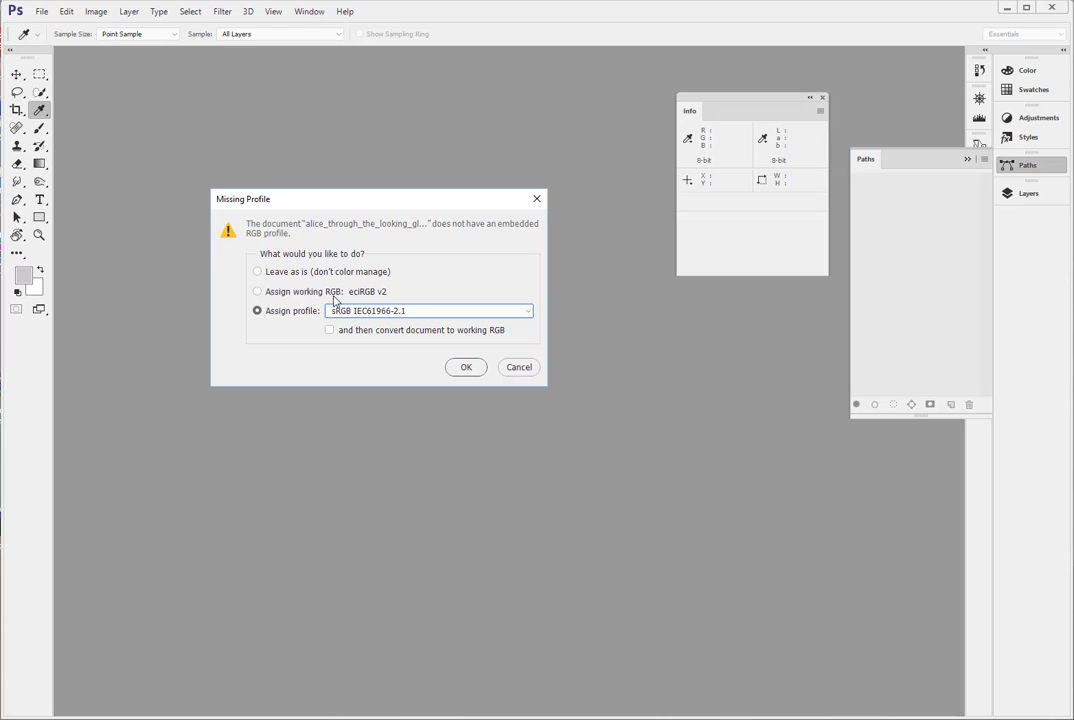
pyautogui.click(258, 291)
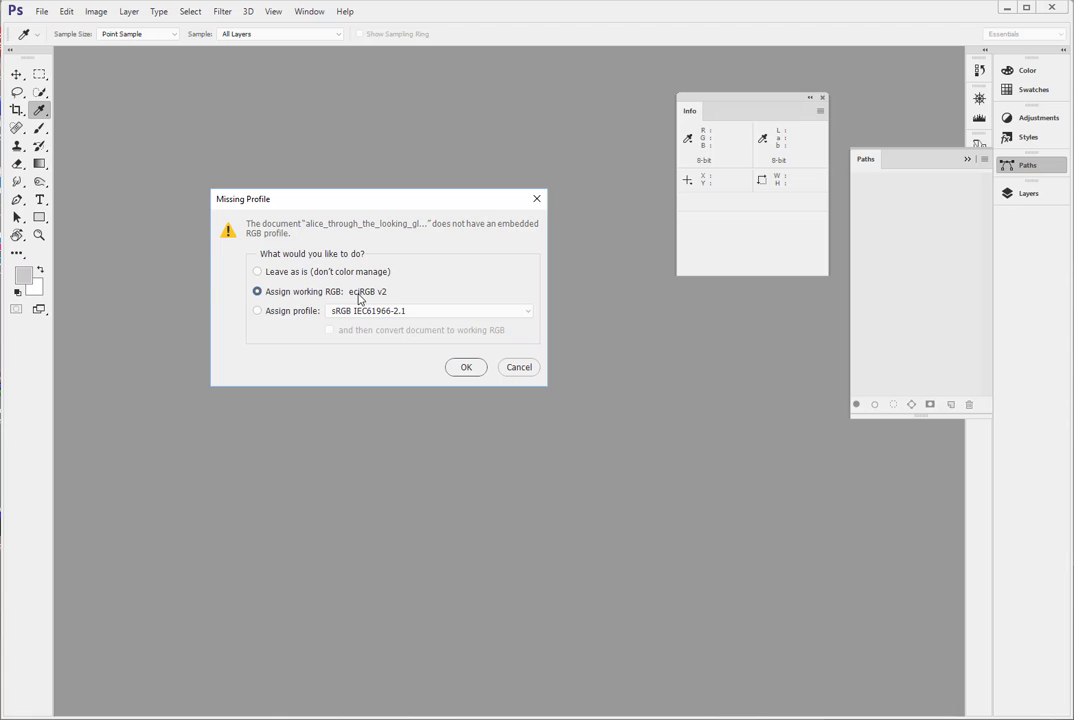
# - Confirm Missing Profile to open the Alice portrait tagged eciRGB v2
pyautogui.click(465, 367)
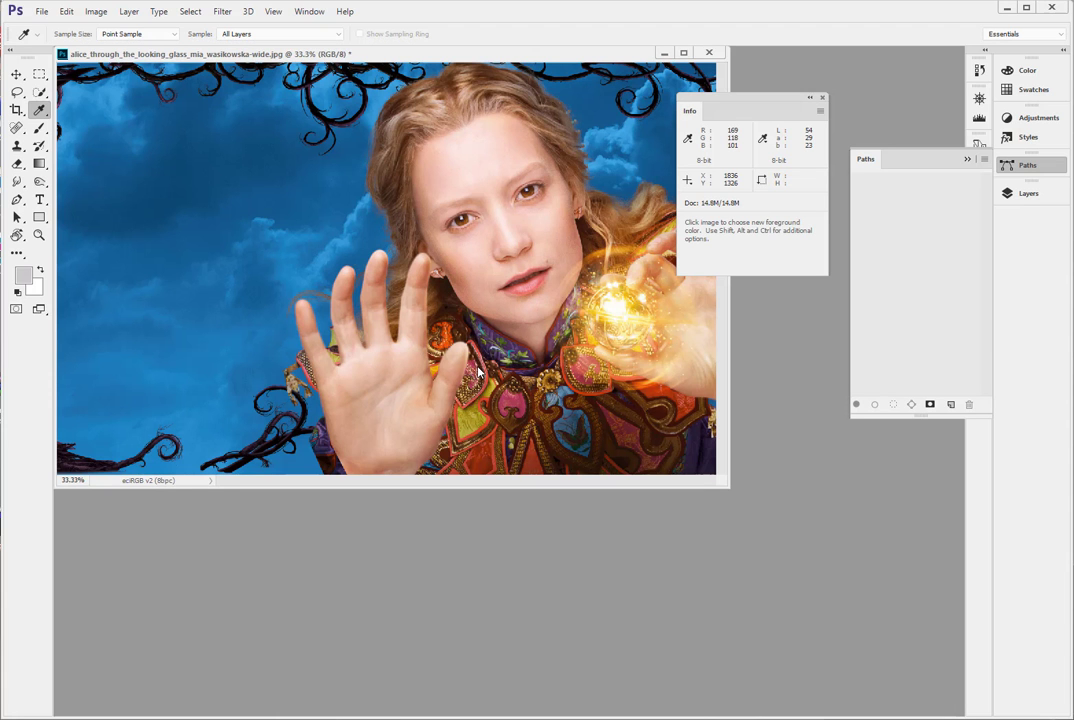
pyautogui.moveTo(519, 293)
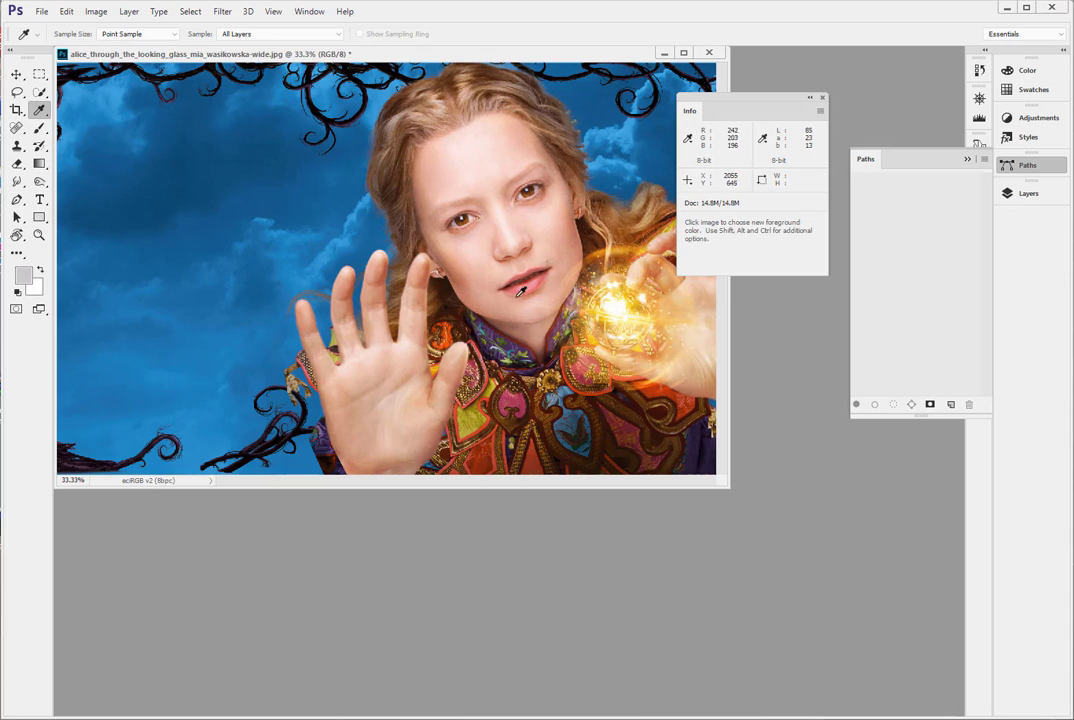
pyautogui.moveTo(445, 158)
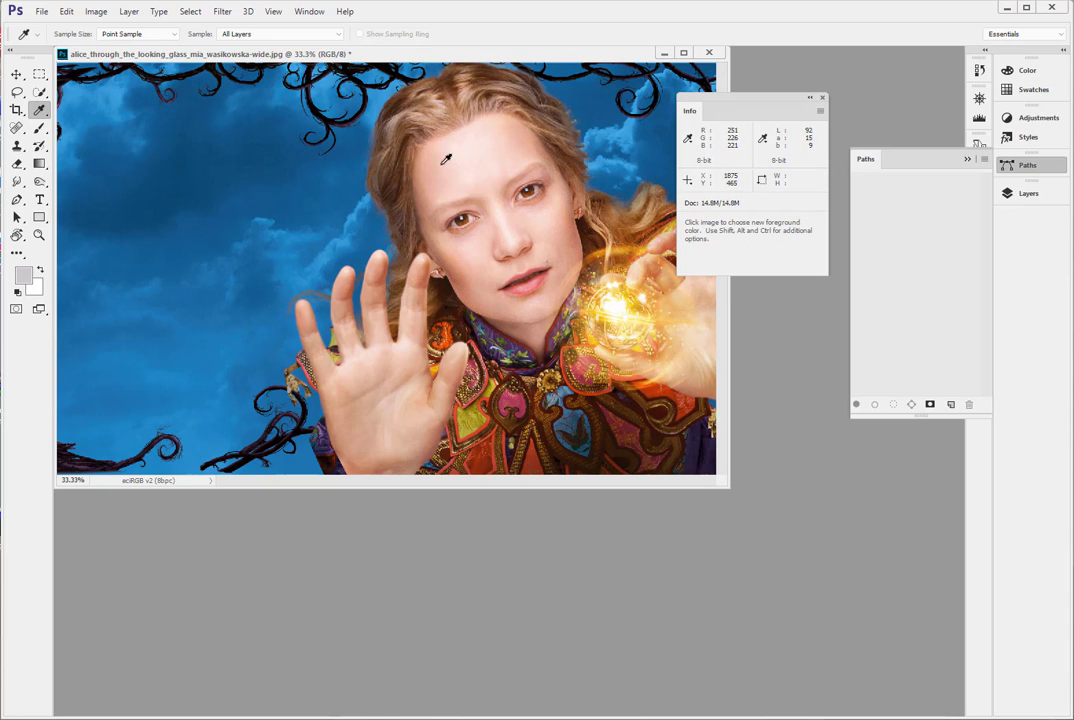
pyautogui.moveTo(528, 146)
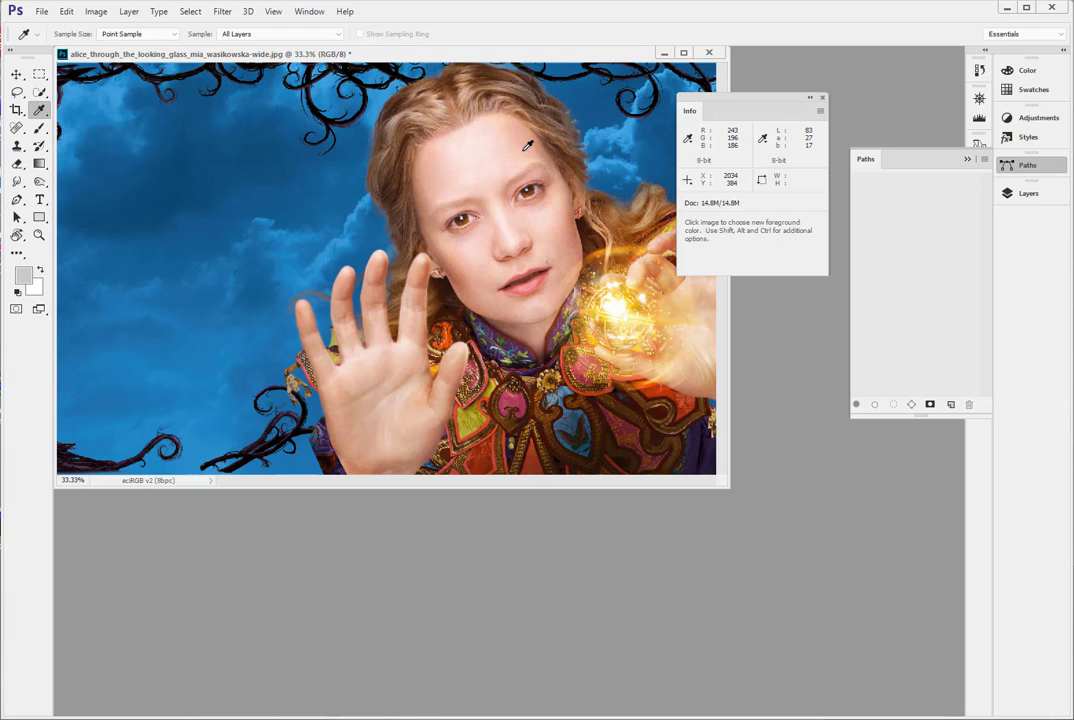
pyautogui.moveTo(48, 18)
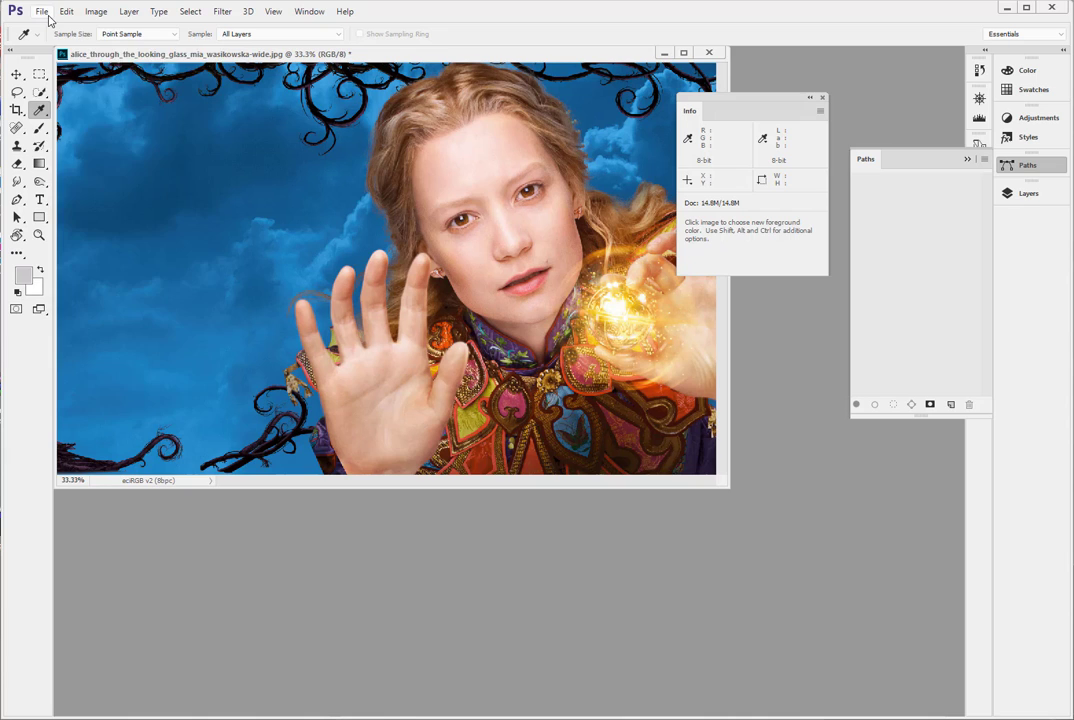
# - Open the recent 'Macbeth en eciRGB v2 AbsCol.png' chart and drag it over the portrait
pyautogui.click(42, 11)
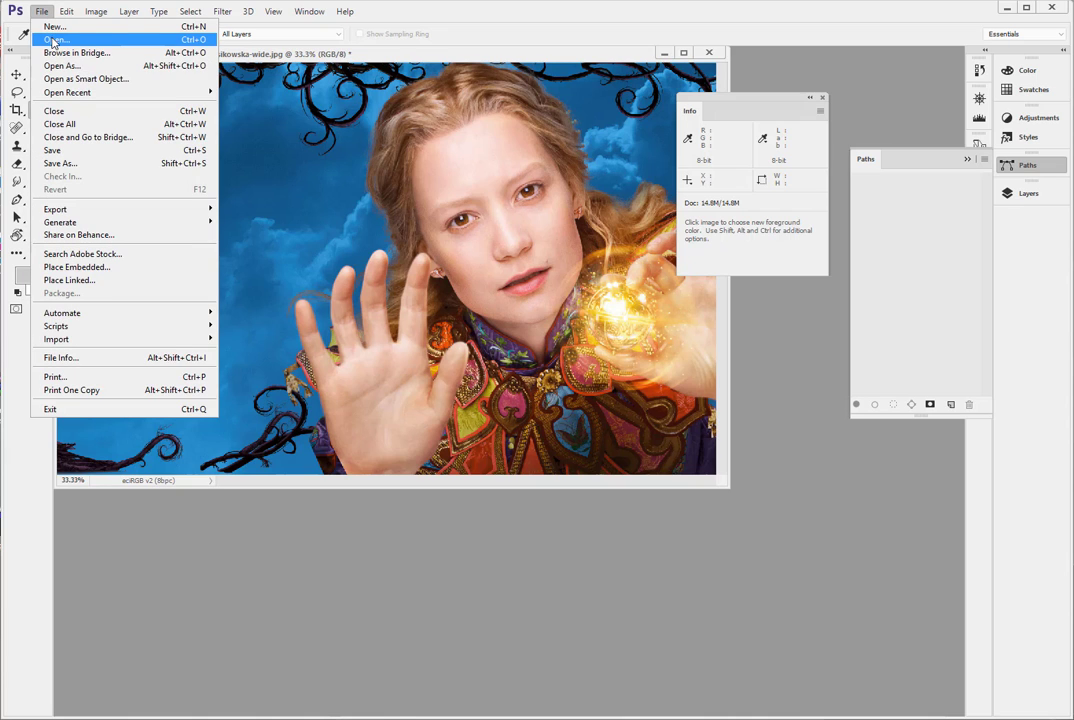
pyautogui.click(67, 92)
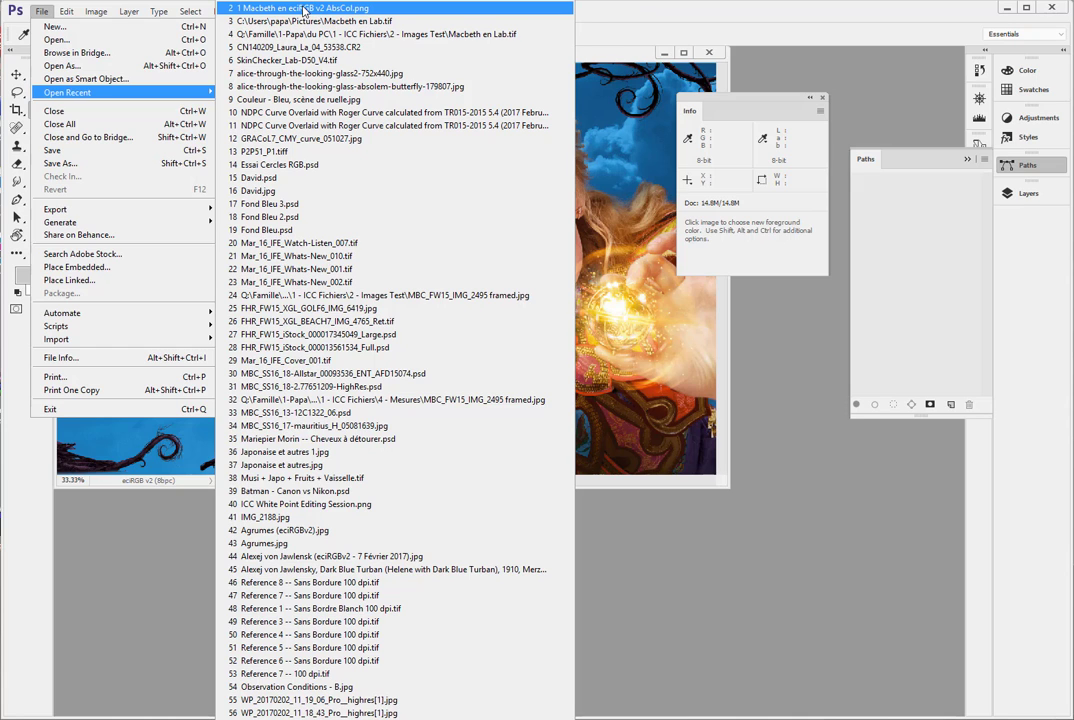
pyautogui.click(290, 8)
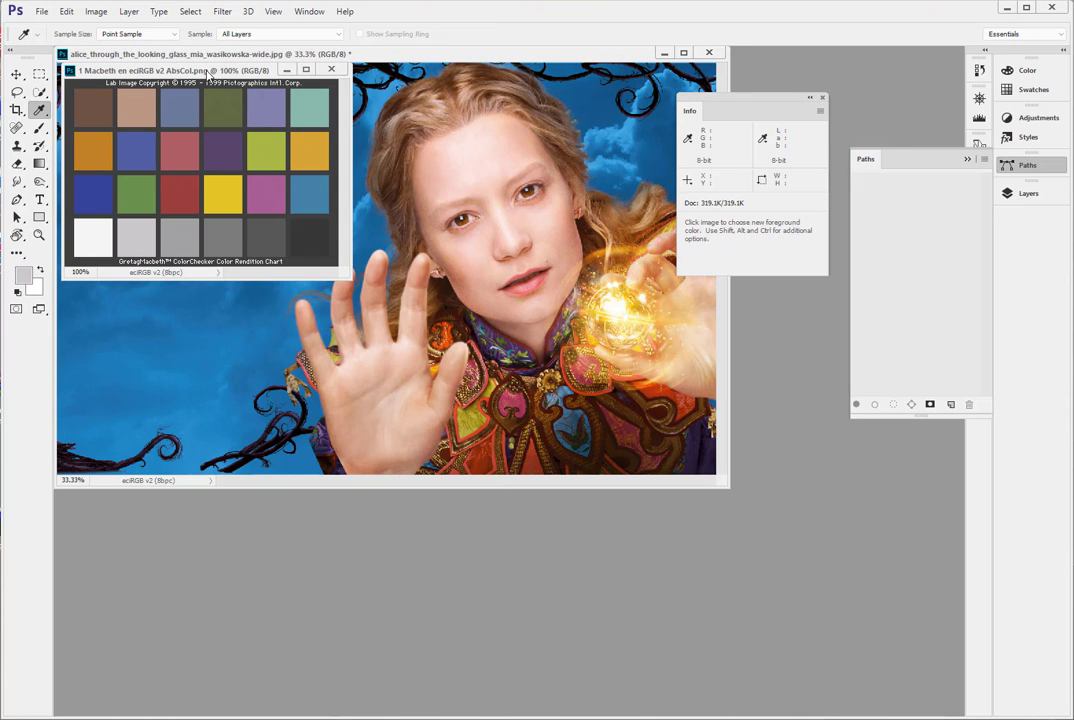
pyautogui.moveTo(205, 70); pyautogui.dragTo(400, 190)
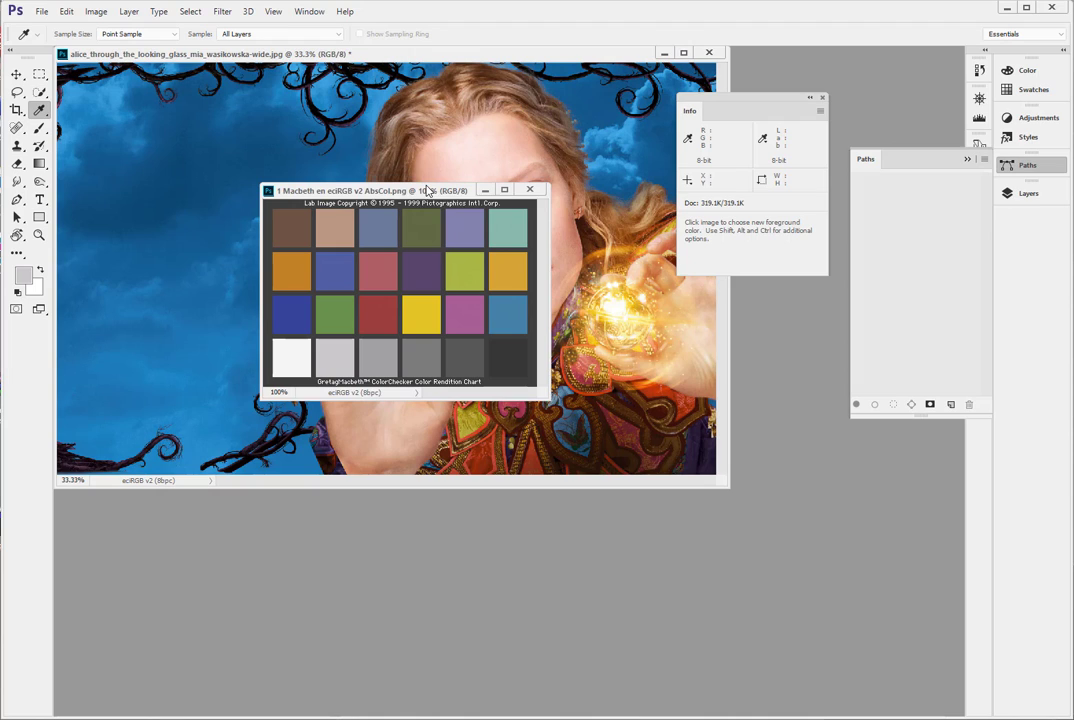
pyautogui.moveTo(425, 191)
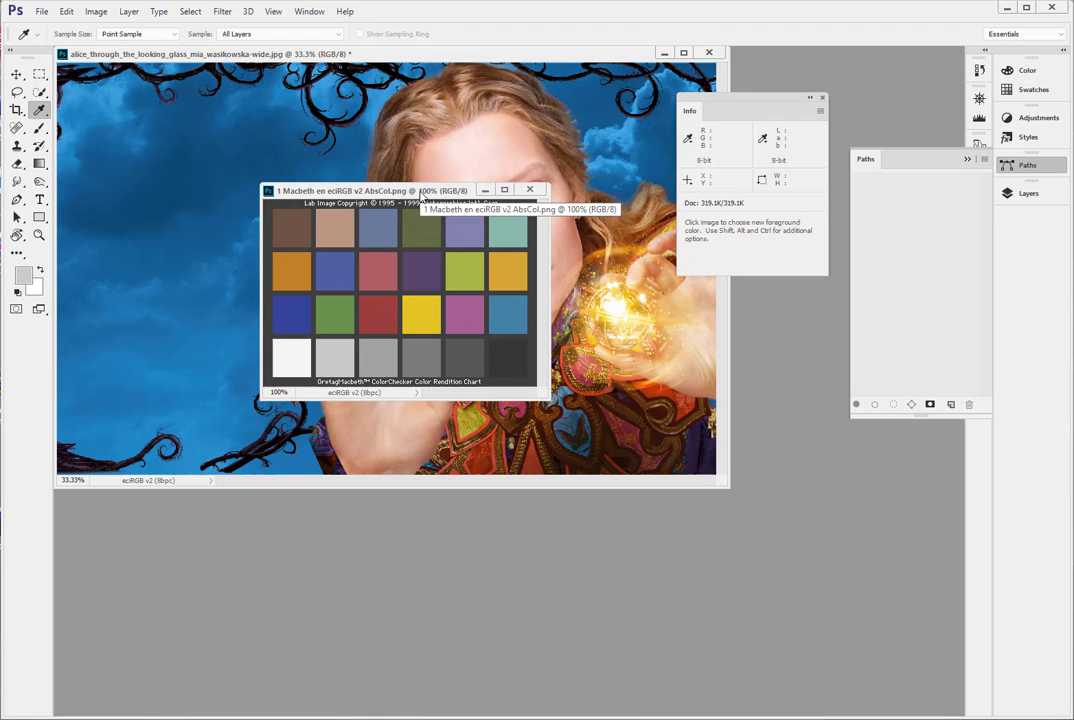
pyautogui.moveTo(336, 228)
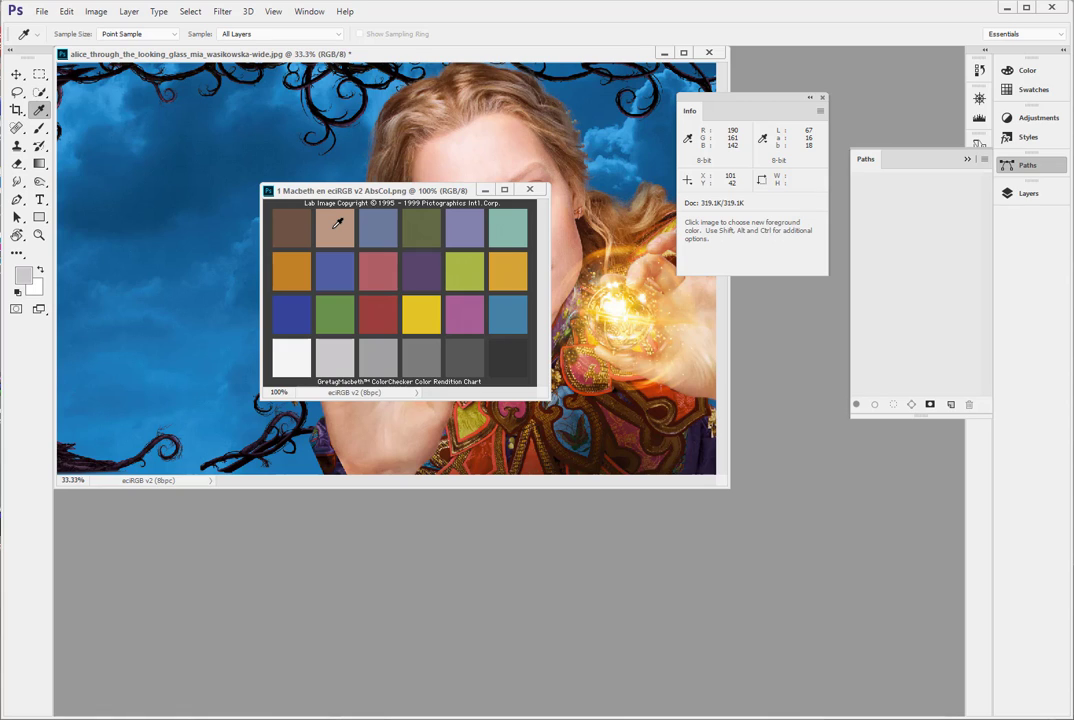
pyautogui.moveTo(337, 222)
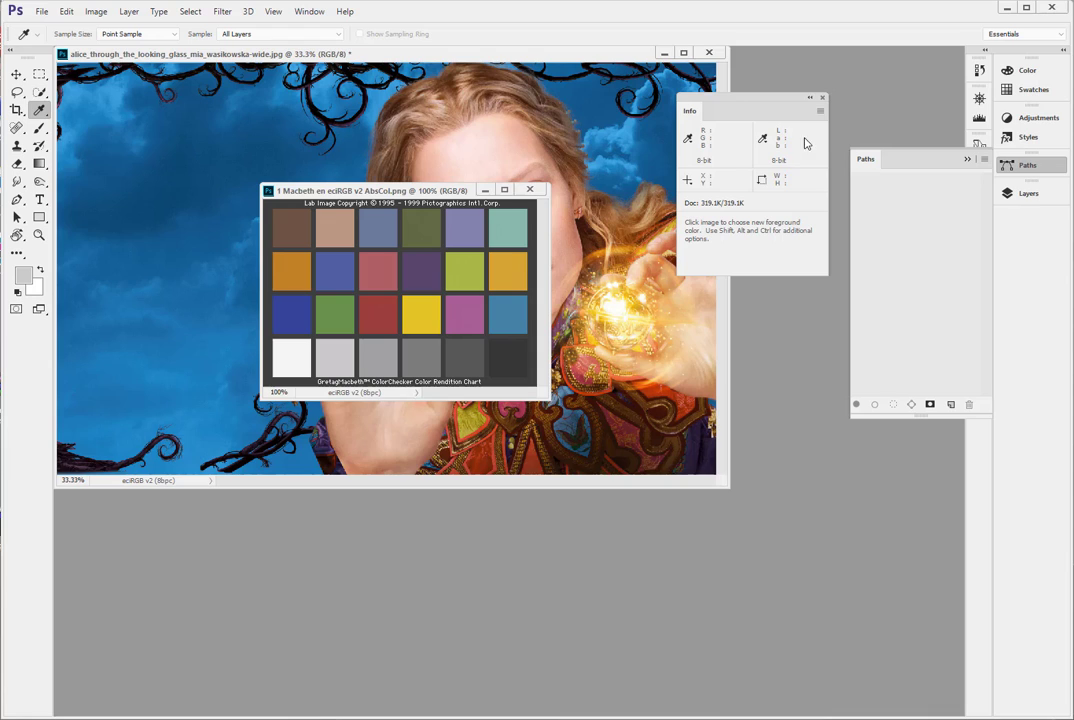
pyautogui.moveTo(315, 228)
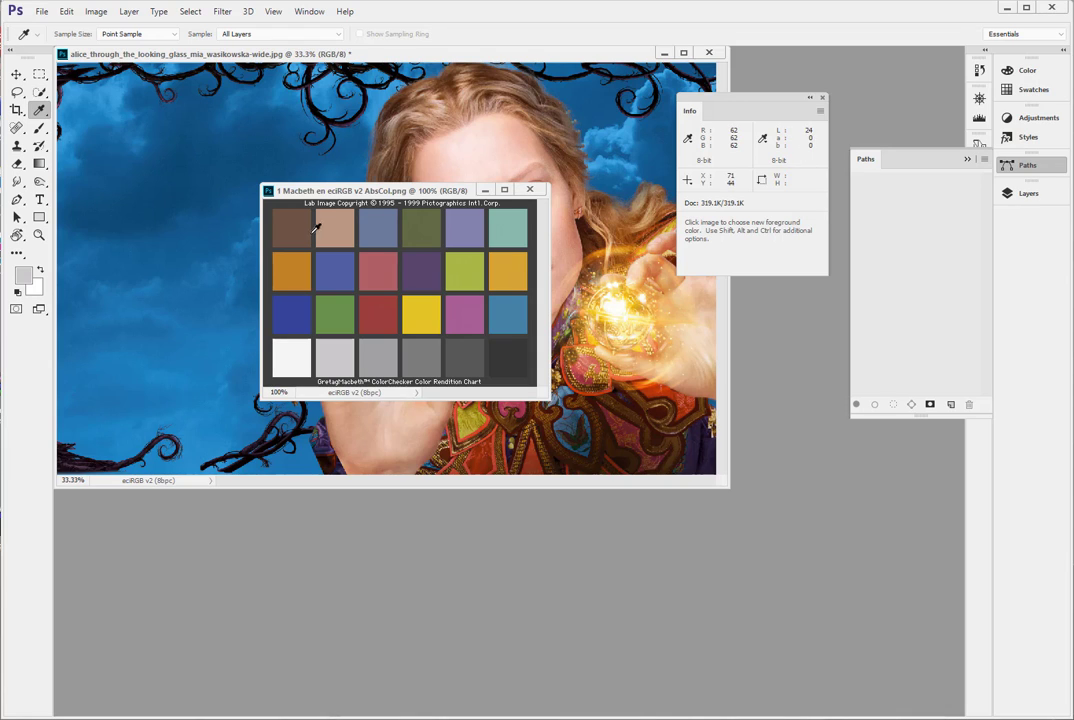
pyautogui.moveTo(334, 232)
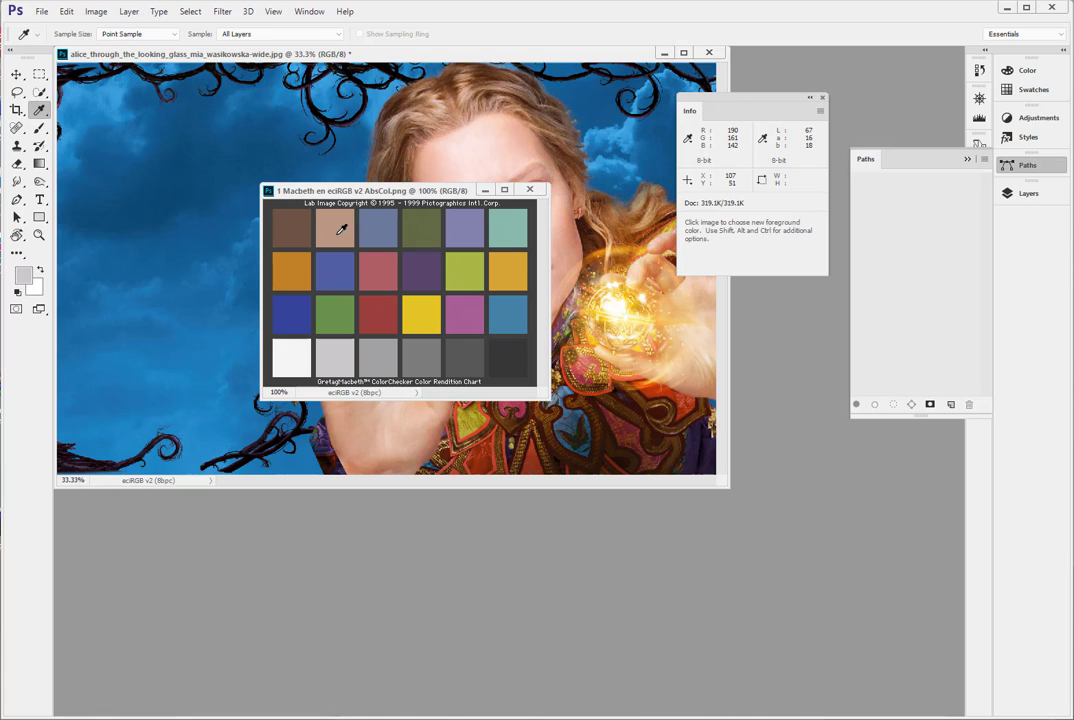
pyautogui.moveTo(335, 227)
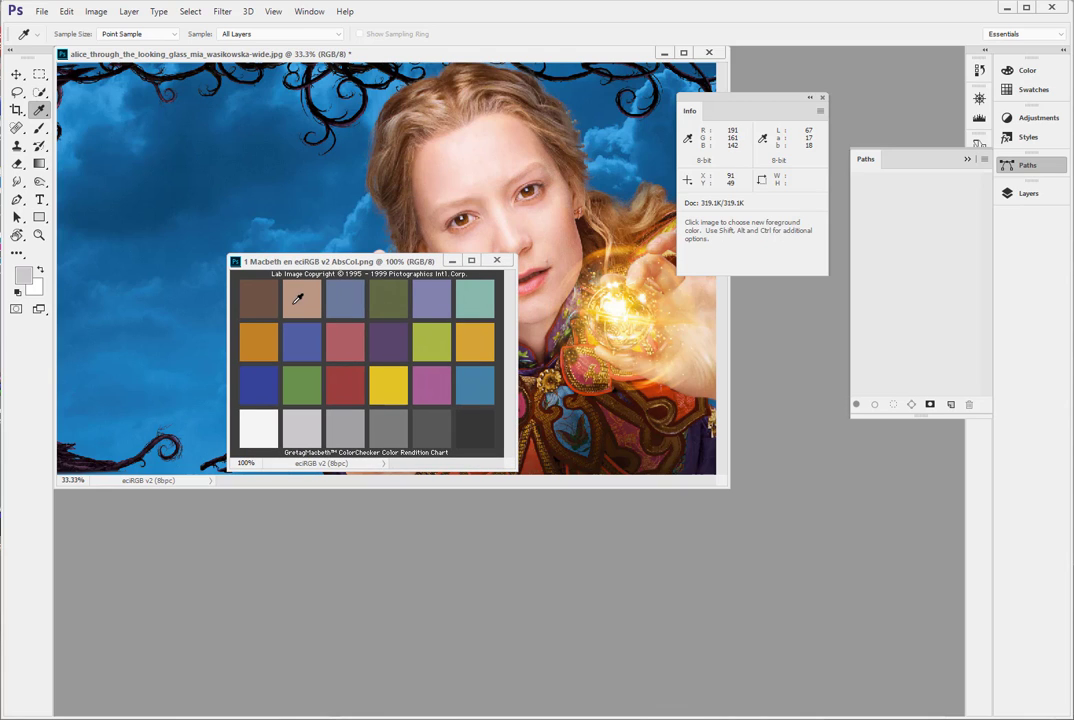
pyautogui.moveTo(305, 293)
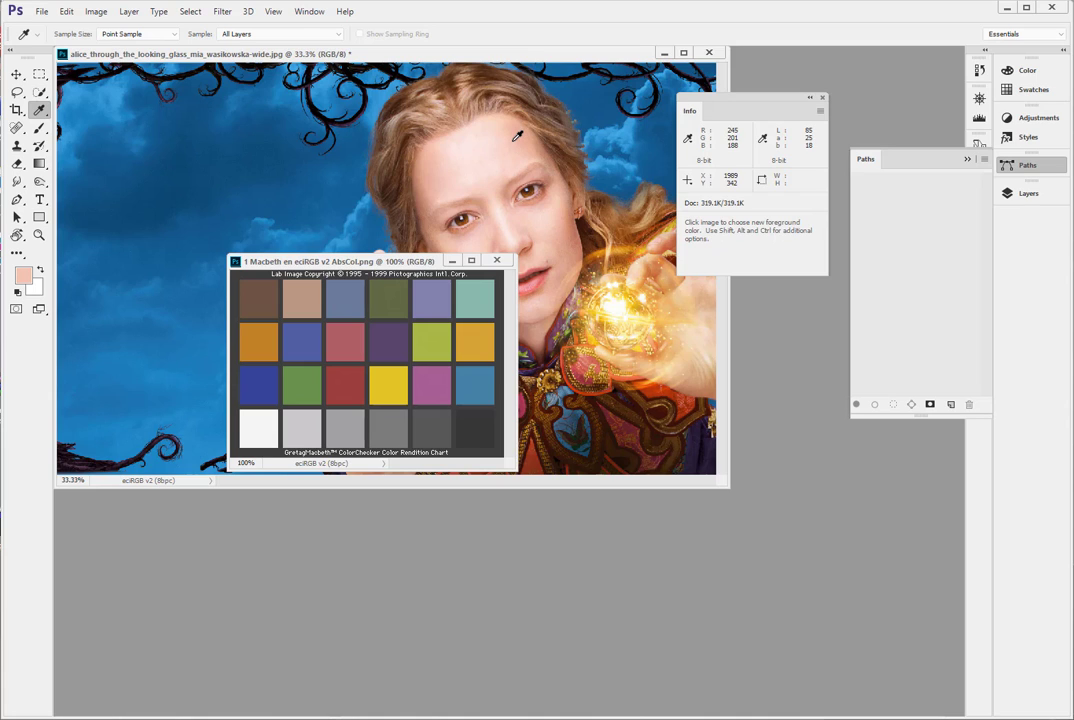
# - Bring the portrait window in front of the Macbeth chart
pyautogui.click(497, 260)
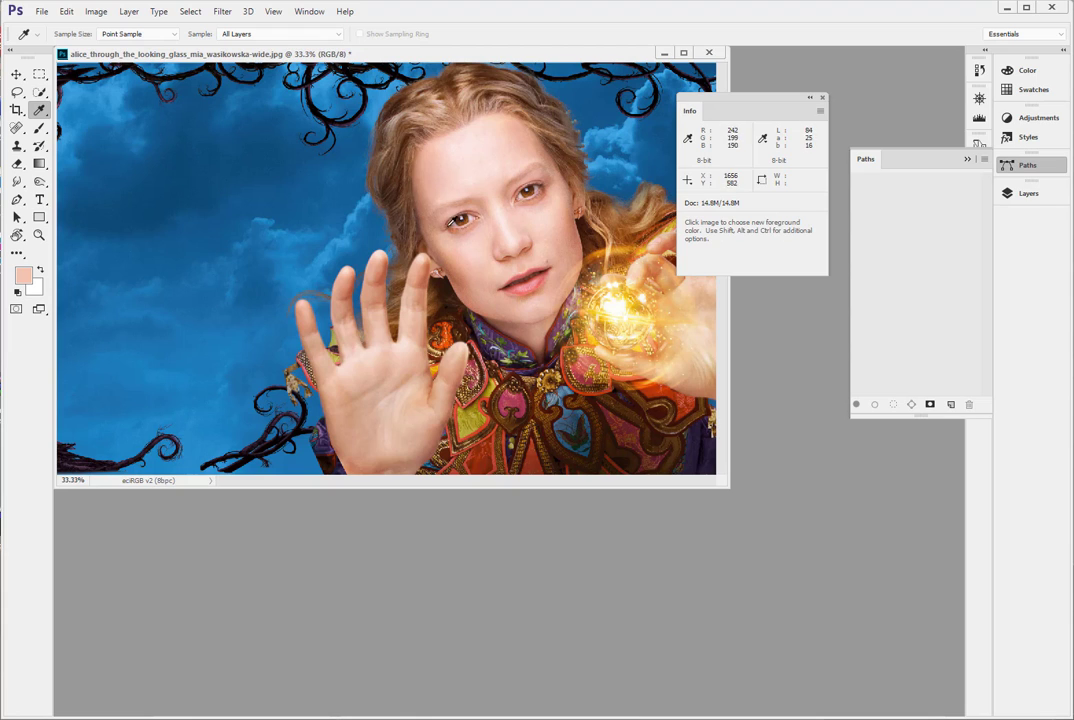
pyautogui.moveTo(487, 261)
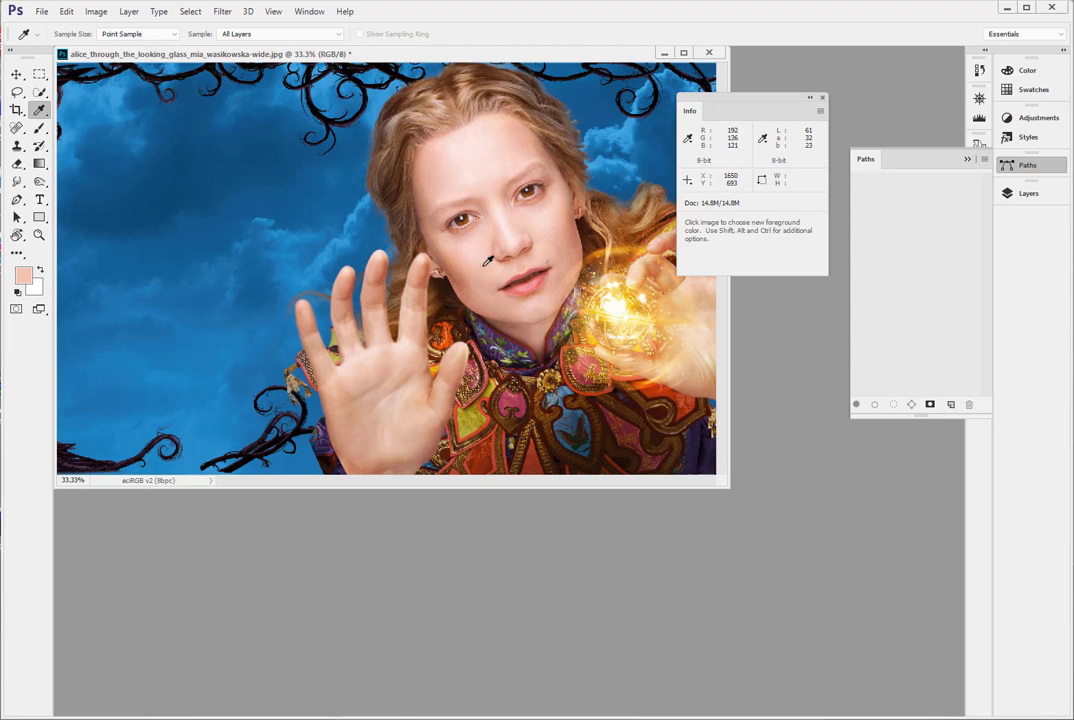
pyautogui.moveTo(522, 137)
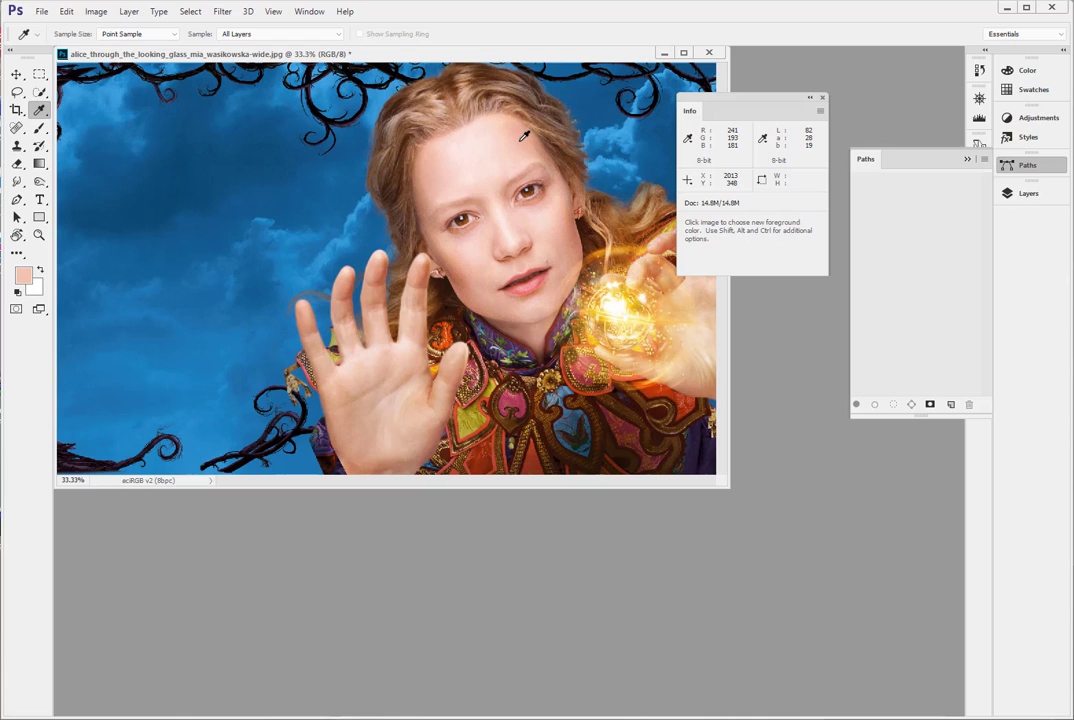
pyautogui.moveTo(521, 135)
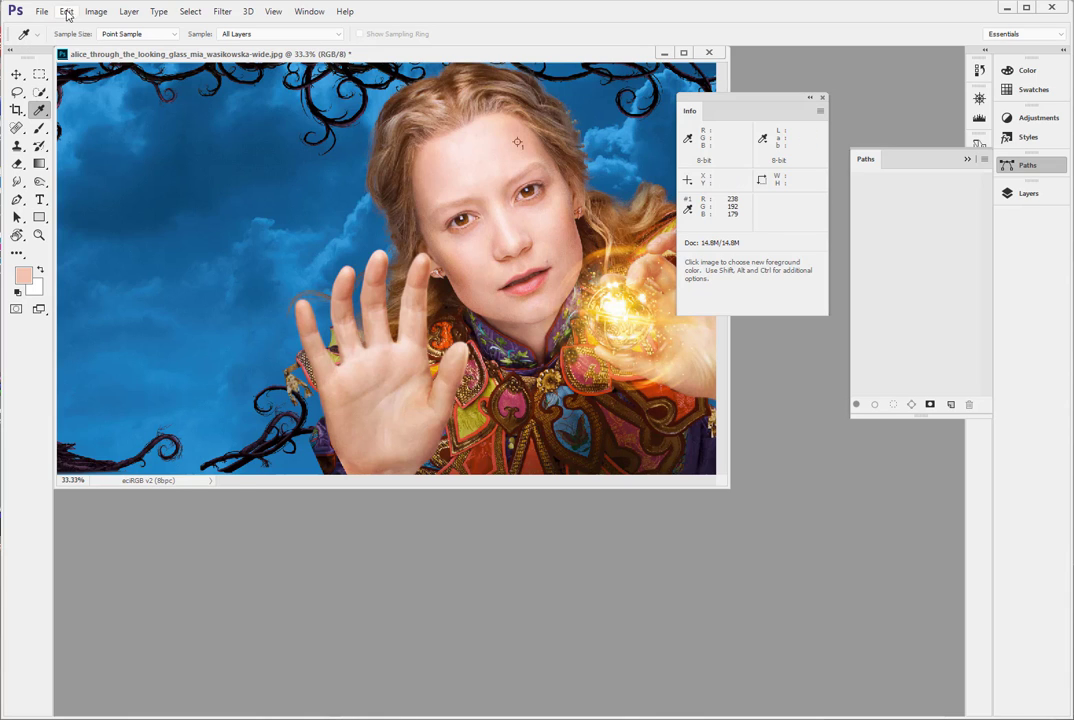
# - Assign sRGB IEC61966-2.1 to the portrait, toggling the preview to compare
pyautogui.click(66, 11)
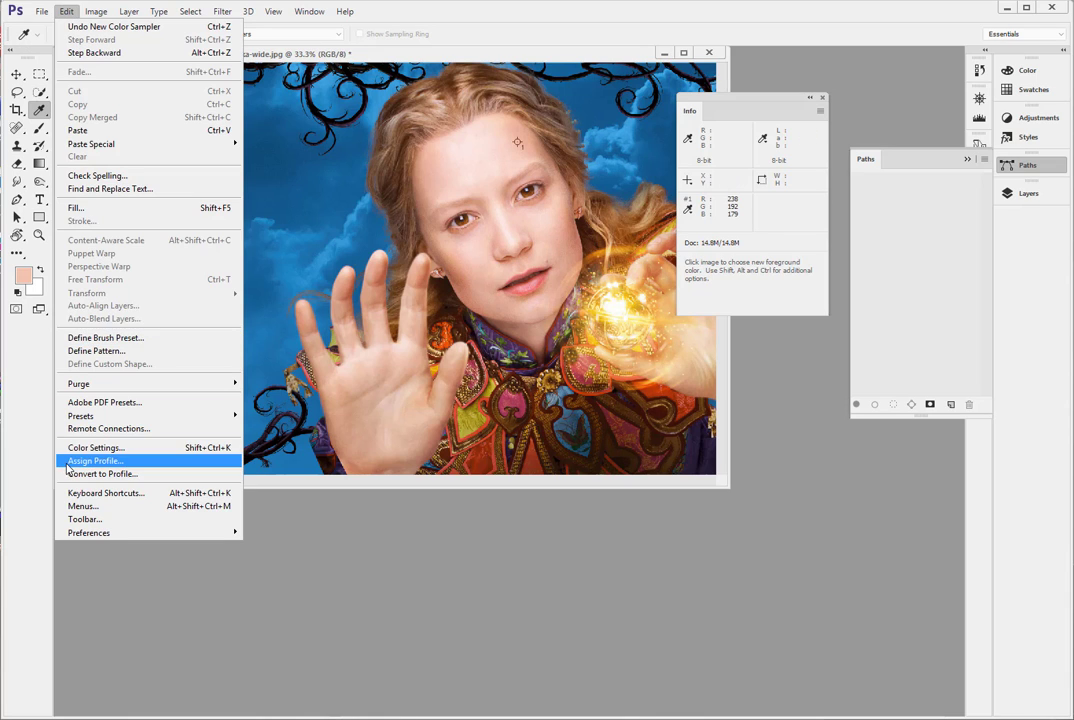
pyautogui.click(95, 461)
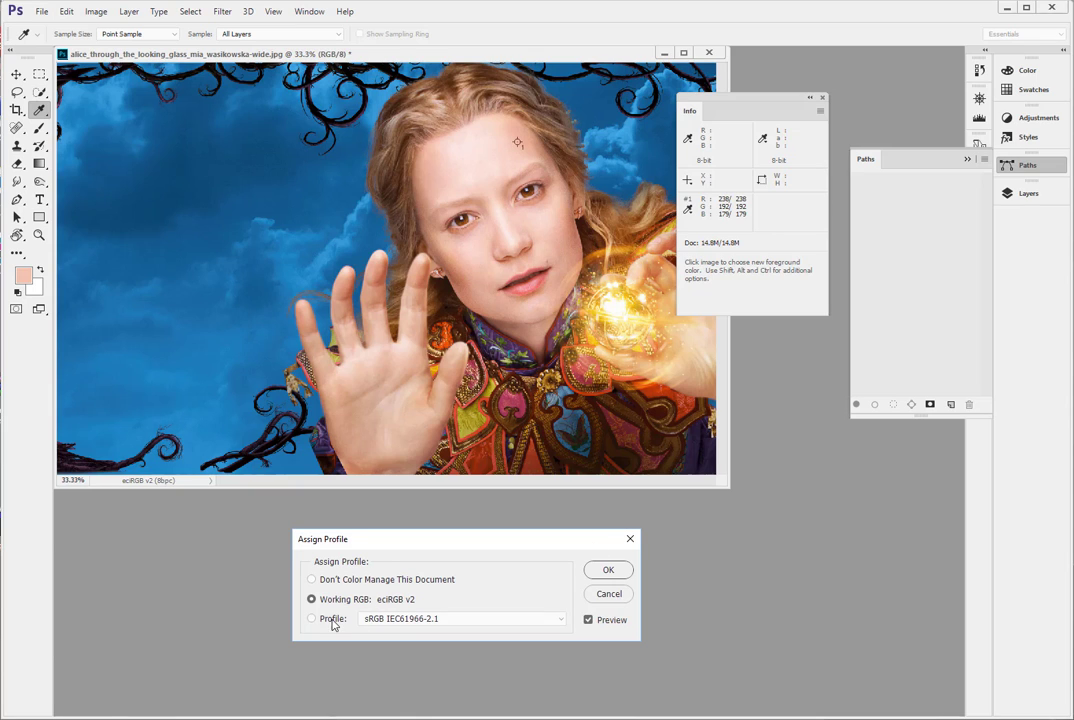
pyautogui.click(312, 618)
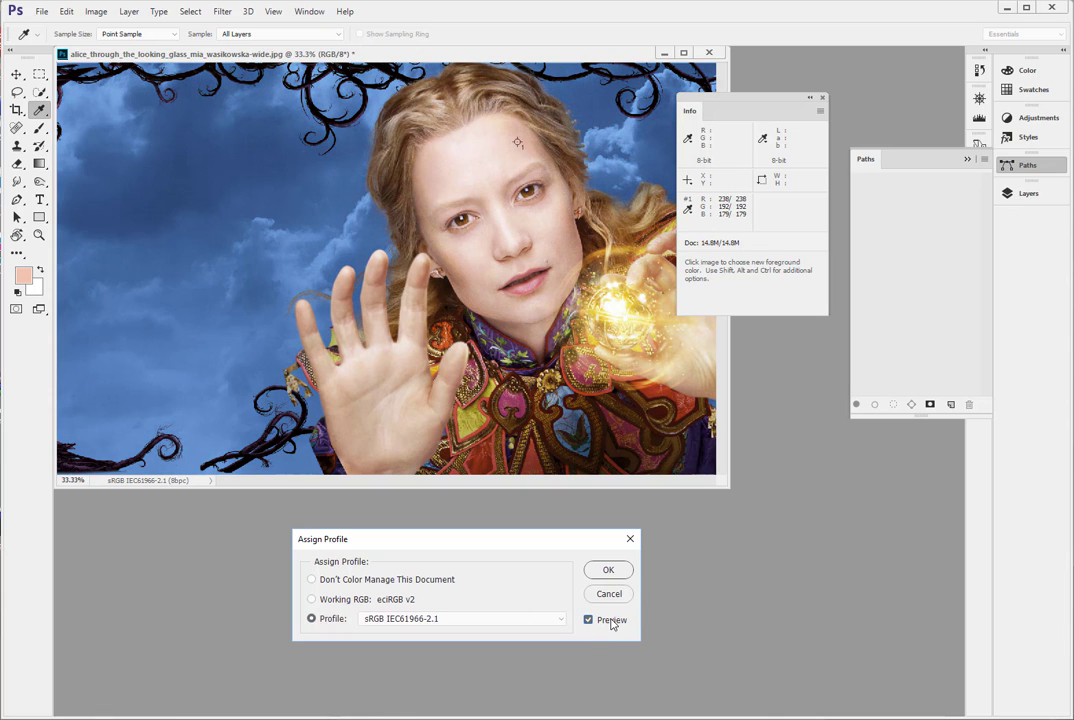
pyautogui.click(588, 619)
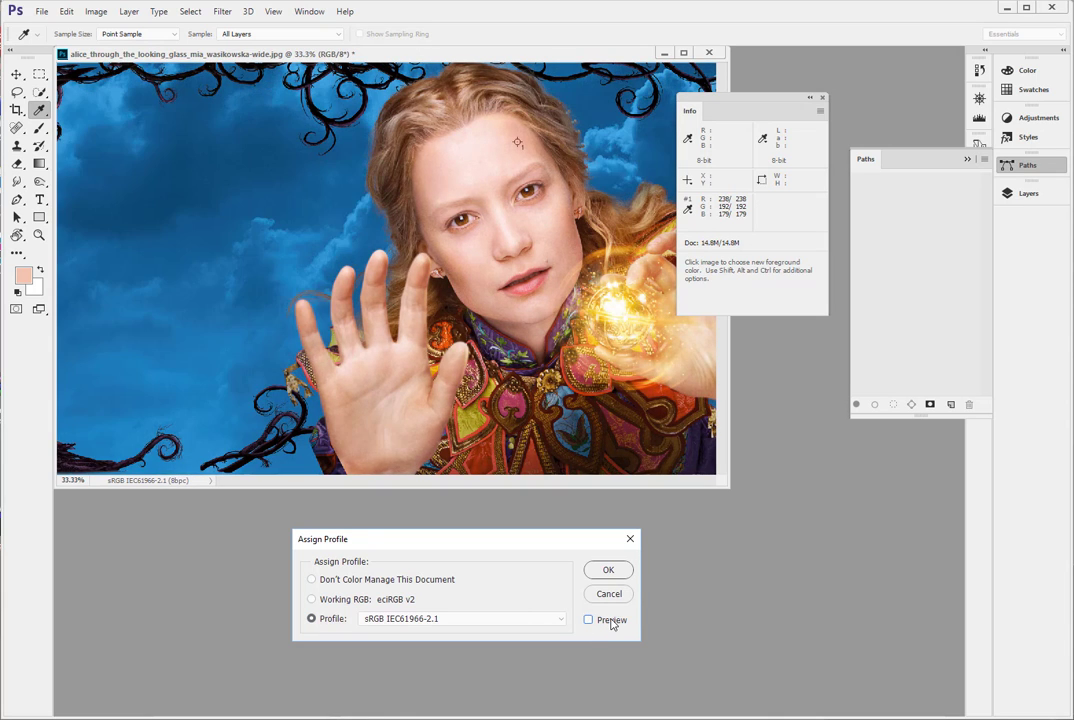
pyautogui.click(588, 619)
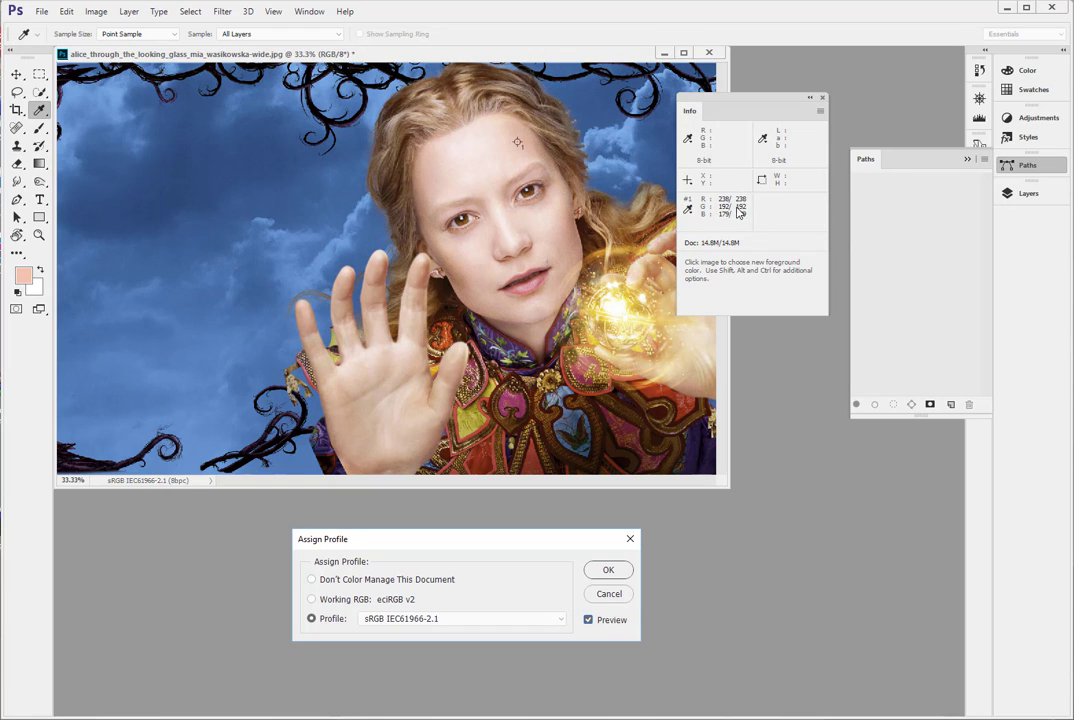
pyautogui.moveTo(745, 225)
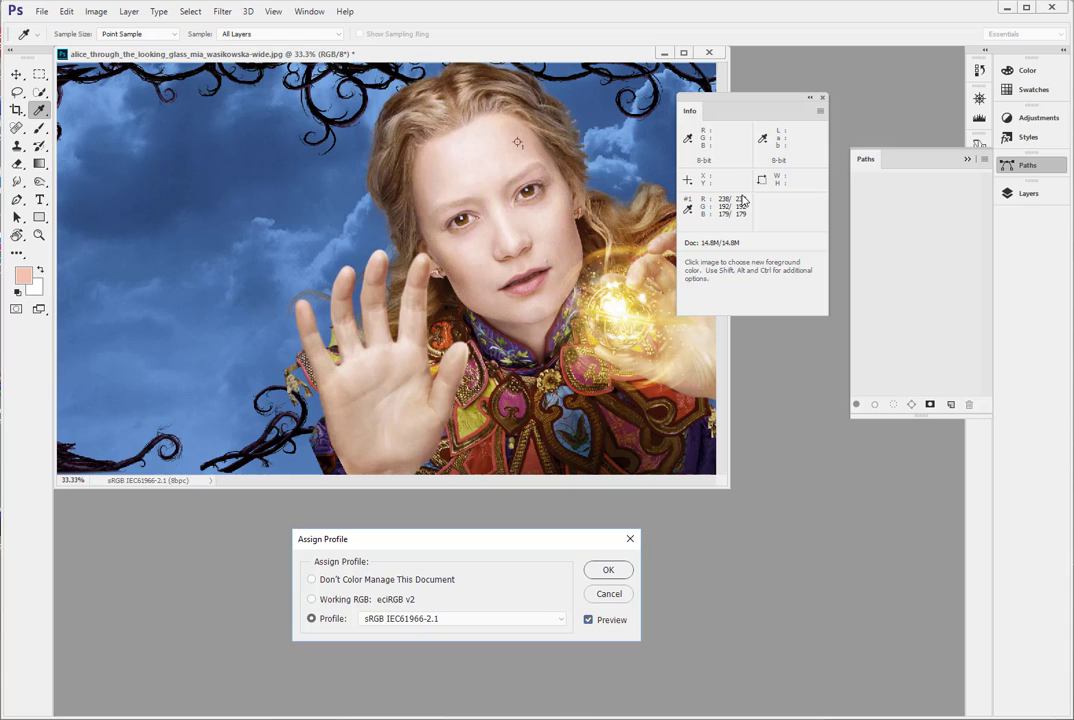
pyautogui.moveTo(518, 137)
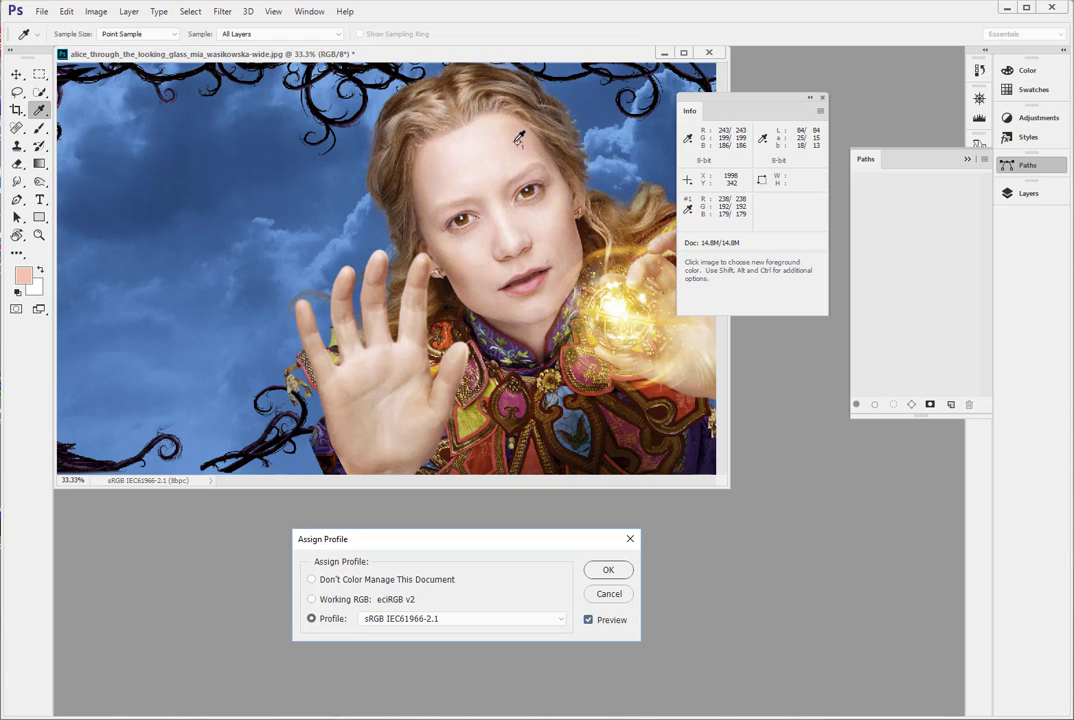
pyautogui.moveTo(520, 138)
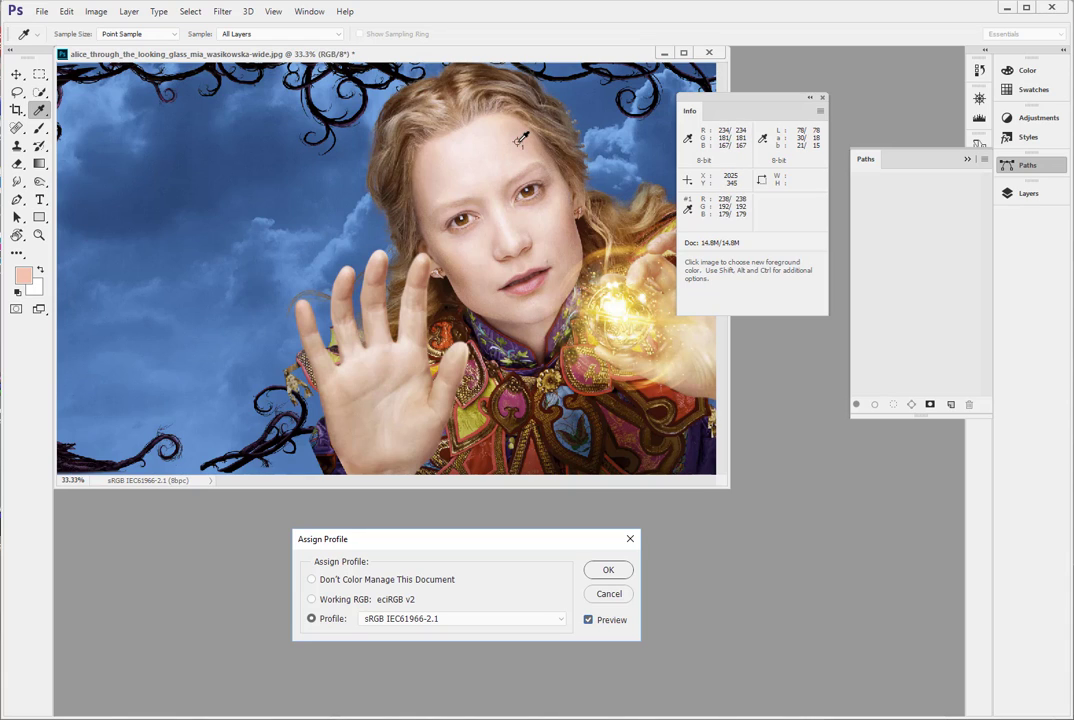
pyautogui.moveTo(520, 138)
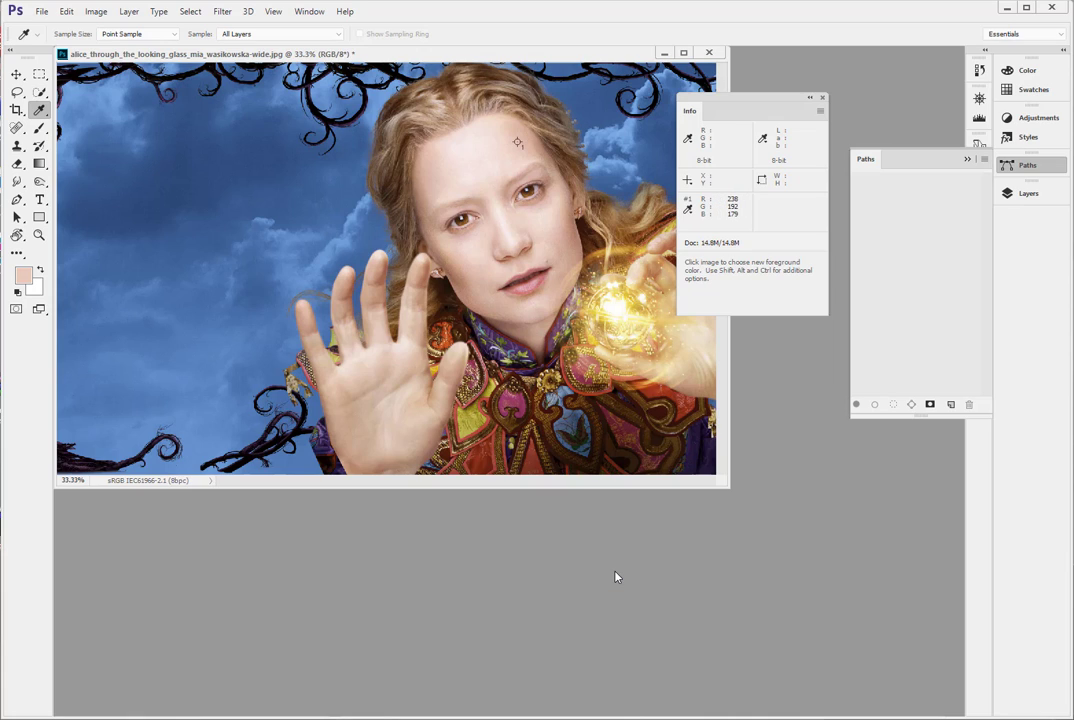
pyautogui.moveTo(518, 138)
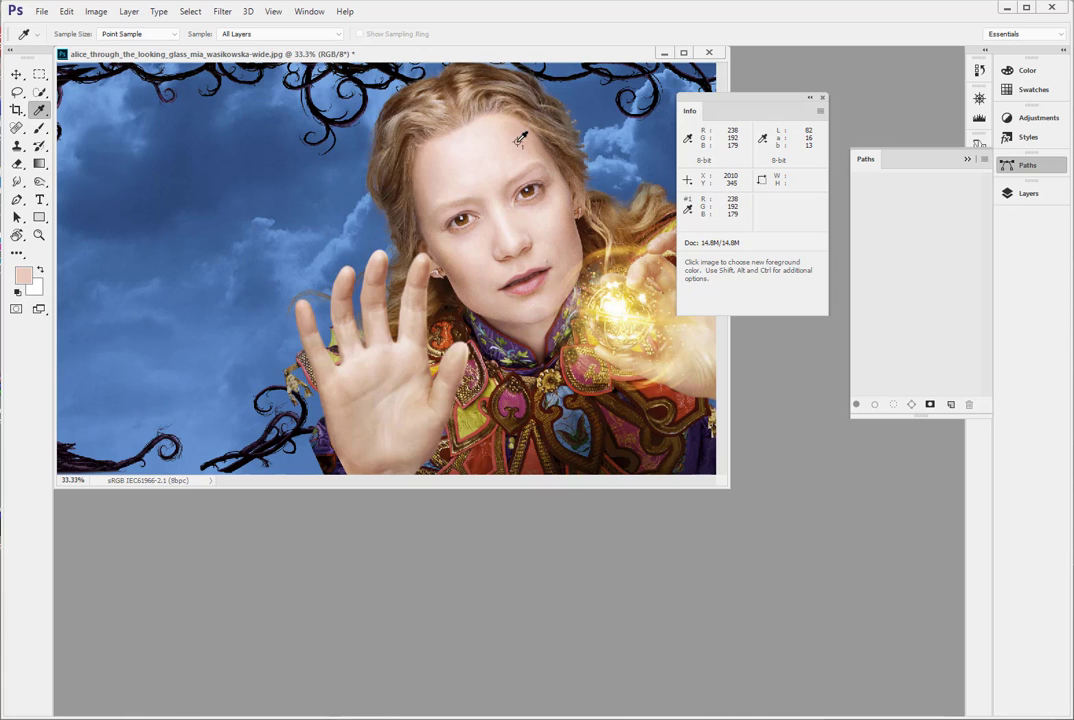
pyautogui.moveTo(518, 142)
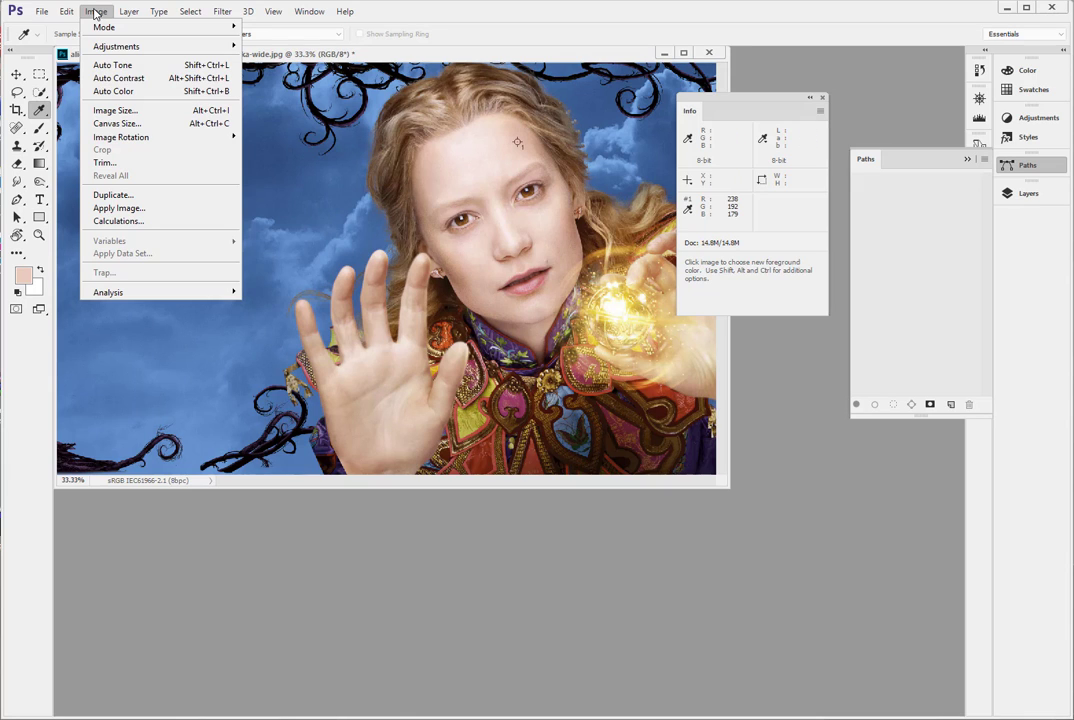
pyautogui.moveTo(116, 46)
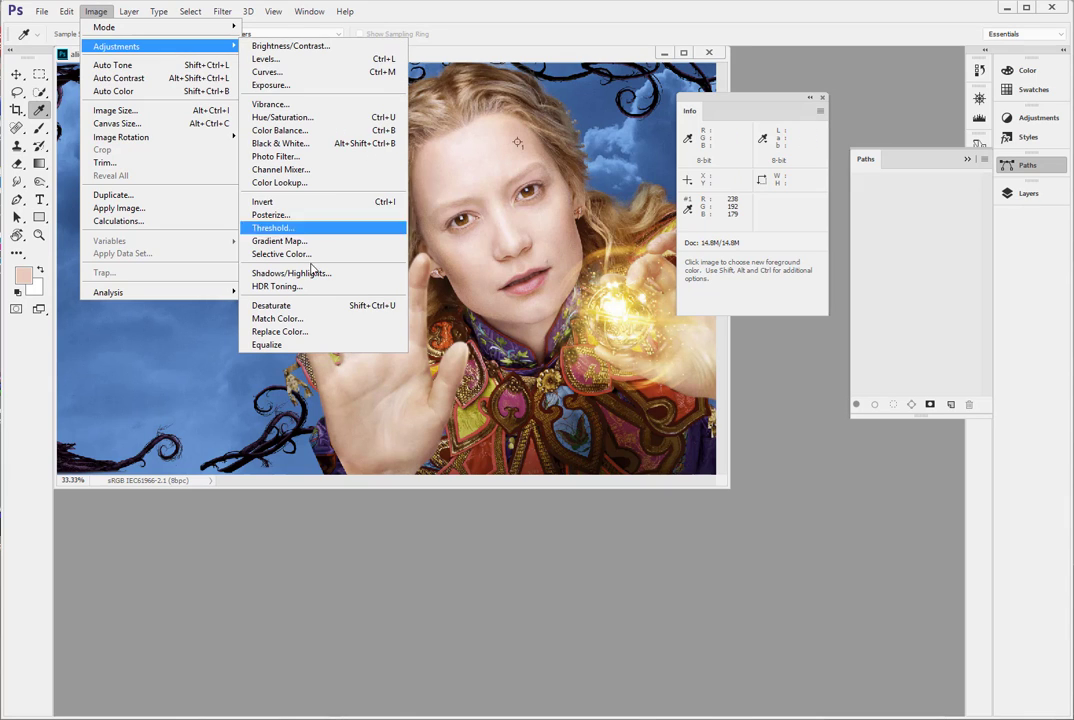
# - Apply Selective Color to the reds with Cyan +4% and Magenta -1%
pyautogui.click(281, 253)
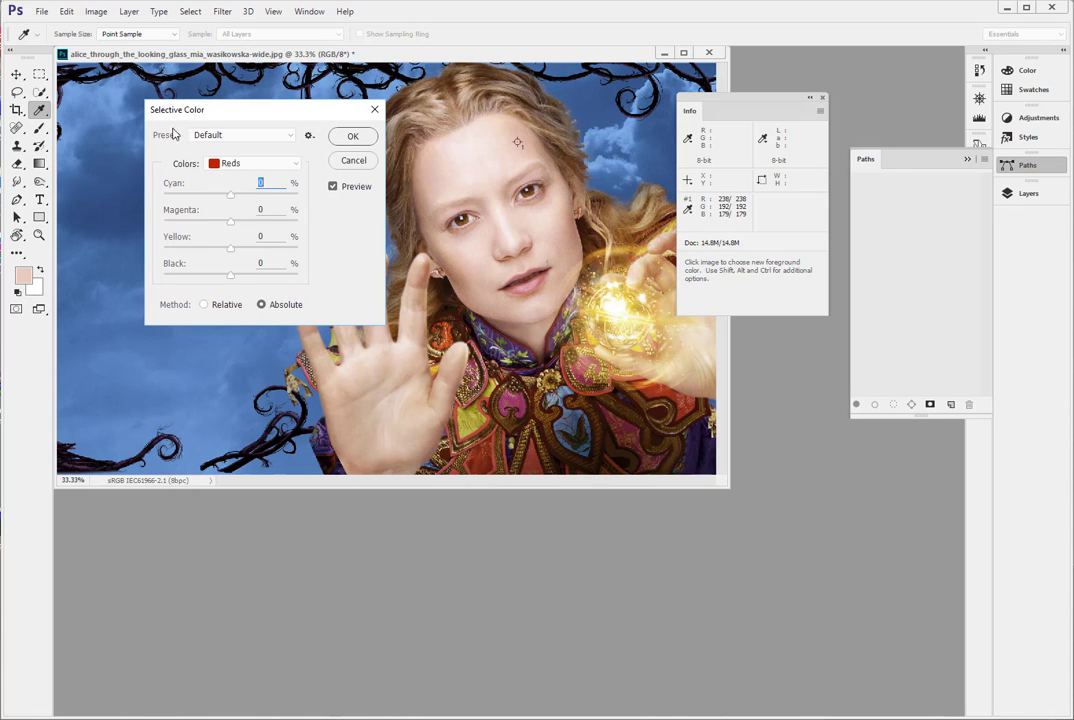
pyautogui.moveTo(218, 183)
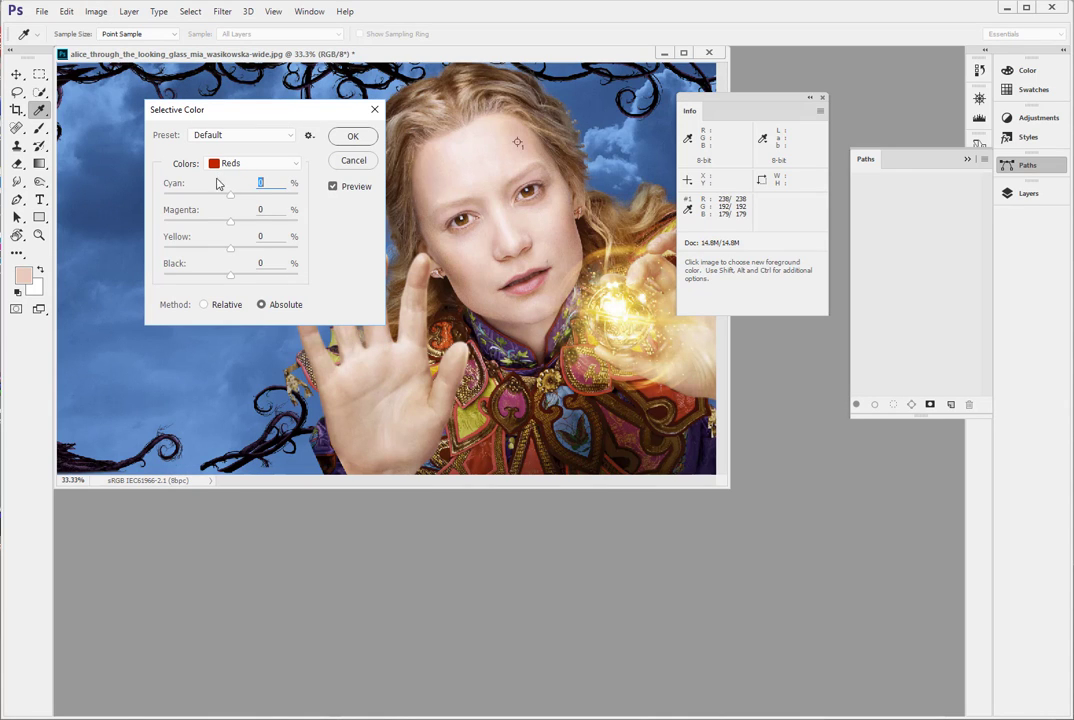
pyautogui.moveTo(197, 181)
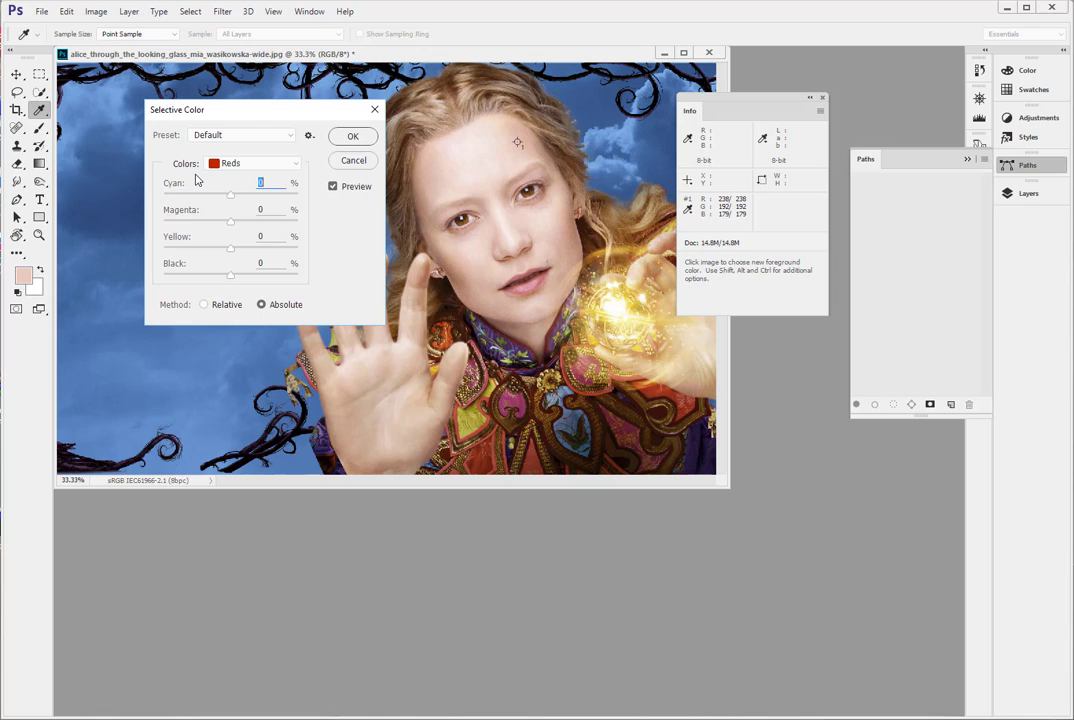
pyautogui.moveTo(233, 201)
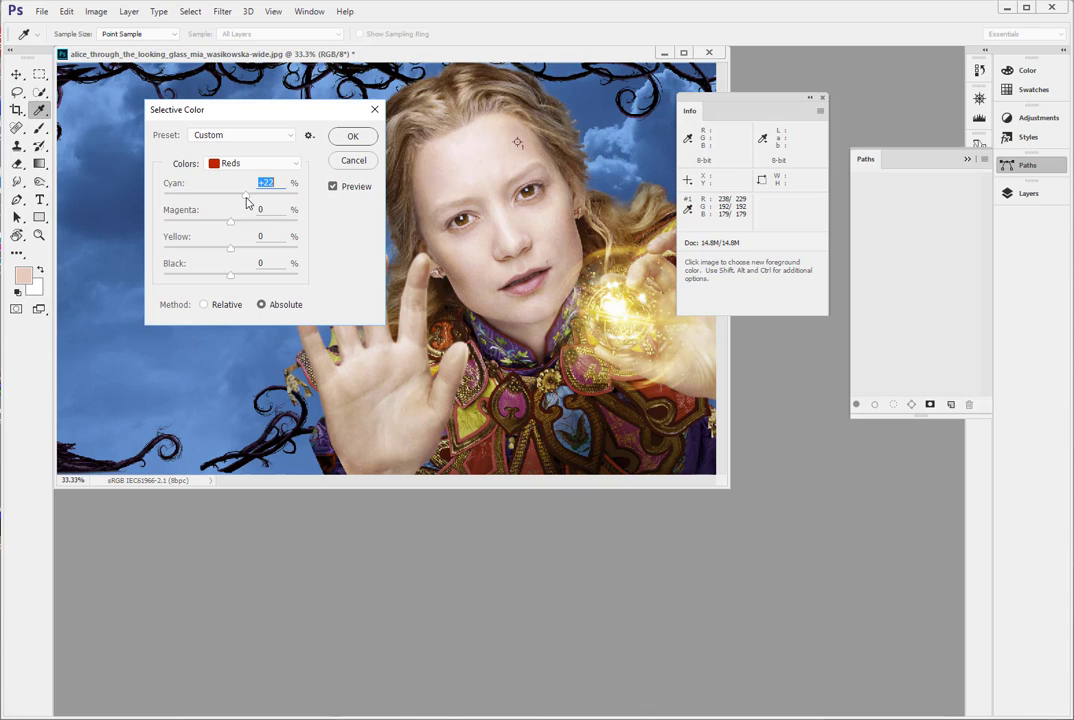
pyautogui.moveTo(502, 128)
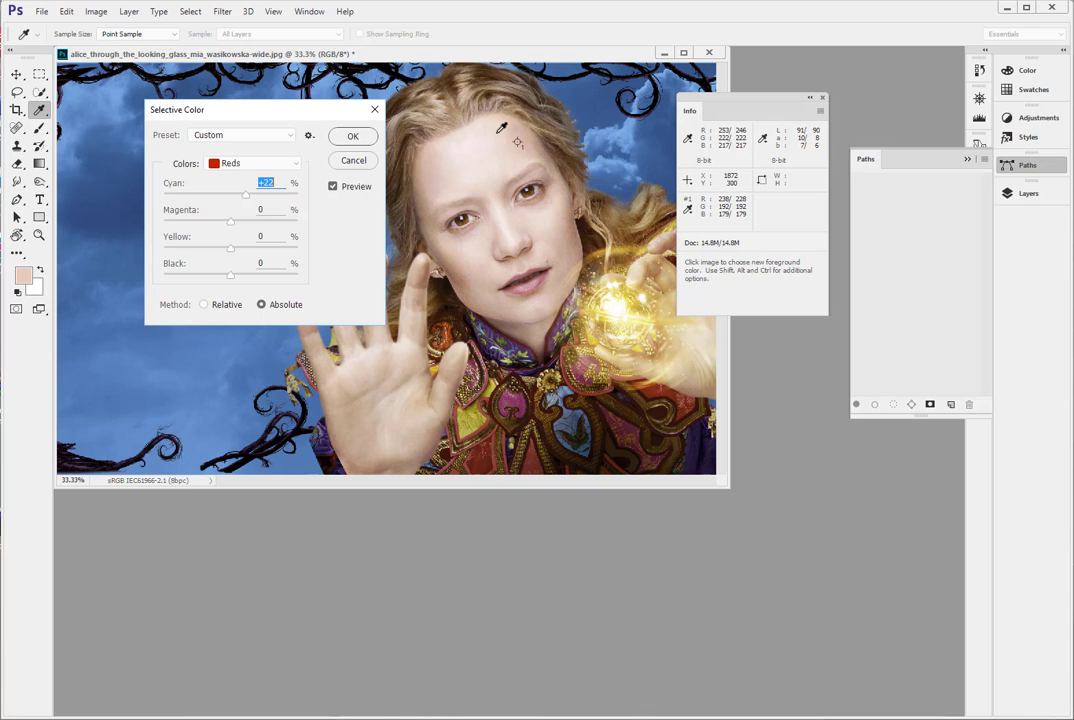
pyautogui.moveTo(520, 138)
pyautogui.write('0')
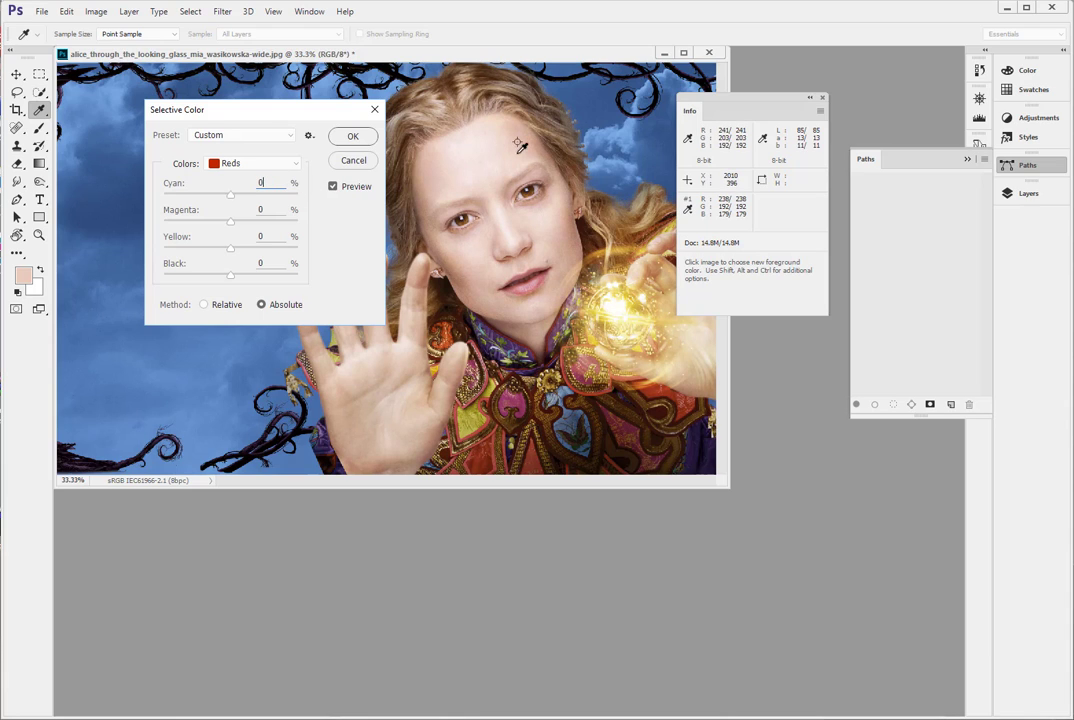
pyautogui.moveTo(519, 139)
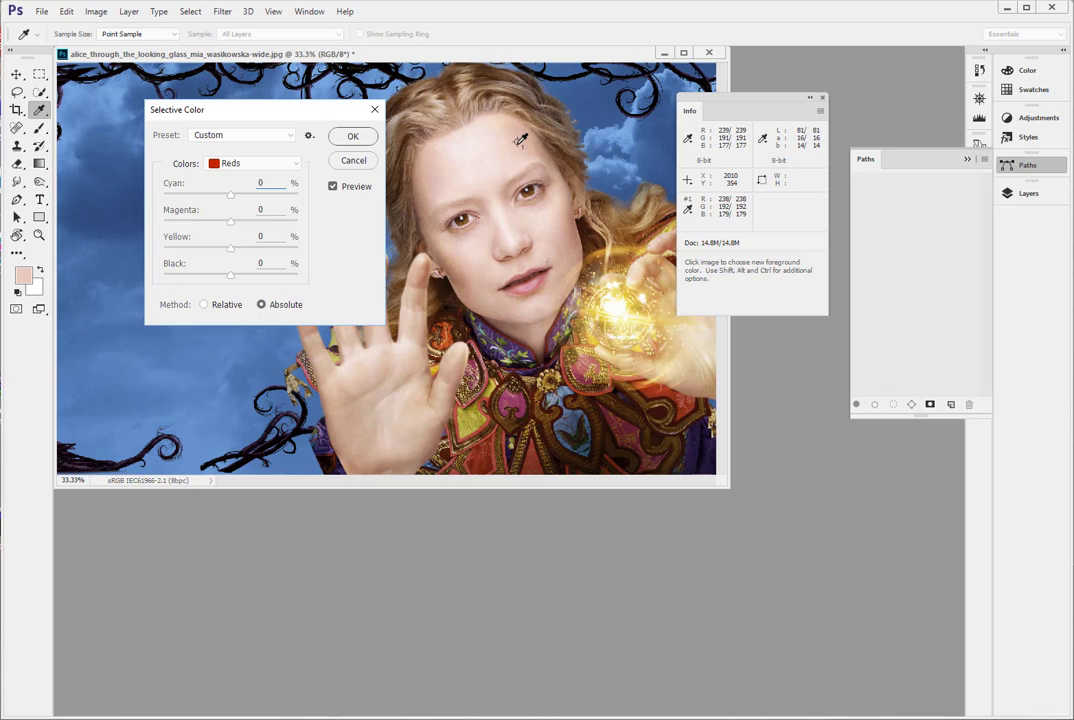
pyautogui.moveTo(238, 228)
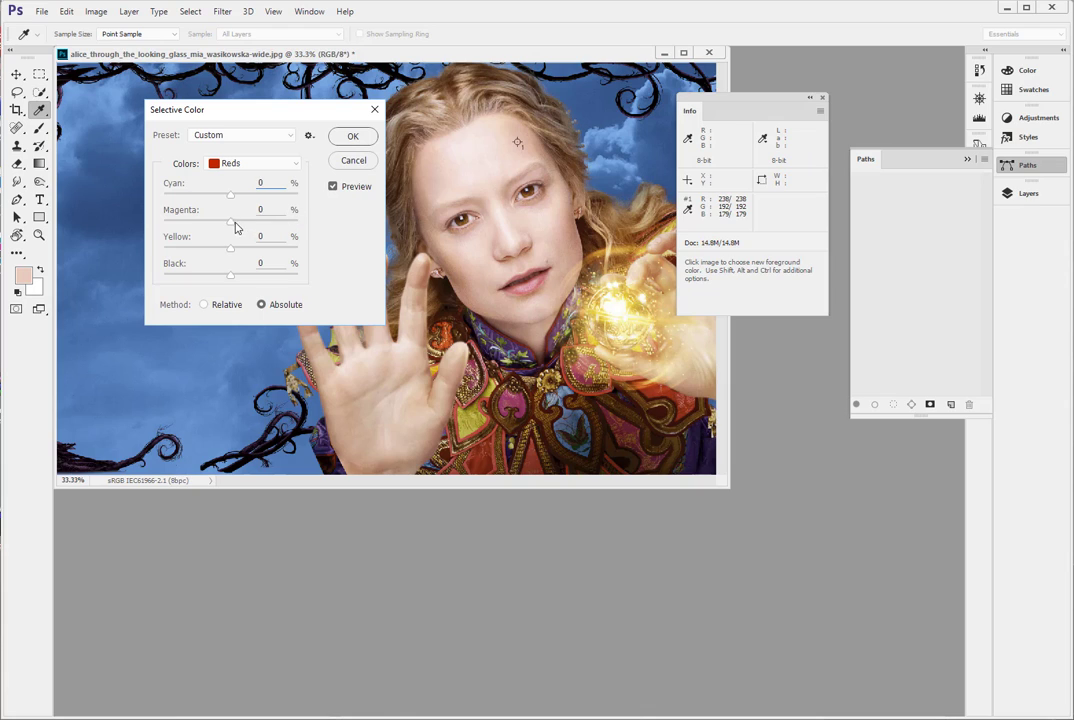
pyautogui.tripleClick(260, 183)
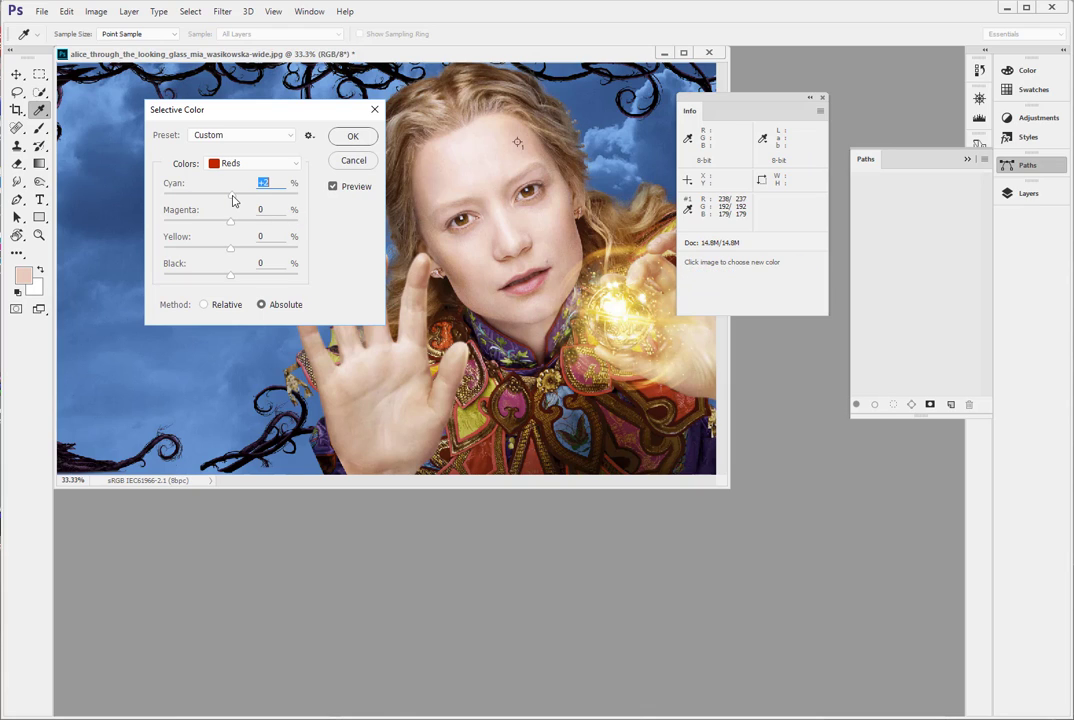
pyautogui.moveTo(520, 137)
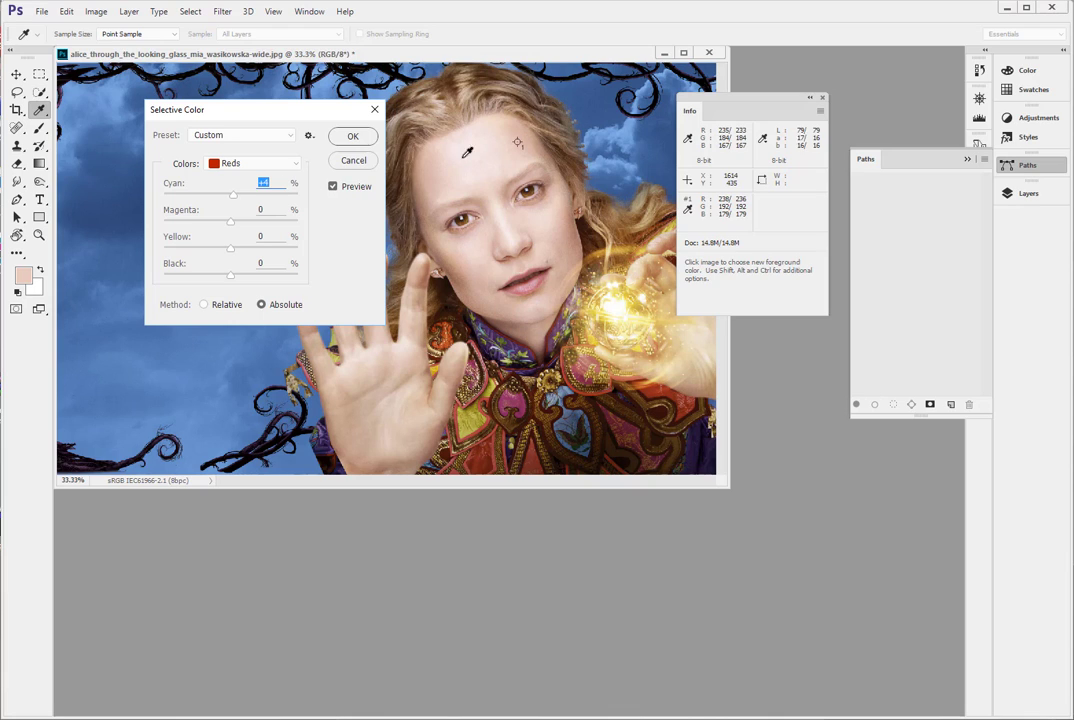
pyautogui.moveTo(519, 138)
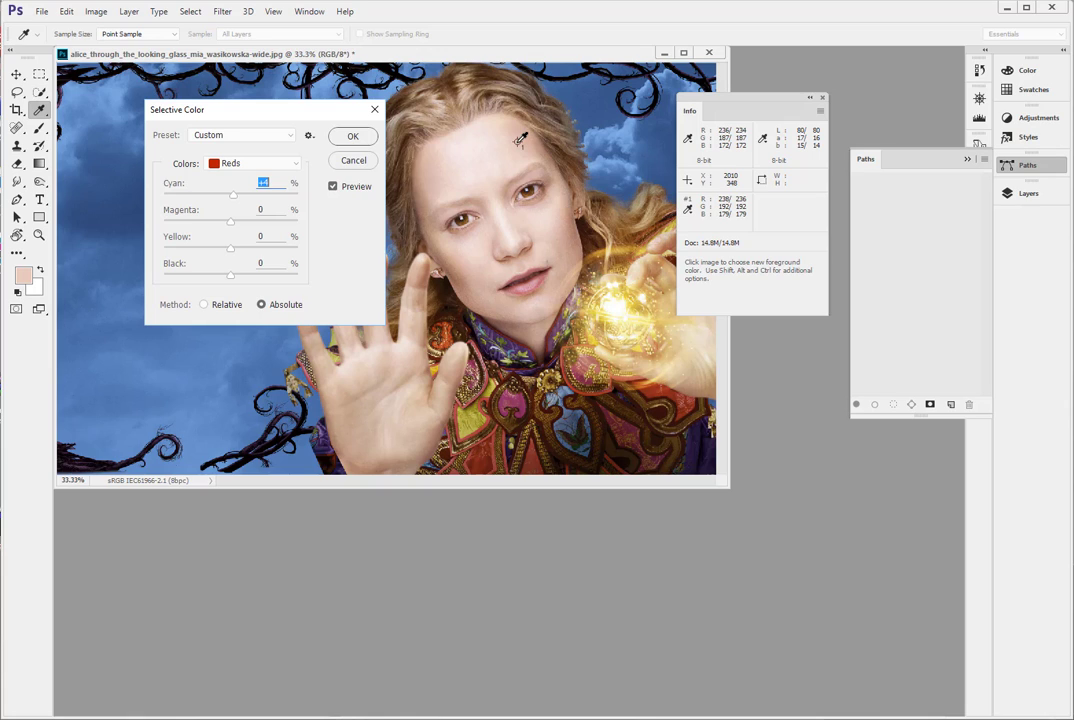
pyautogui.moveTo(515, 138)
pyautogui.write('-1')
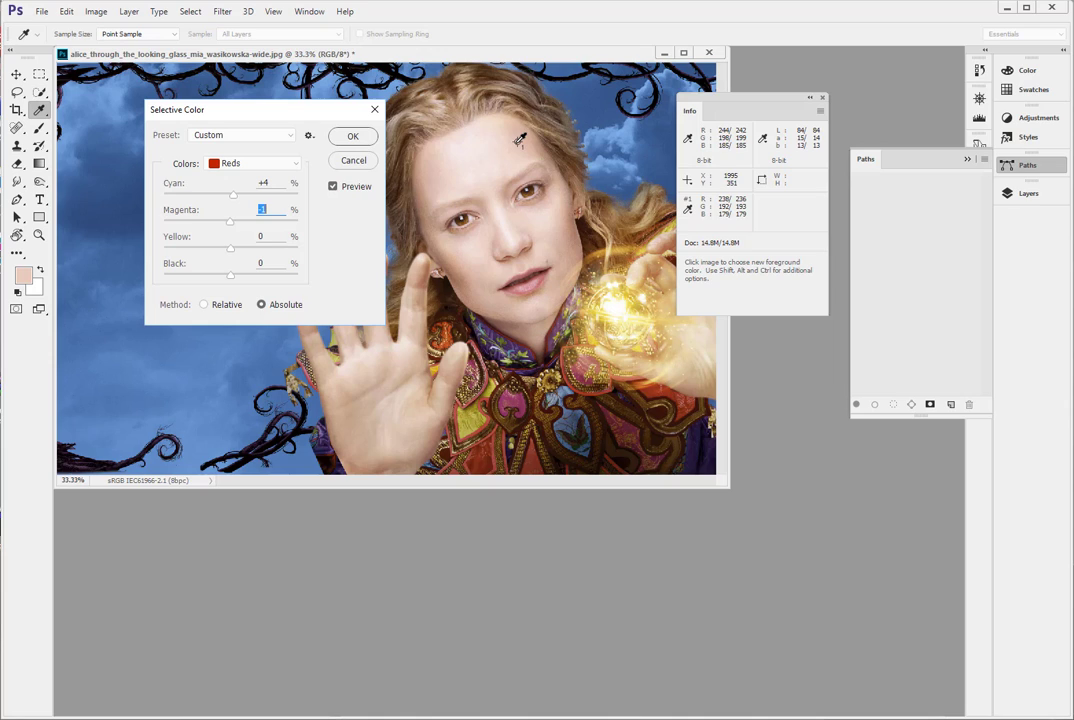
pyautogui.moveTo(519, 139)
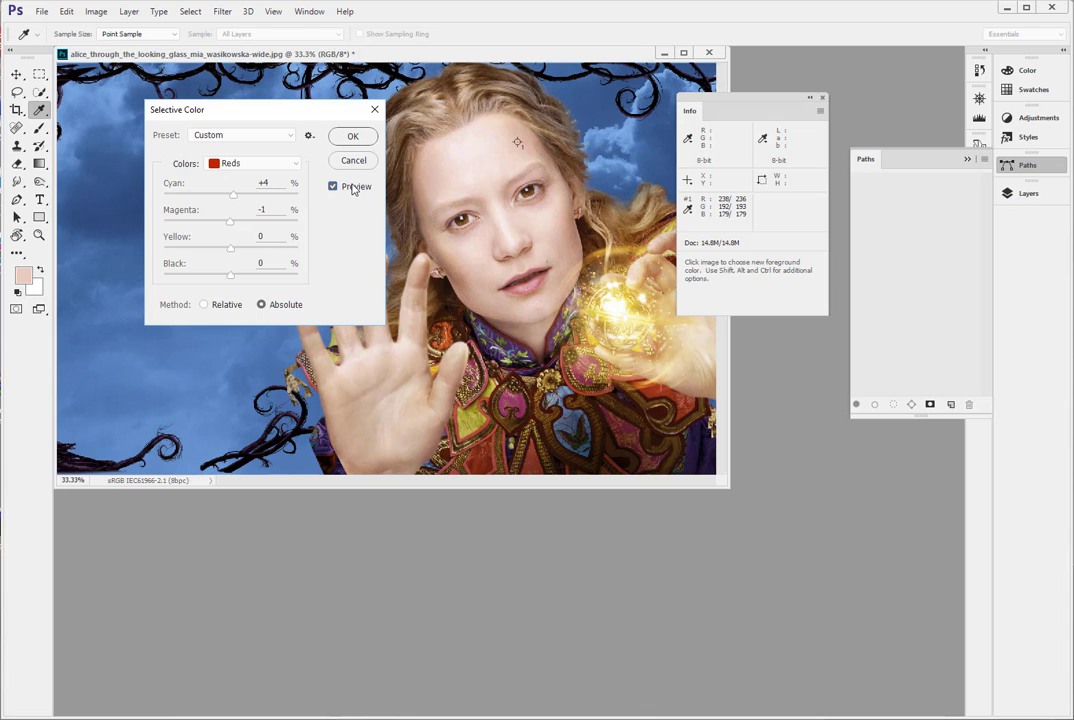
pyautogui.click(352, 135)
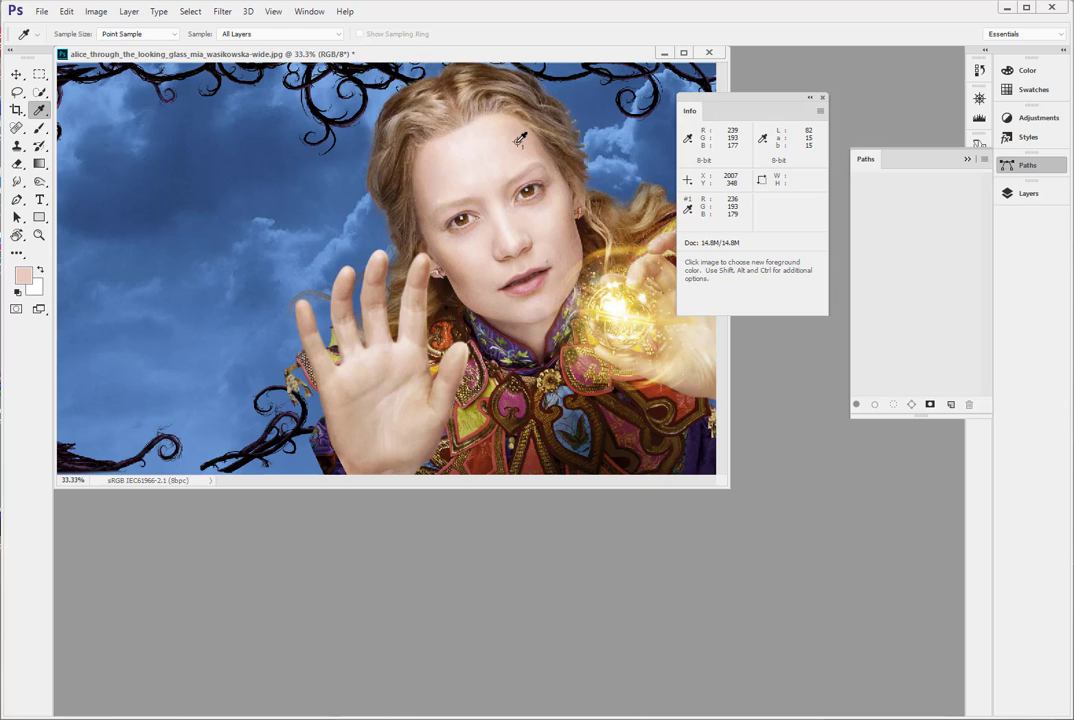
pyautogui.moveTo(480, 125)
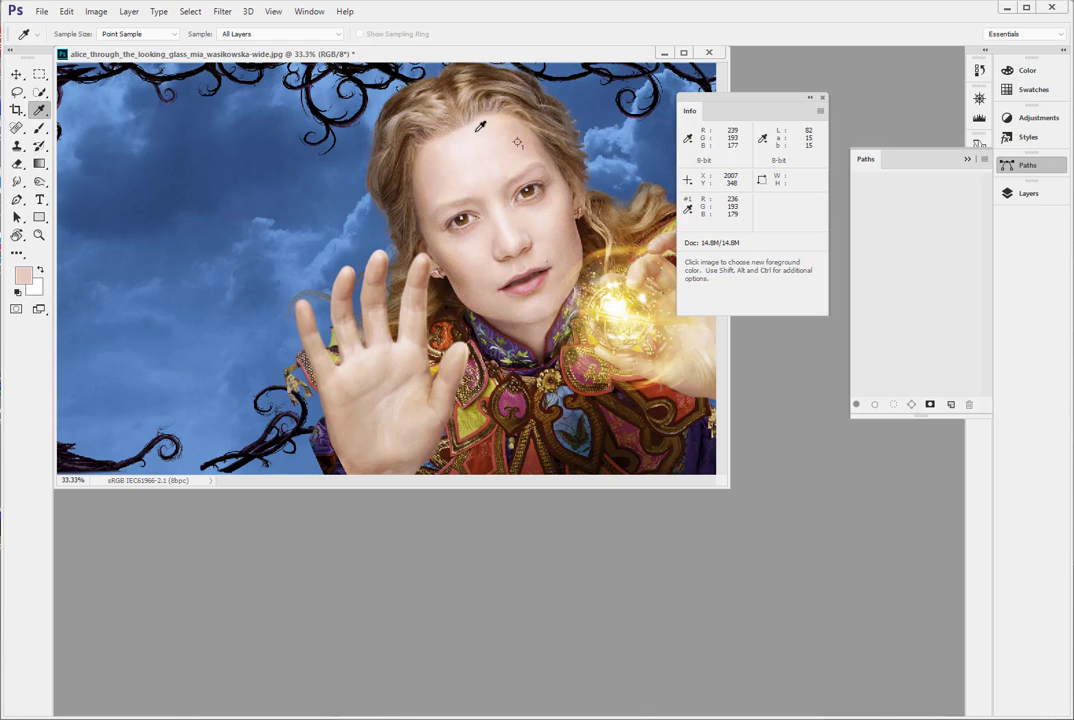
pyautogui.moveTo(380, 388)
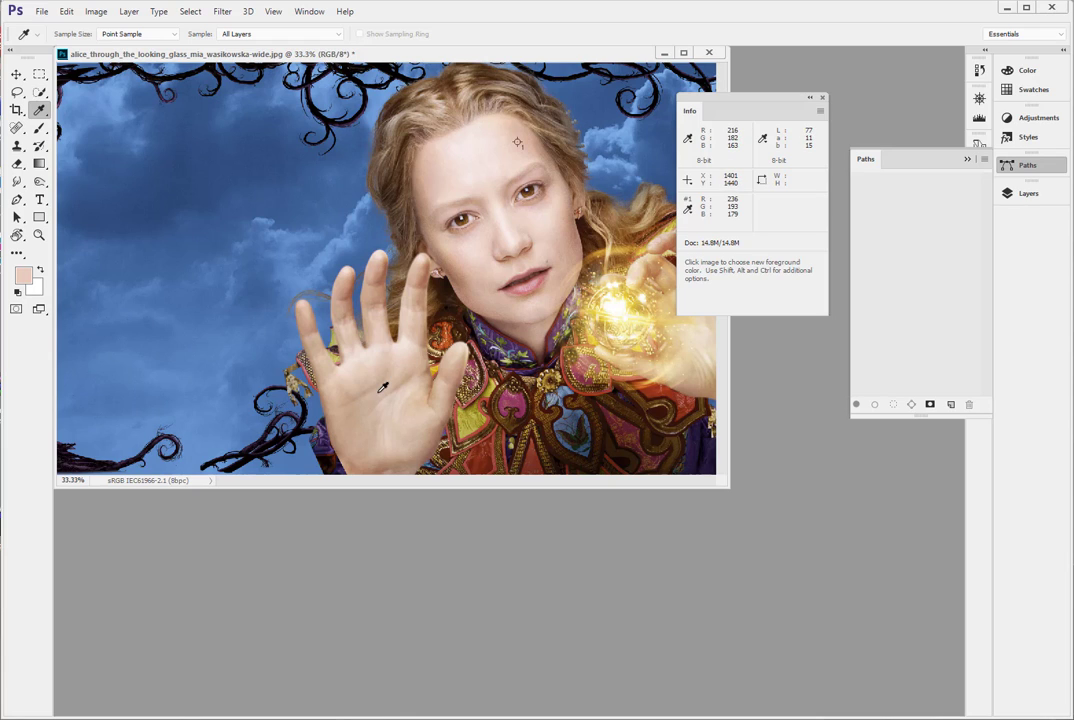
pyautogui.moveTo(358, 378)
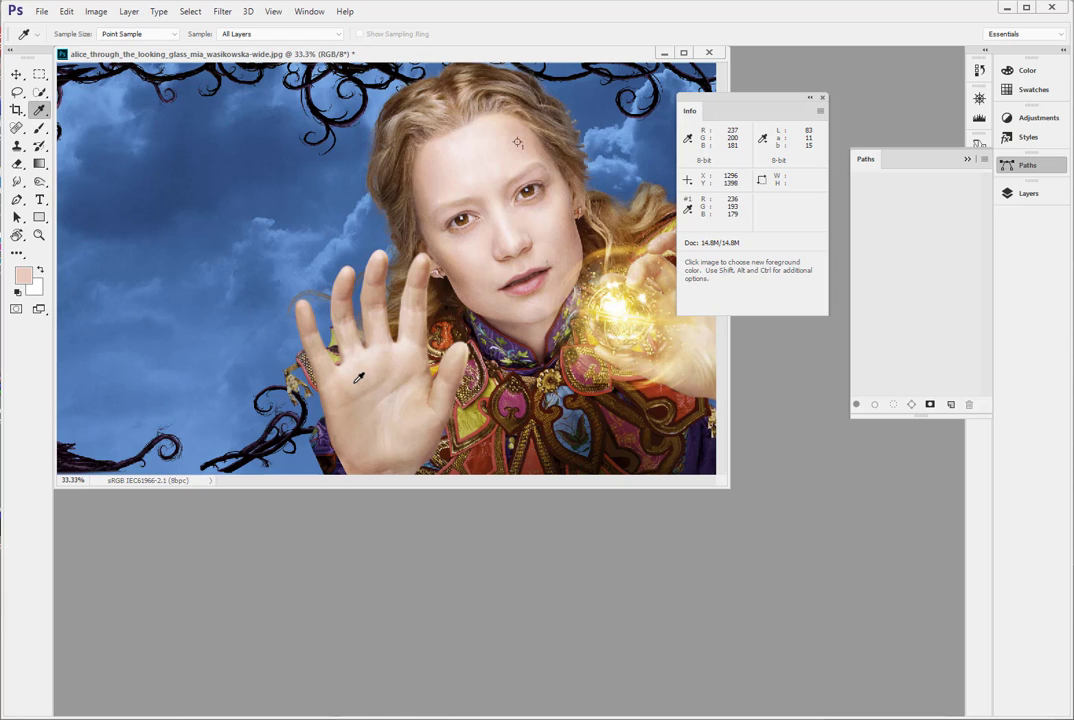
pyautogui.moveTo(377, 377)
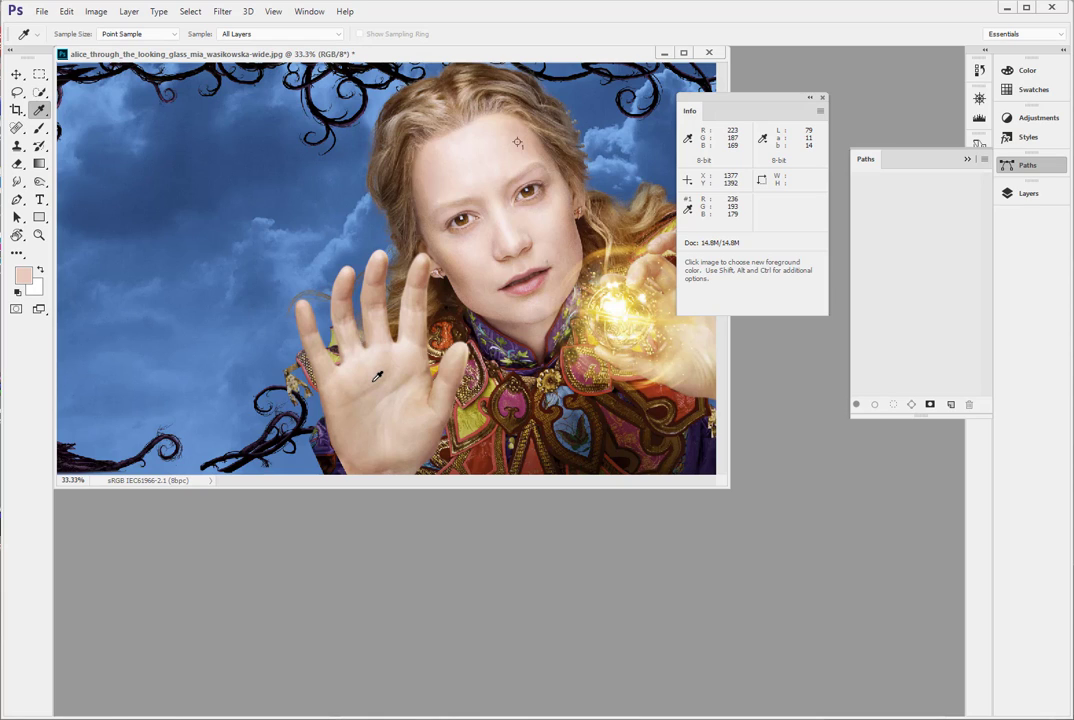
pyautogui.moveTo(428, 363)
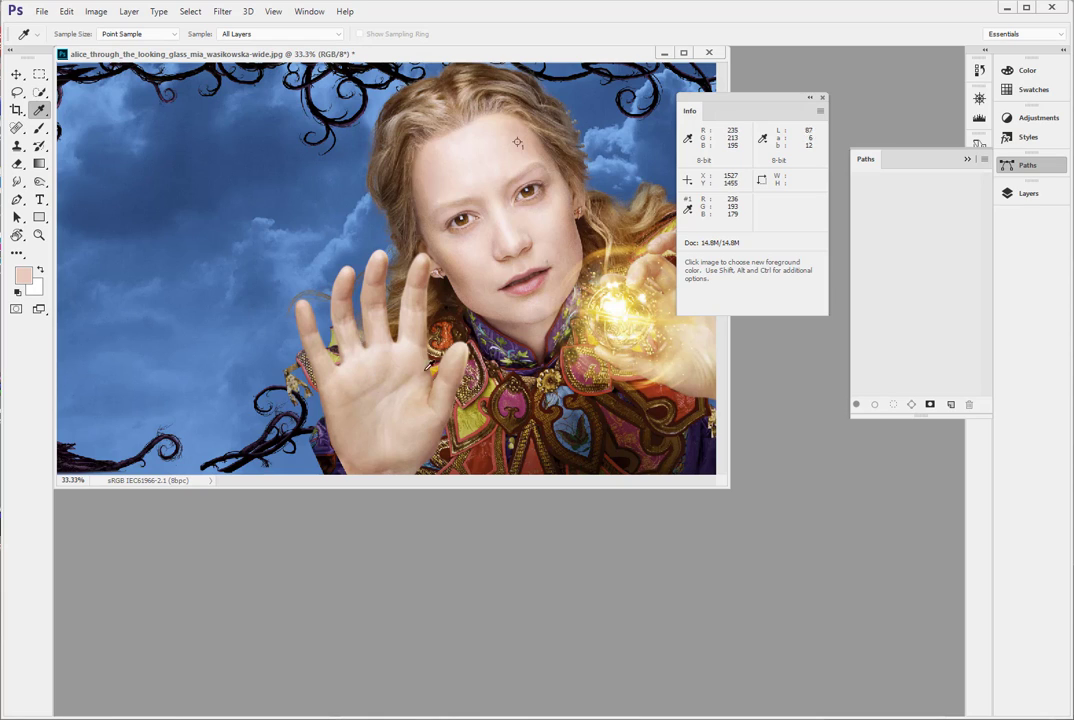
pyautogui.moveTo(405, 437)
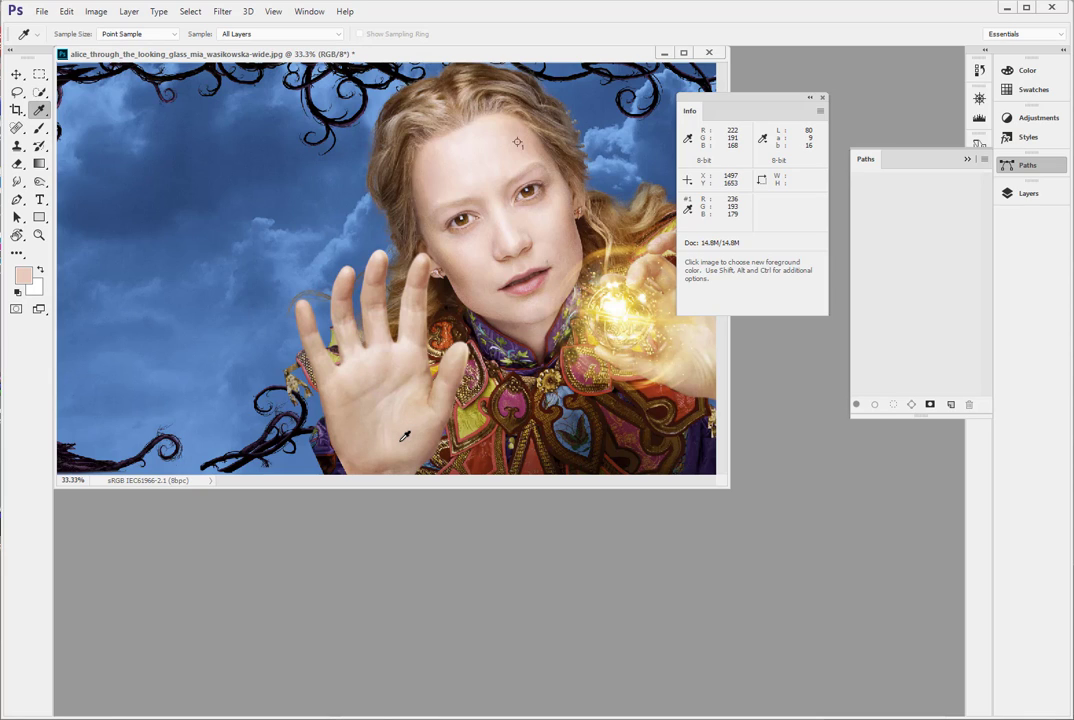
pyautogui.moveTo(515, 180)
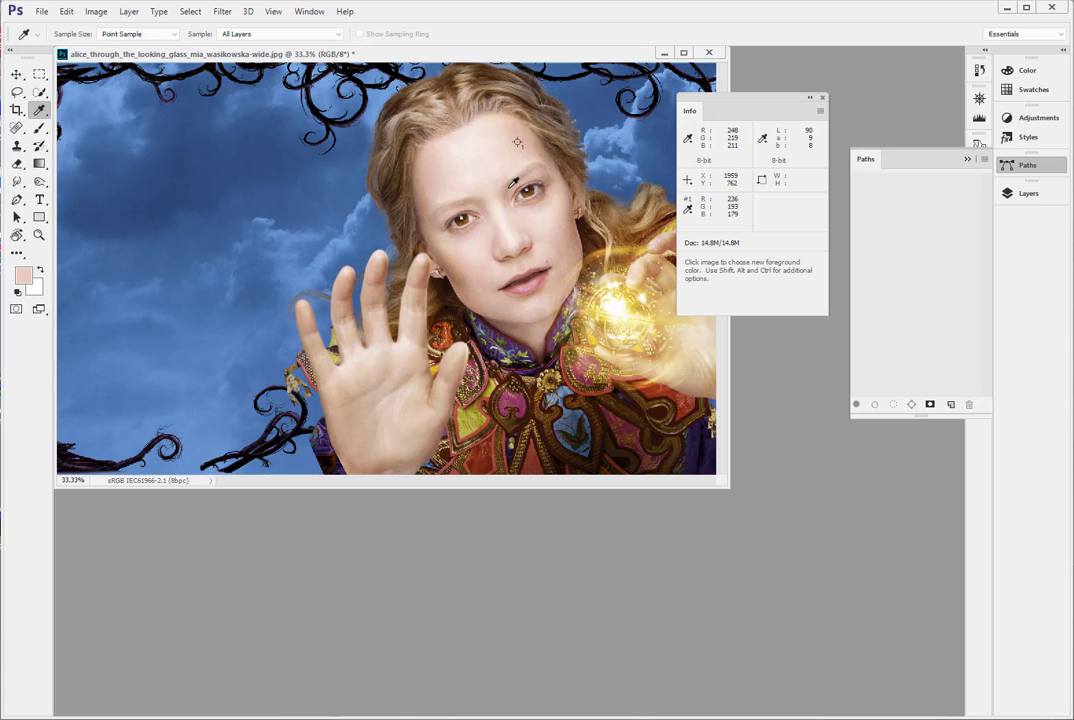
pyautogui.moveTo(505, 155)
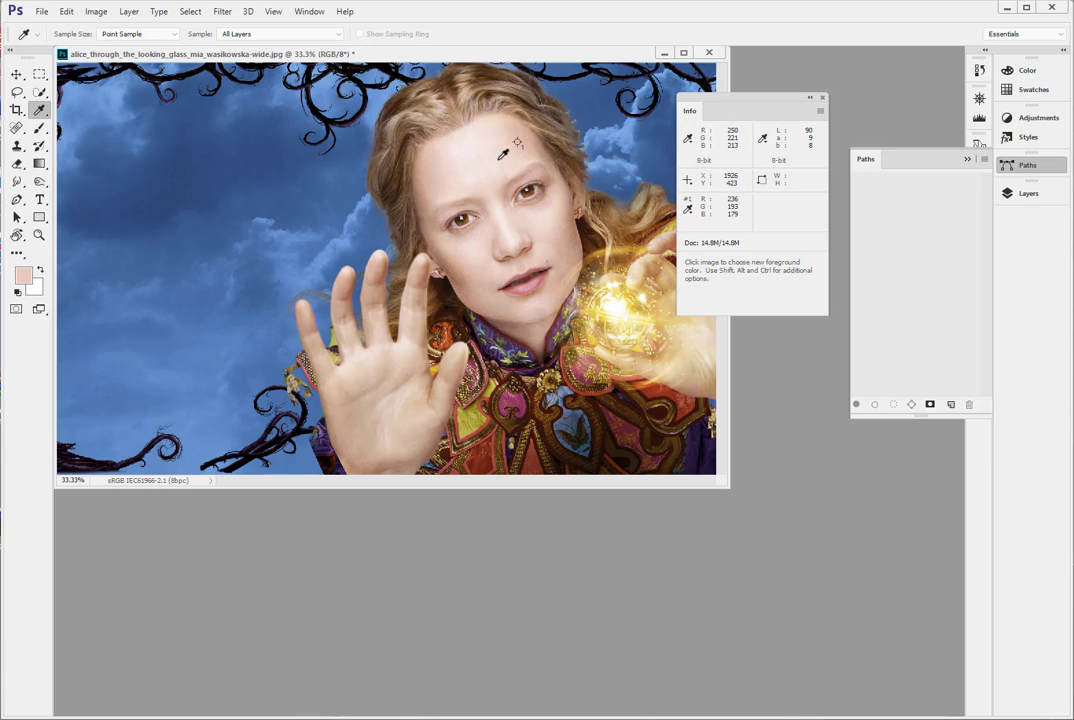
pyautogui.moveTo(517, 142)
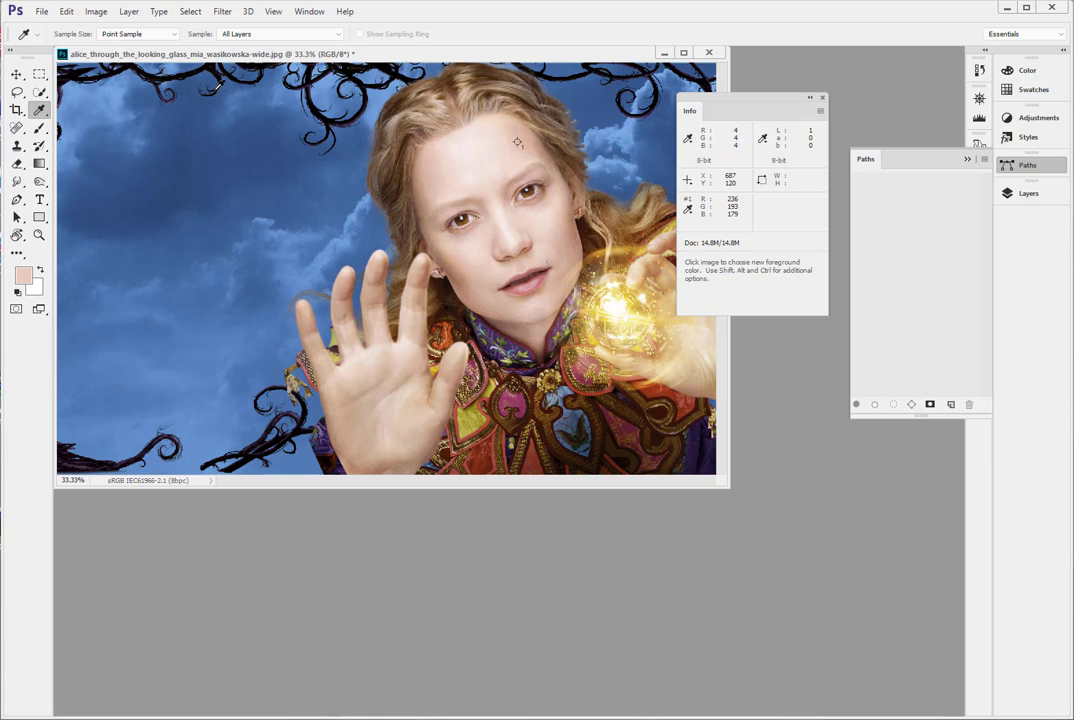
# - Open the Edit menu after sampling skin values on the hand and forehead
pyautogui.click(66, 11)
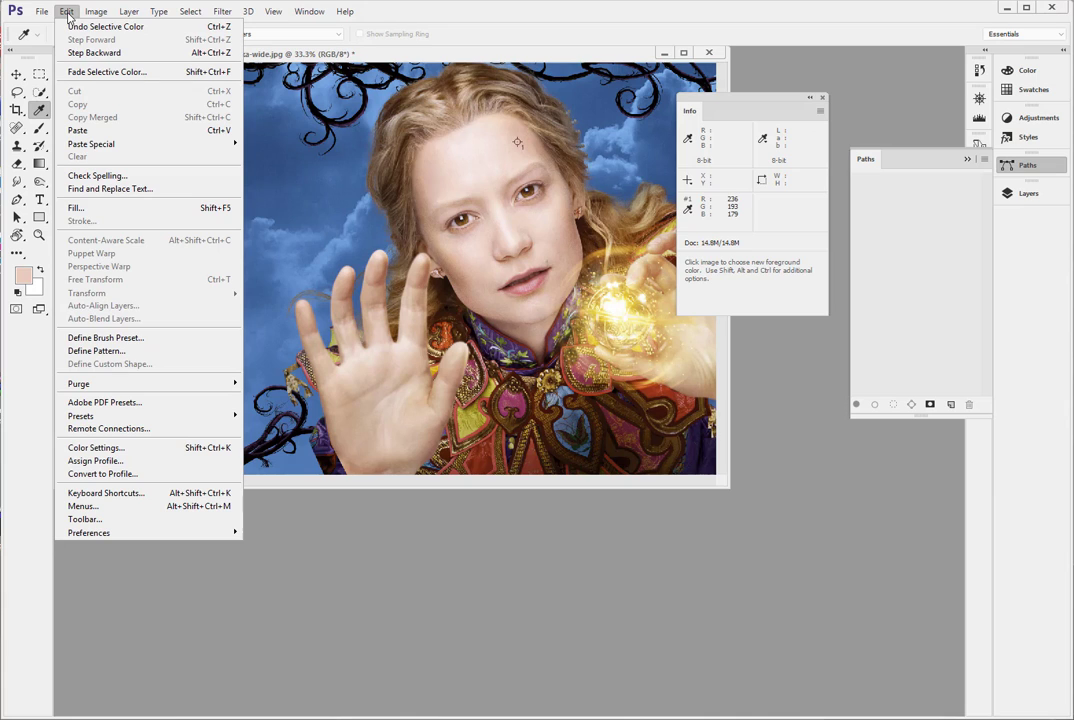
# - In Color Settings, define a custom RGB space named D50 with a 5000 K (D50) white point
pyautogui.click(96, 447)
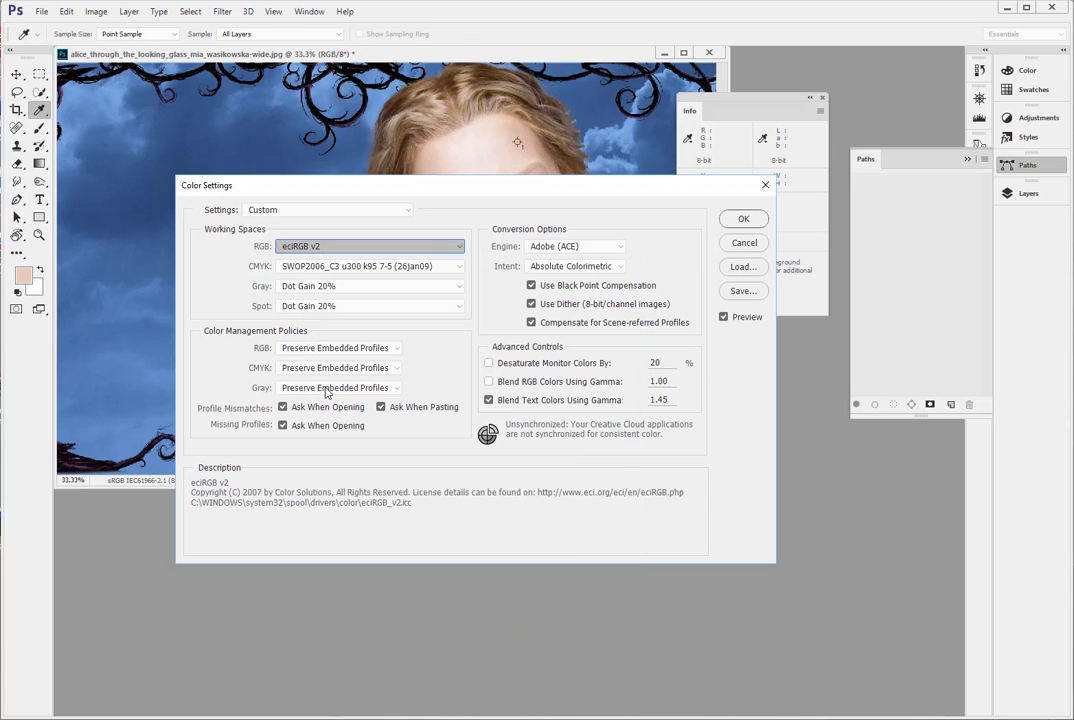
pyautogui.click(370, 246)
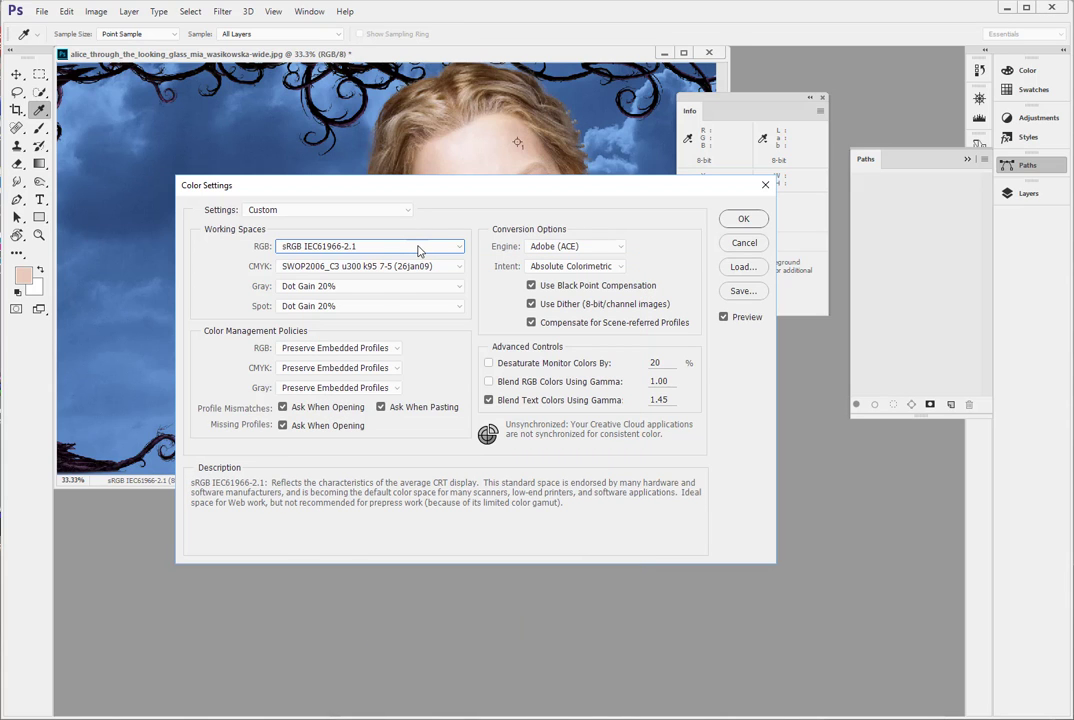
pyautogui.click(459, 246)
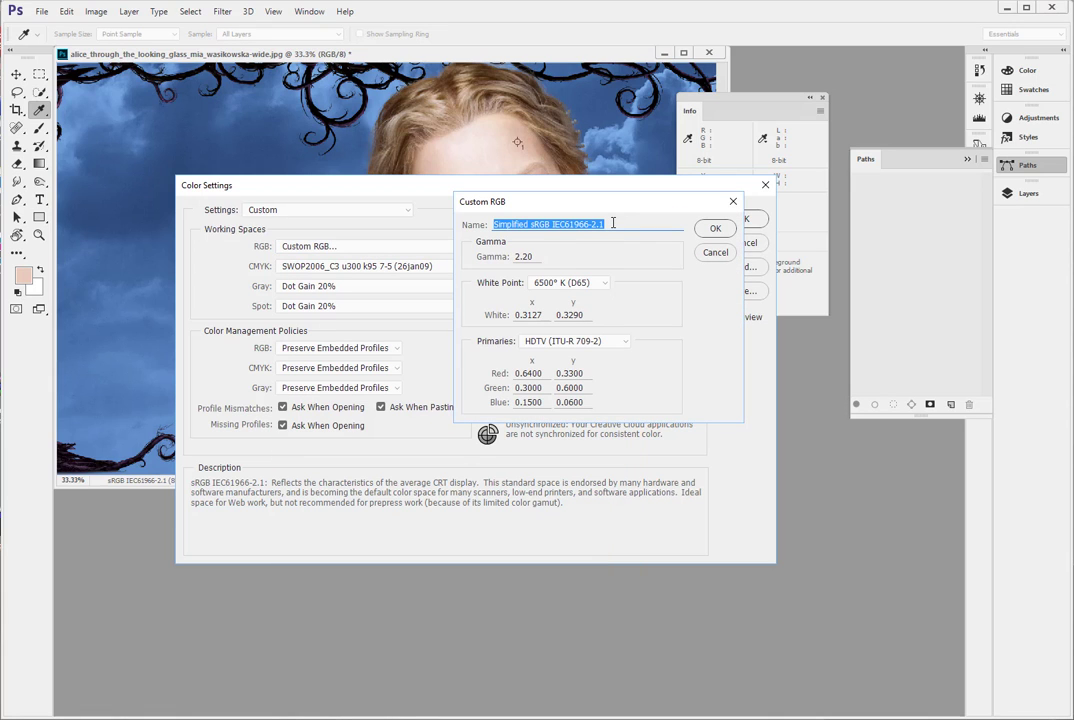
pyautogui.write('DS')
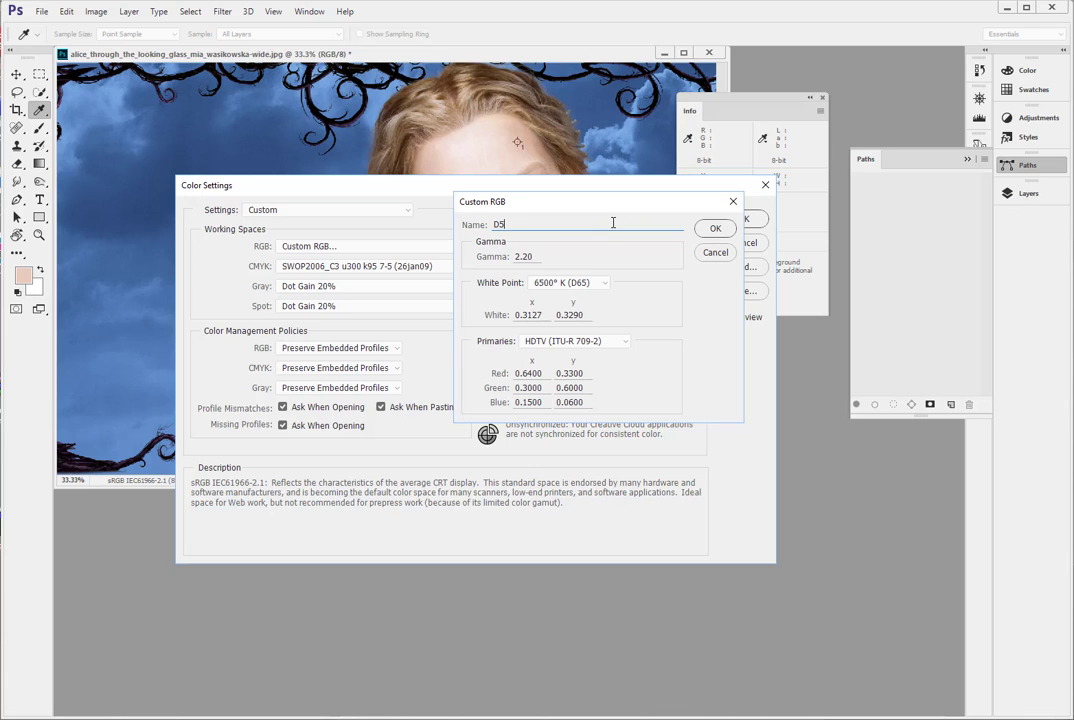
pyautogui.write('0')
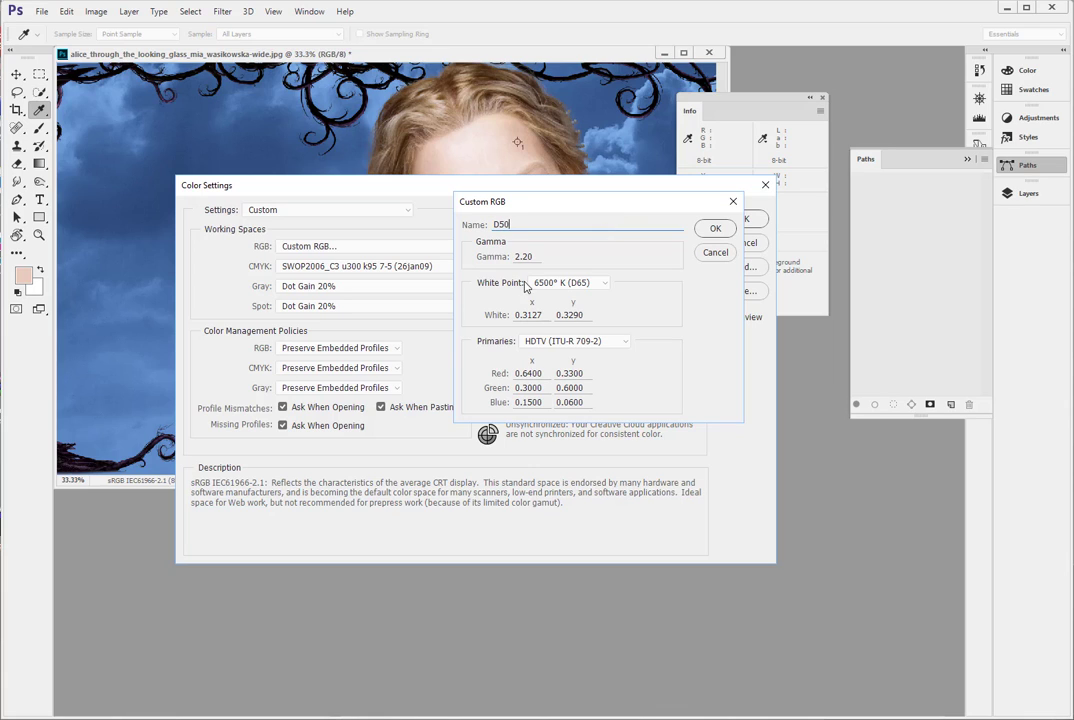
pyautogui.click(601, 282)
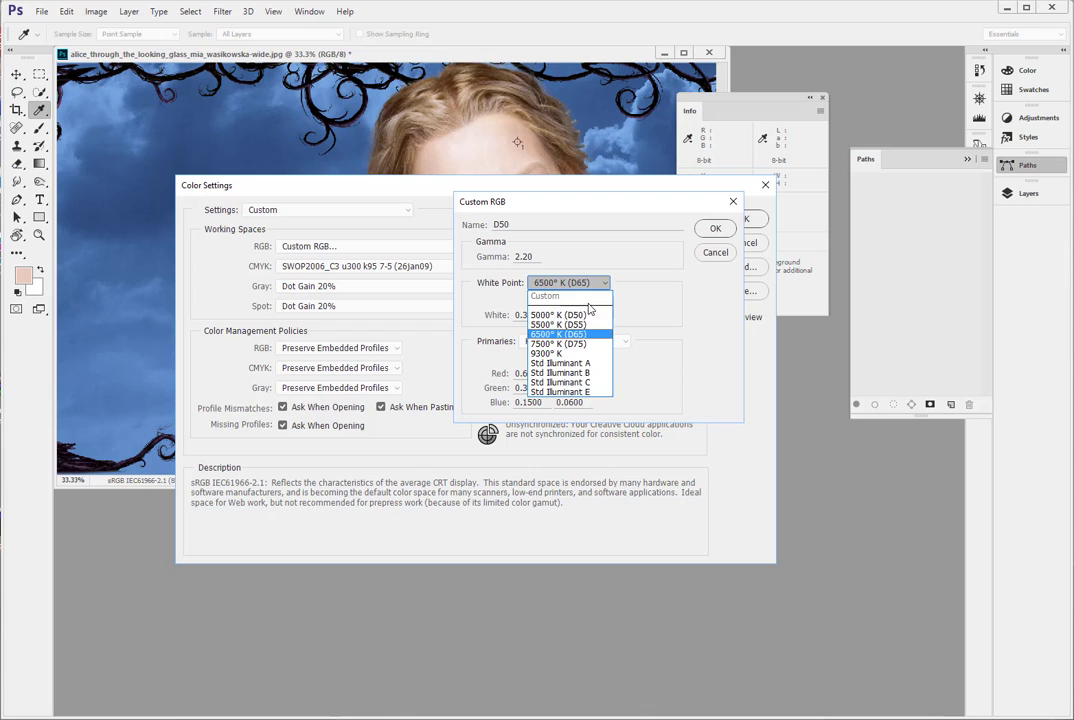
pyautogui.click(558, 315)
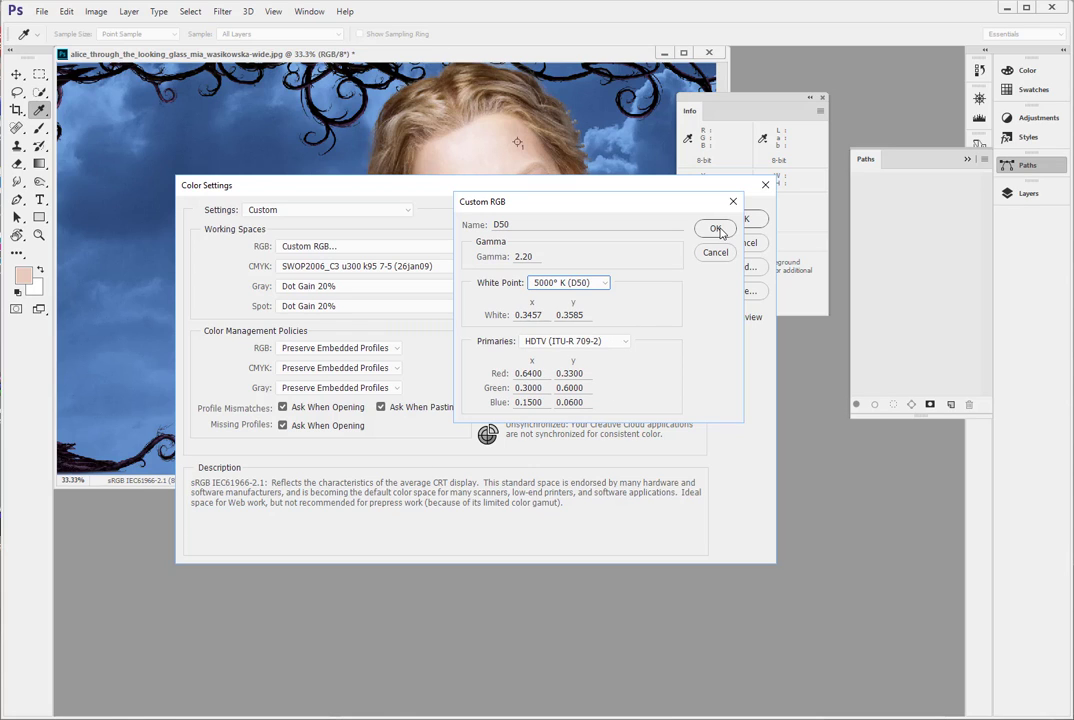
pyautogui.click(716, 228)
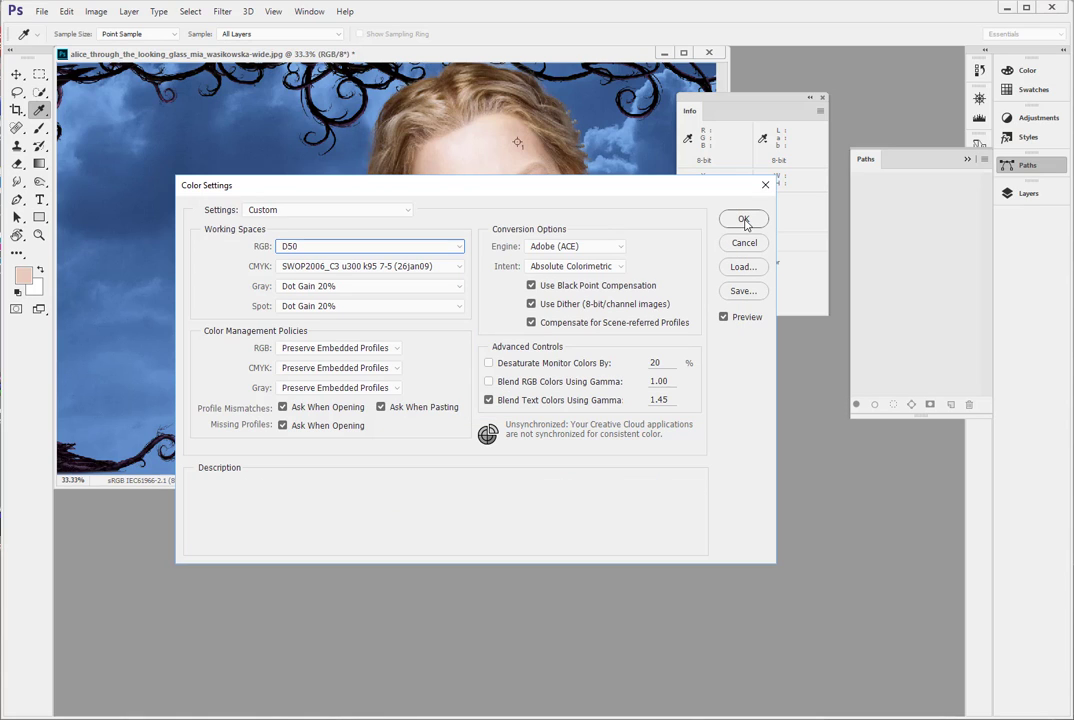
pyautogui.moveTo(357, 251)
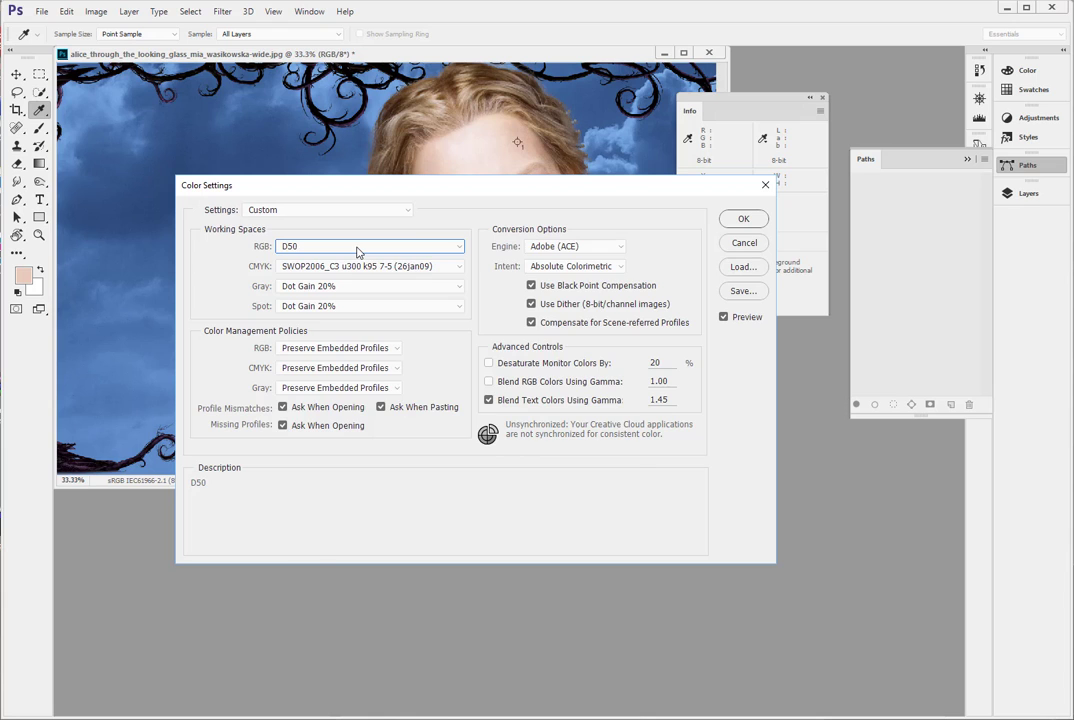
# - Rename the custom D50 working space to 'D50 sRGB' and set its gamma to 1.8
pyautogui.click(457, 246)
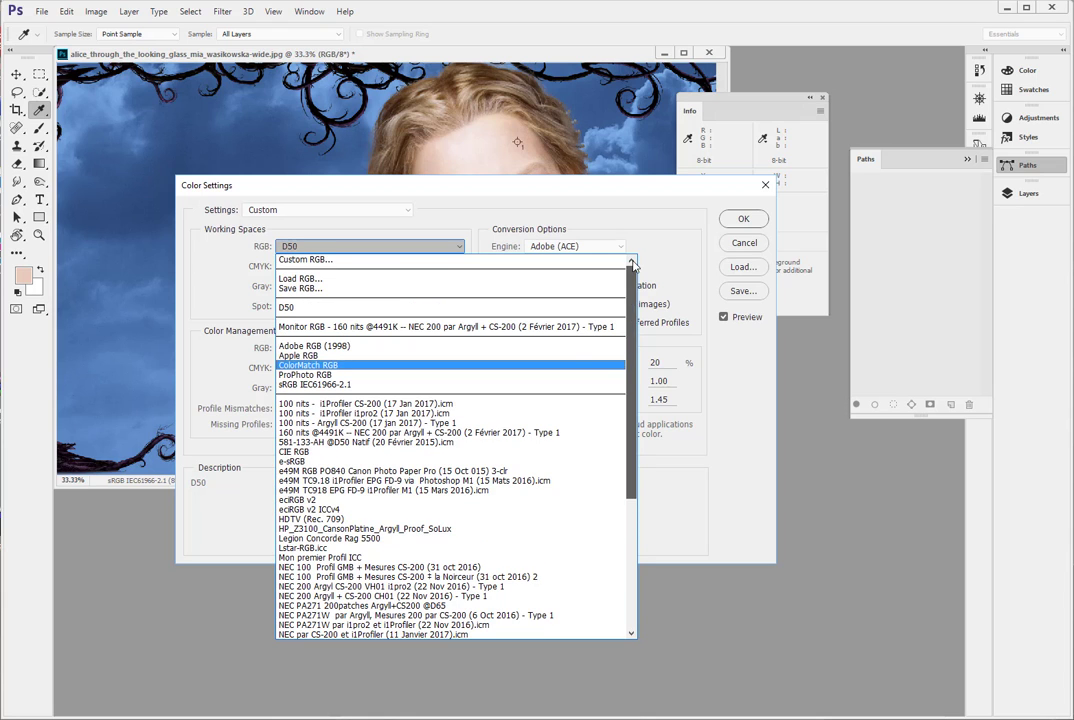
pyautogui.click(305, 259)
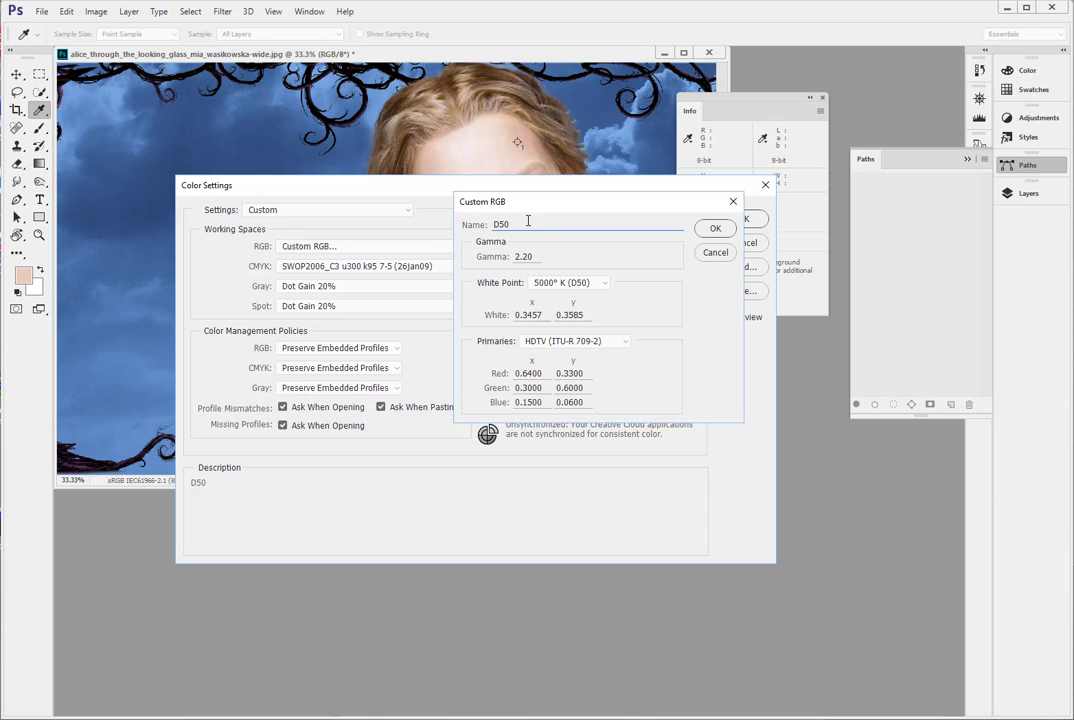
pyautogui.write('sRGB')
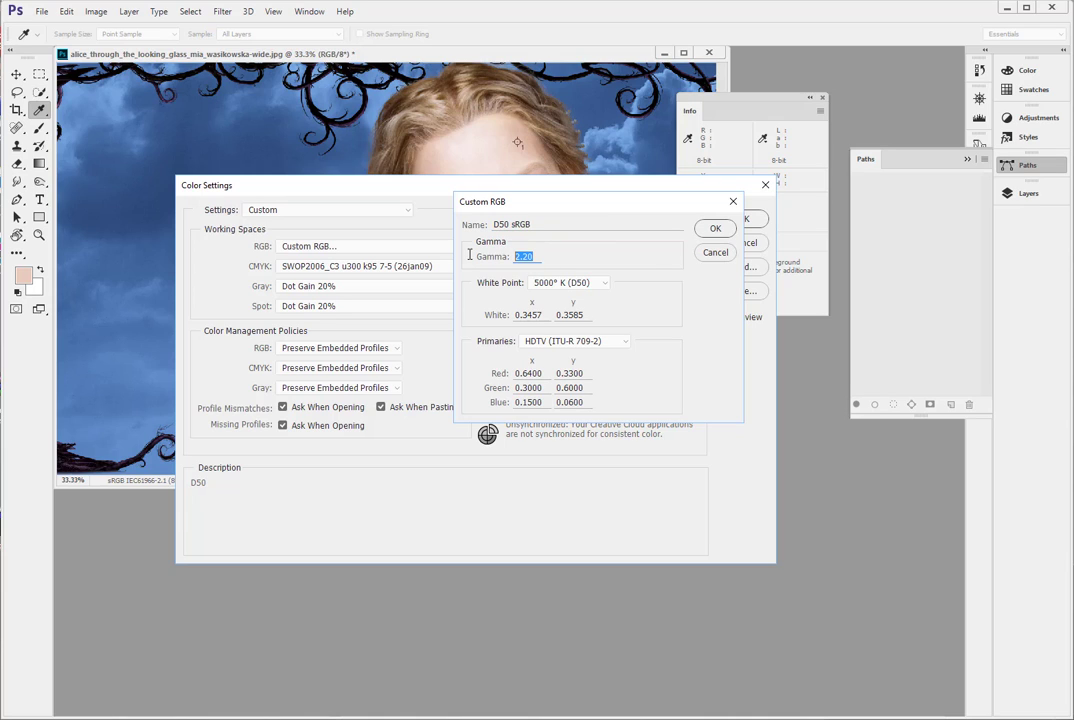
pyautogui.moveTo(647, 268)
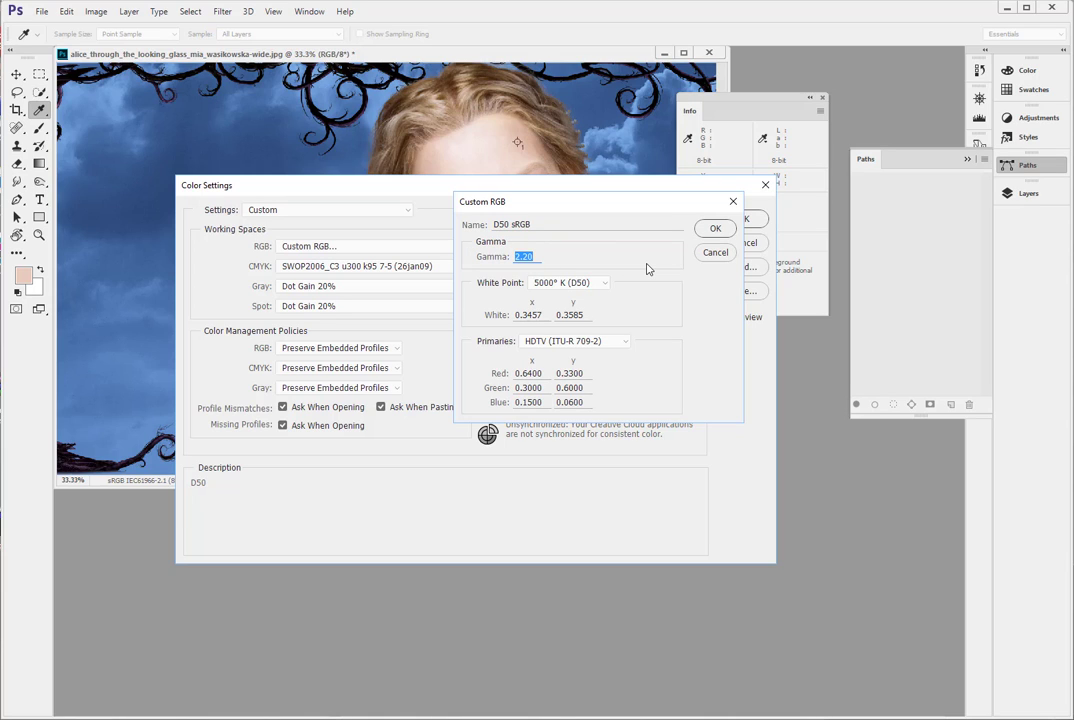
pyautogui.write('1.1')
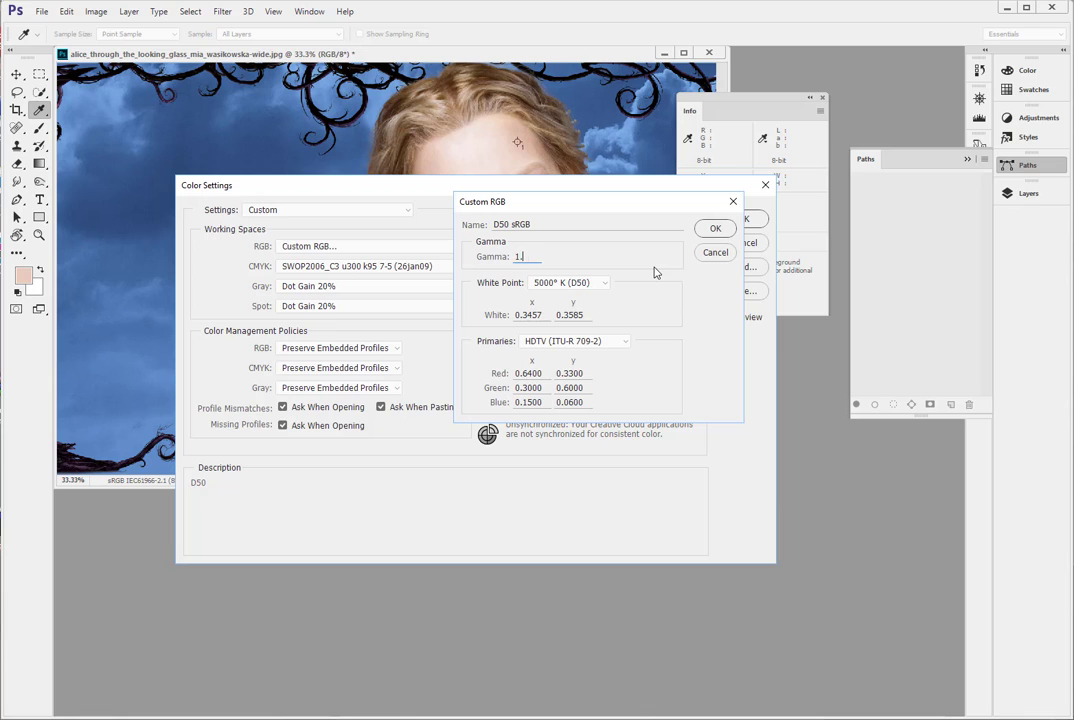
pyautogui.write('1.8')
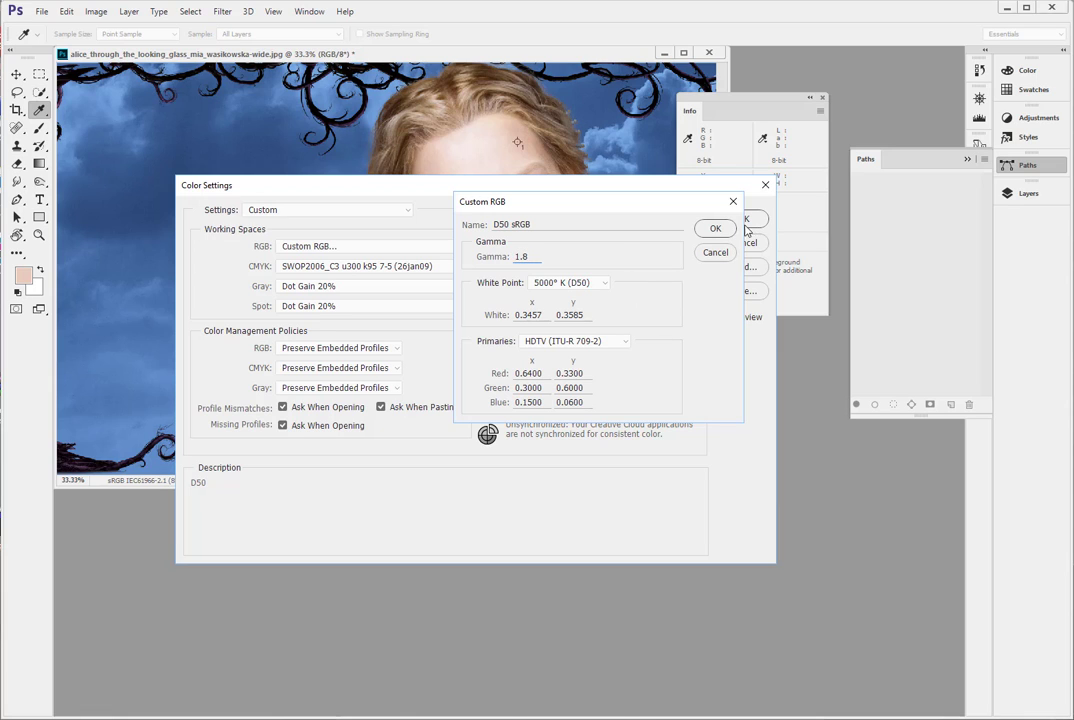
pyautogui.click(715, 228)
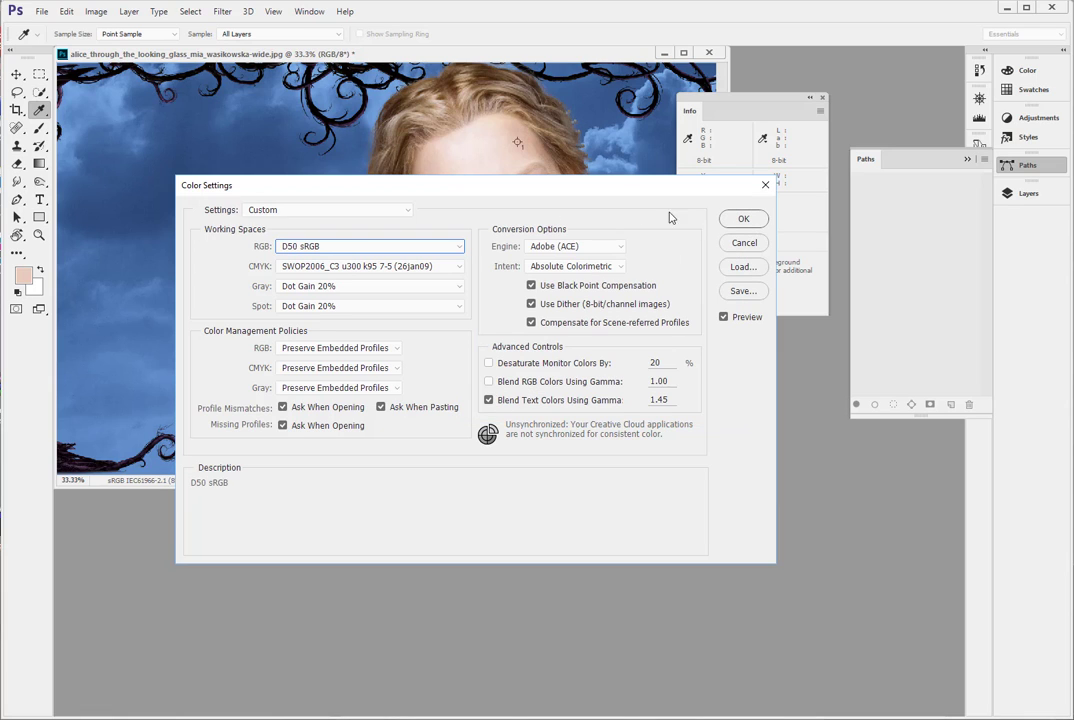
# - Save the D50 sRGB working space to a file and accept the Color Settings
pyautogui.click(458, 246)
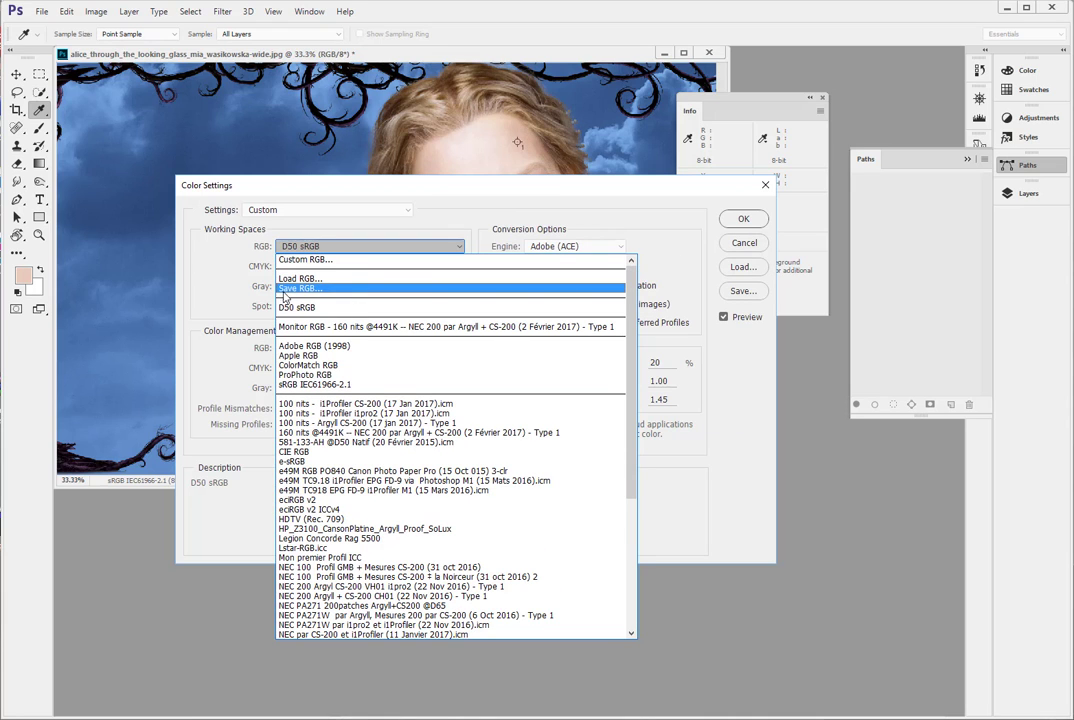
pyautogui.click(300, 288)
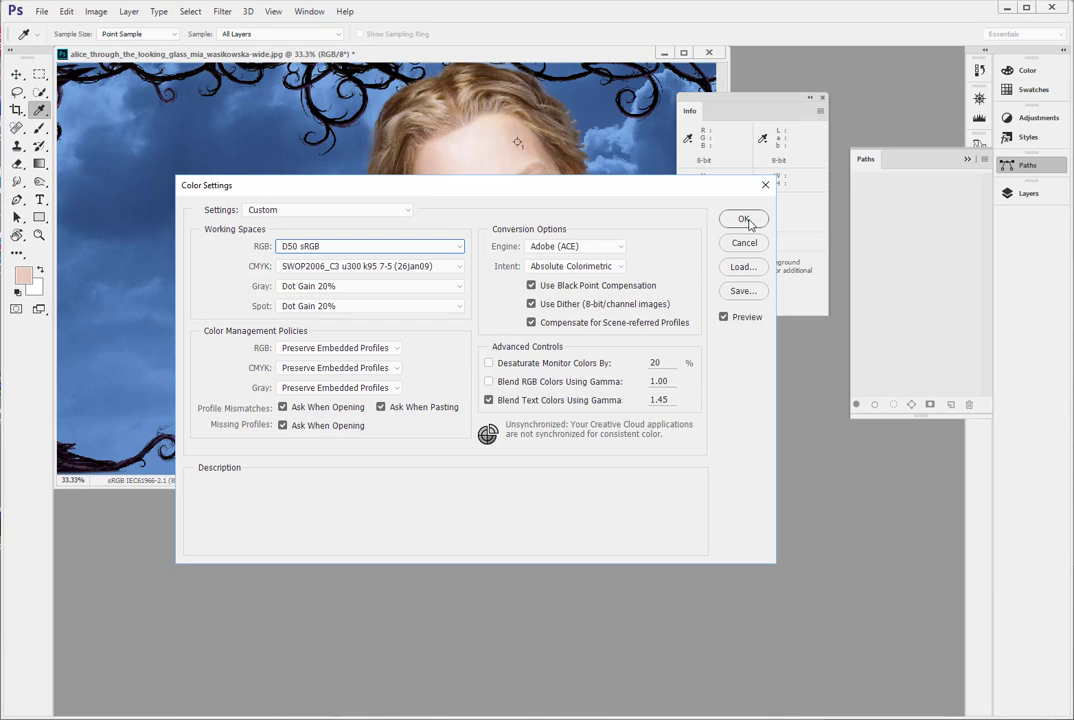
pyautogui.click(744, 219)
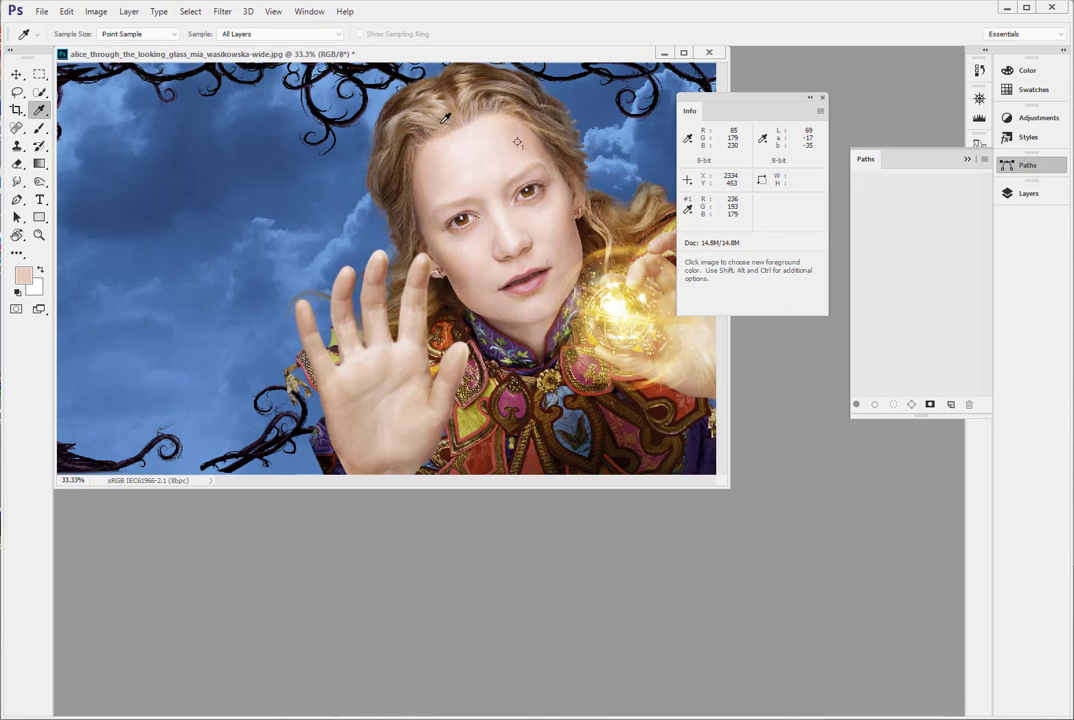
pyautogui.click(66, 11)
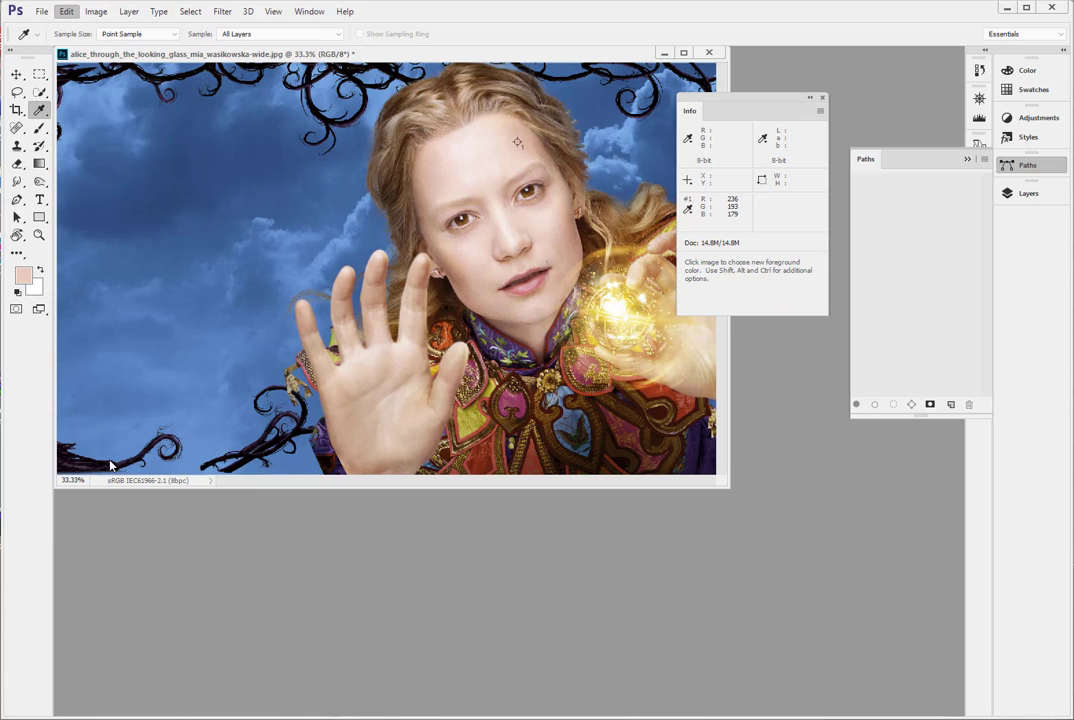
pyautogui.click(66, 11)
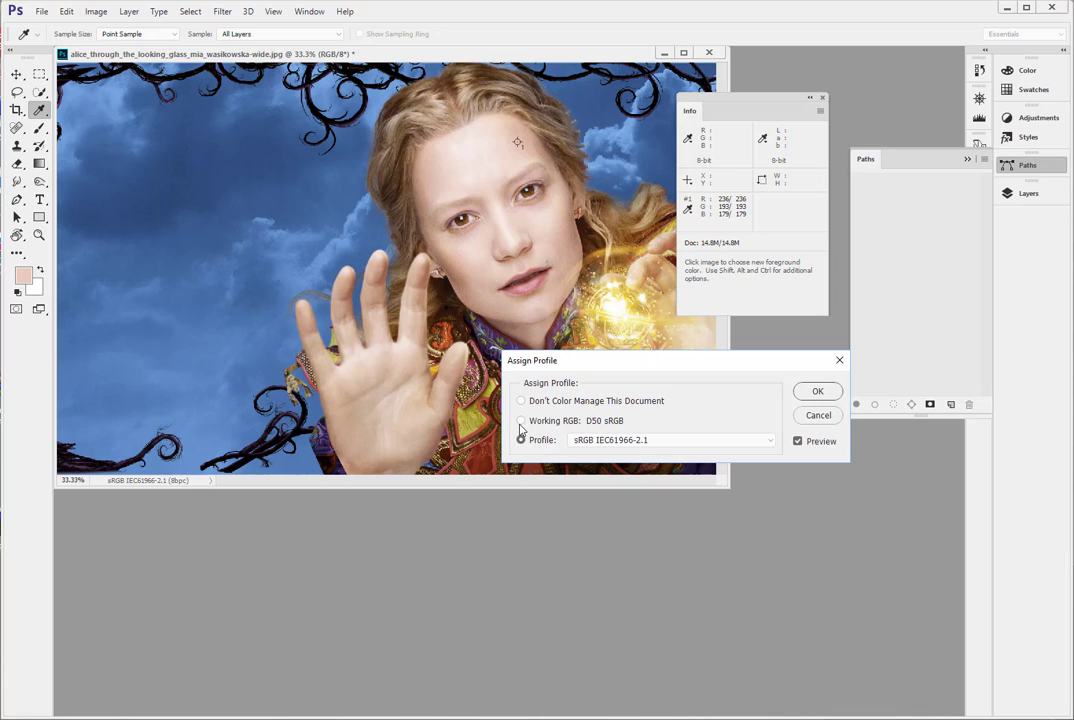
pyautogui.click(521, 440)
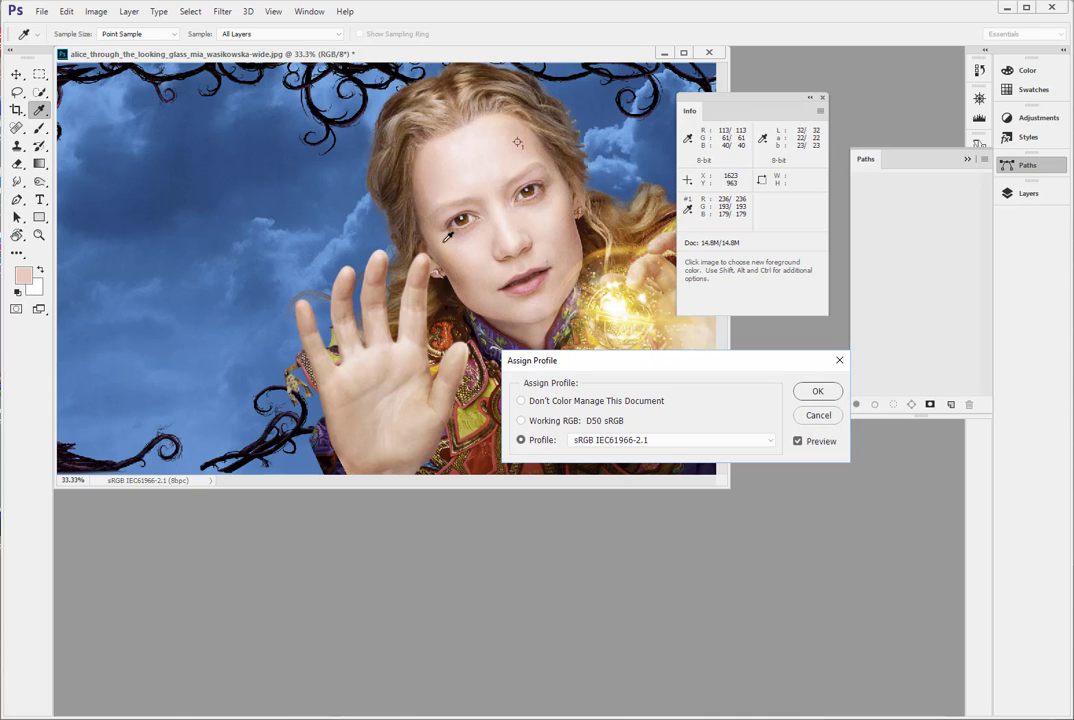
pyautogui.moveTo(517, 170)
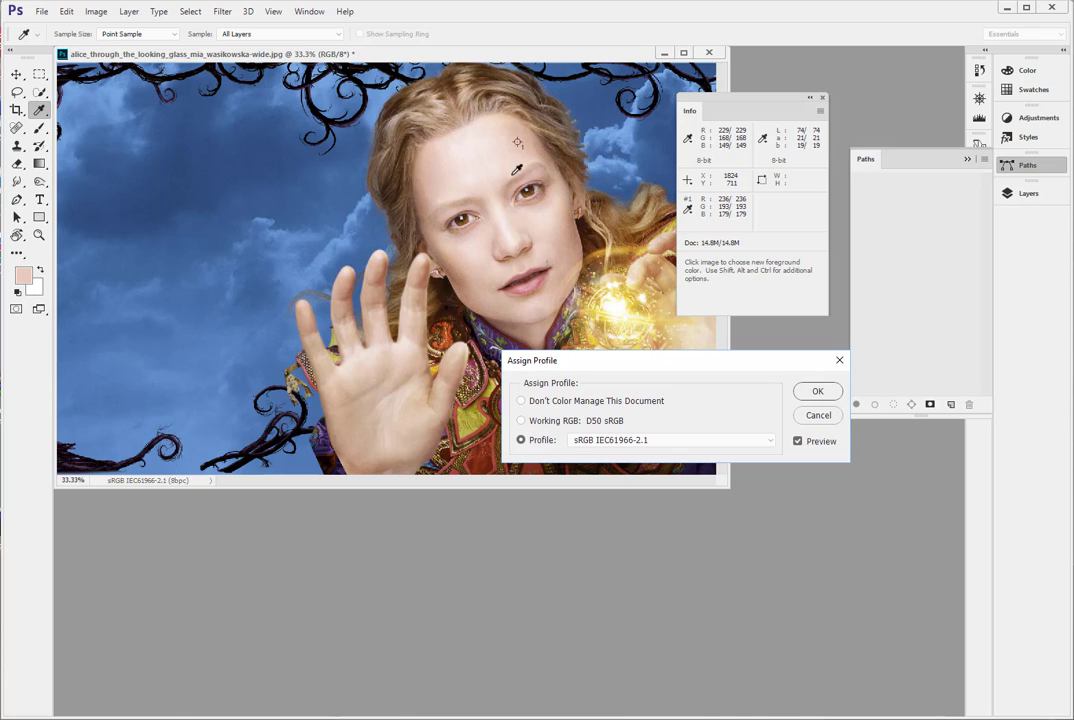
pyautogui.moveTo(410, 188)
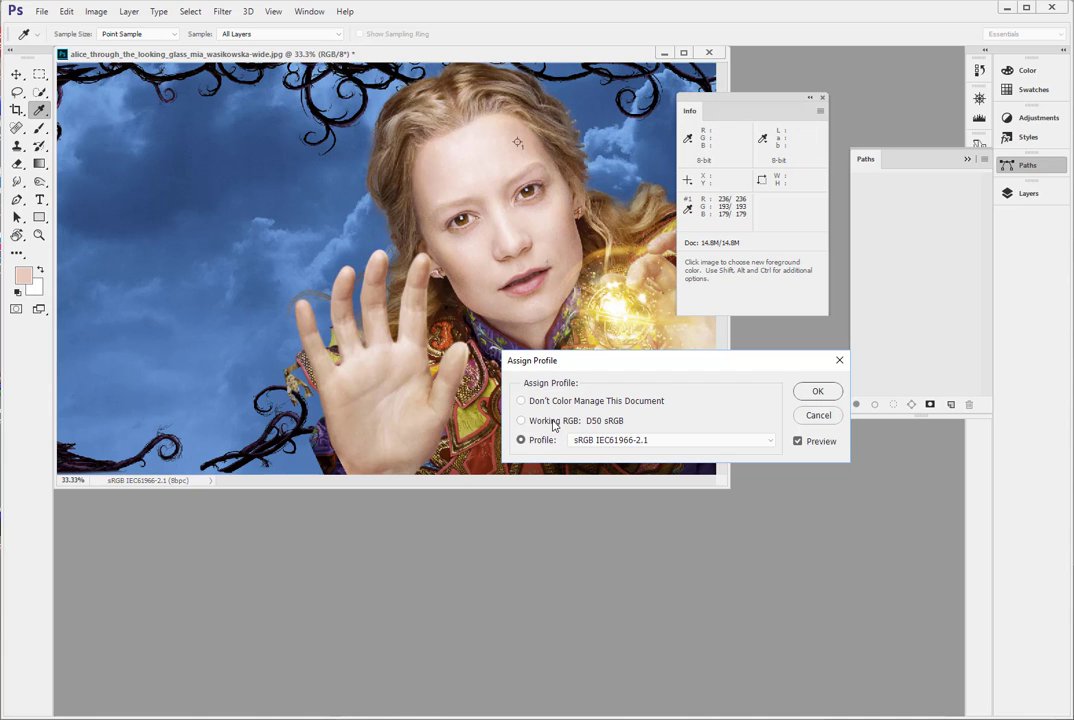
pyautogui.click(521, 420)
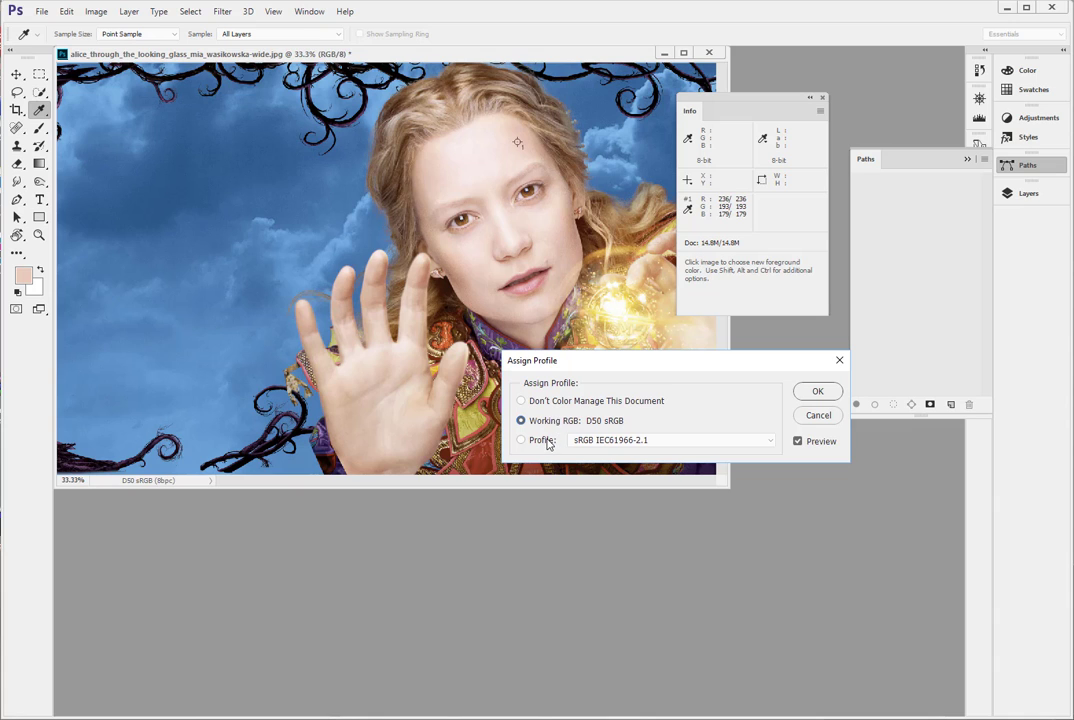
pyautogui.click(521, 440)
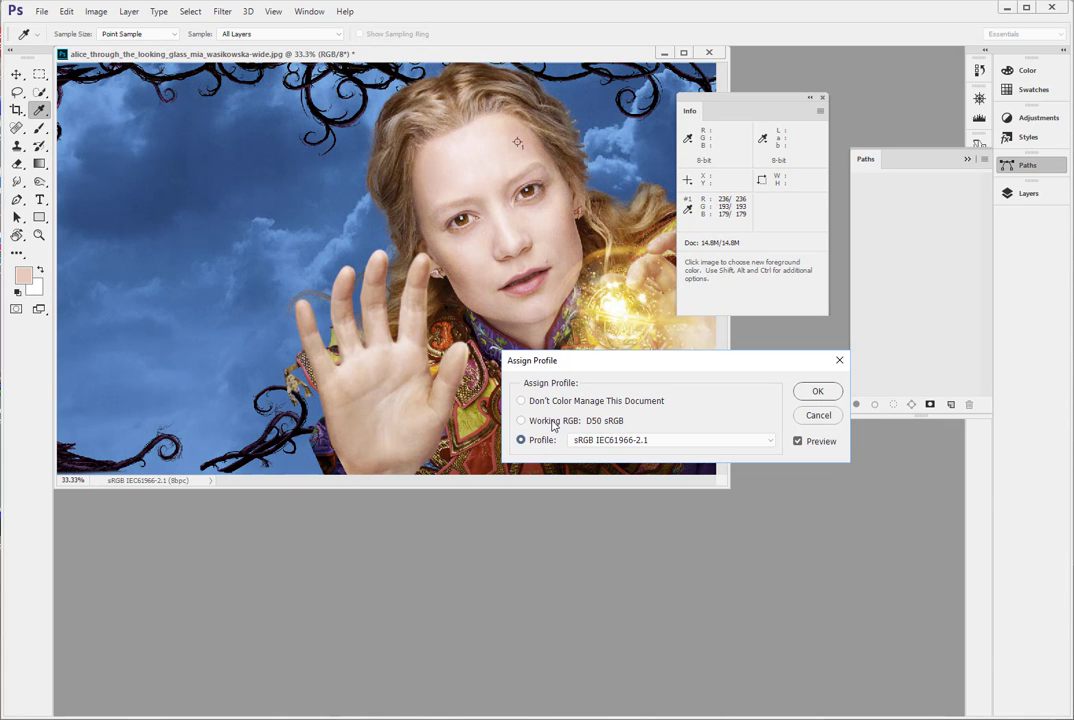
pyautogui.click(521, 420)
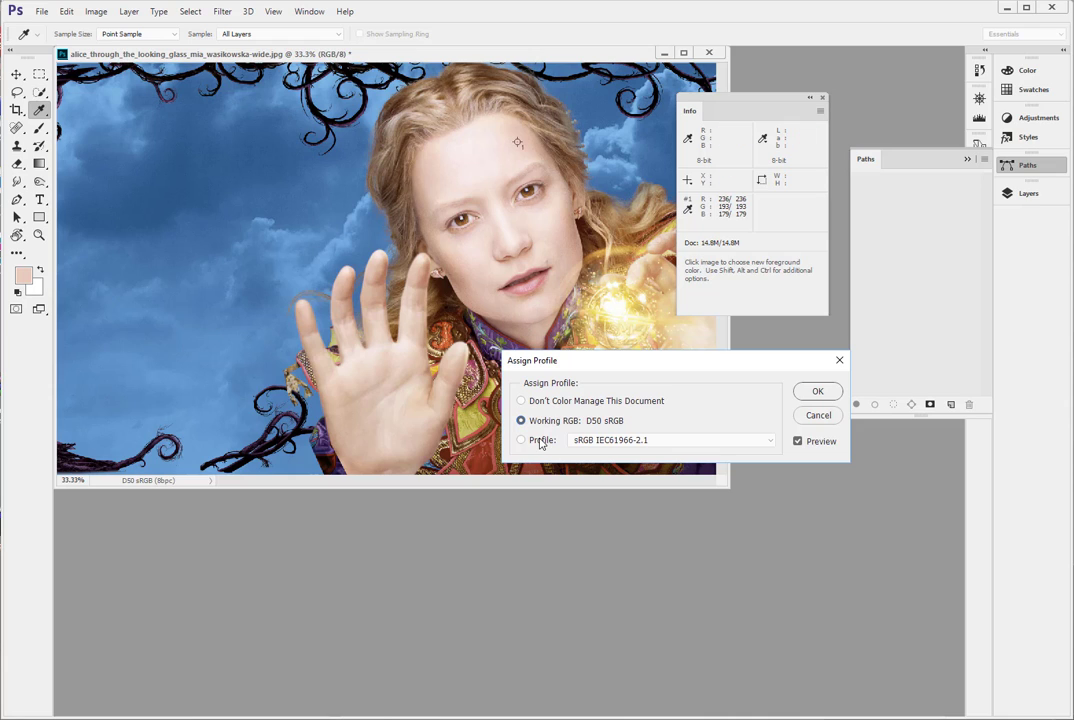
pyautogui.moveTo(541, 447)
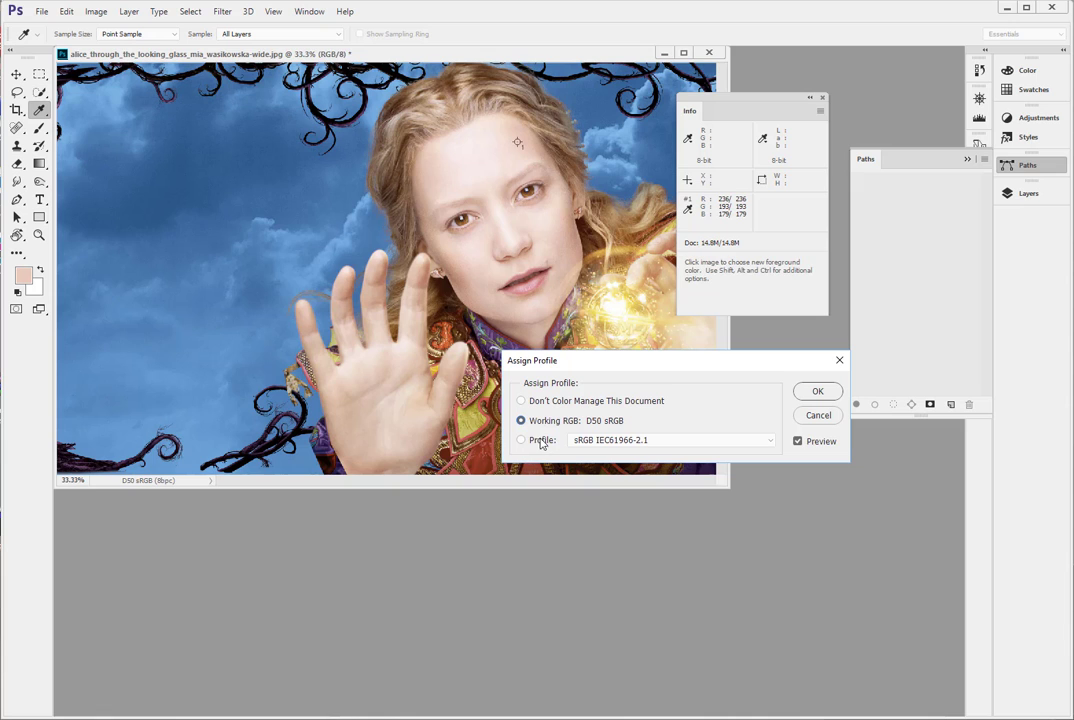
pyautogui.moveTo(555, 425)
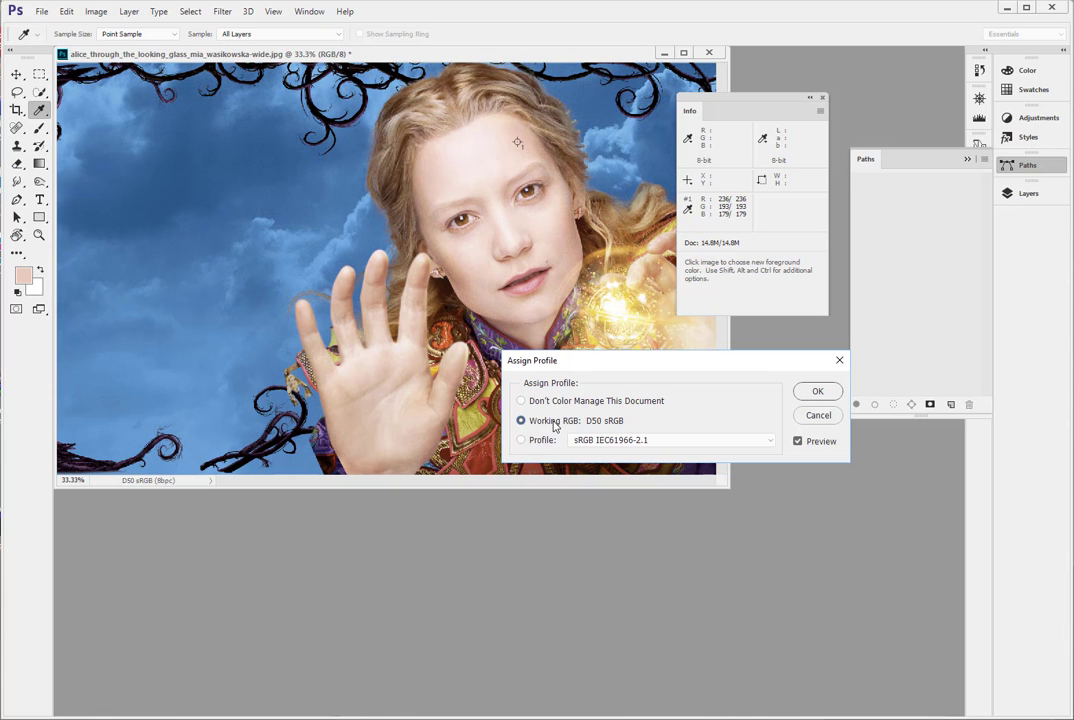
pyautogui.click(521, 440)
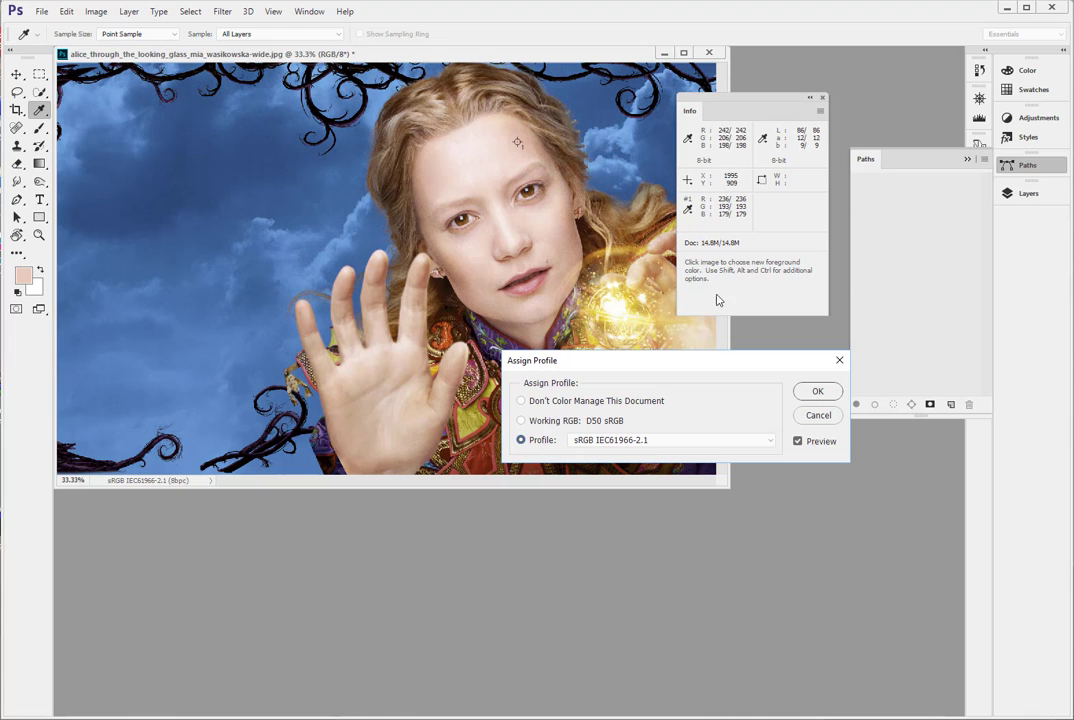
pyautogui.moveTo(832, 423)
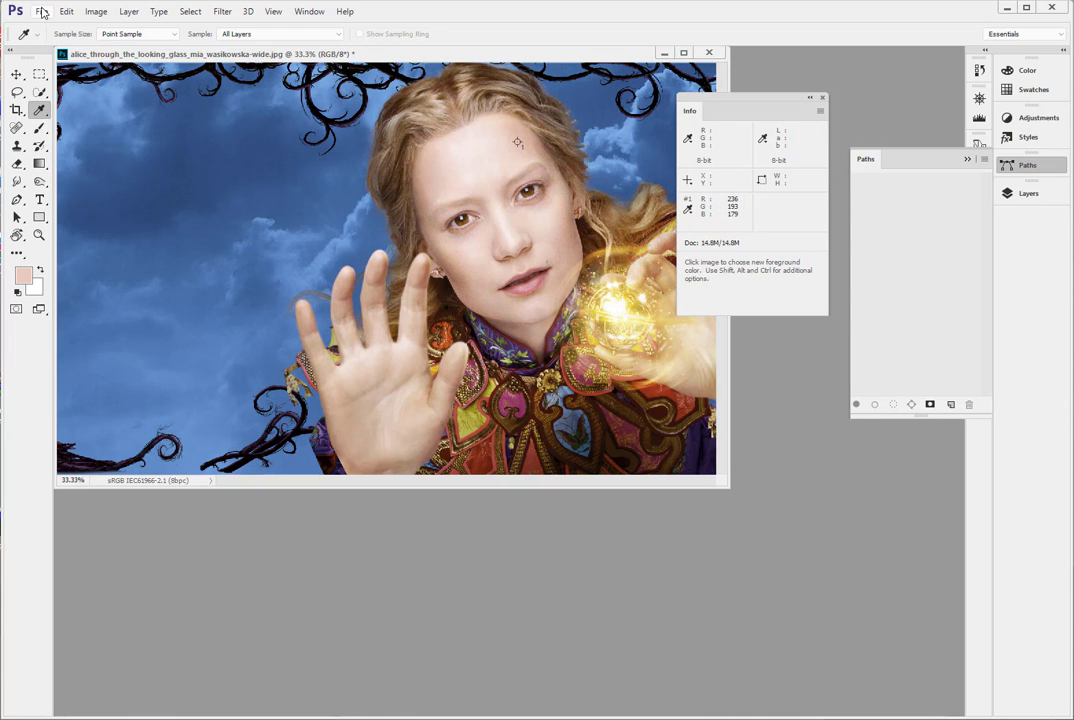
# - Open the Antilopes photo from Pictures, keeping its embedded sRGB IEC61966-2.1 profile
pyautogui.click(42, 11)
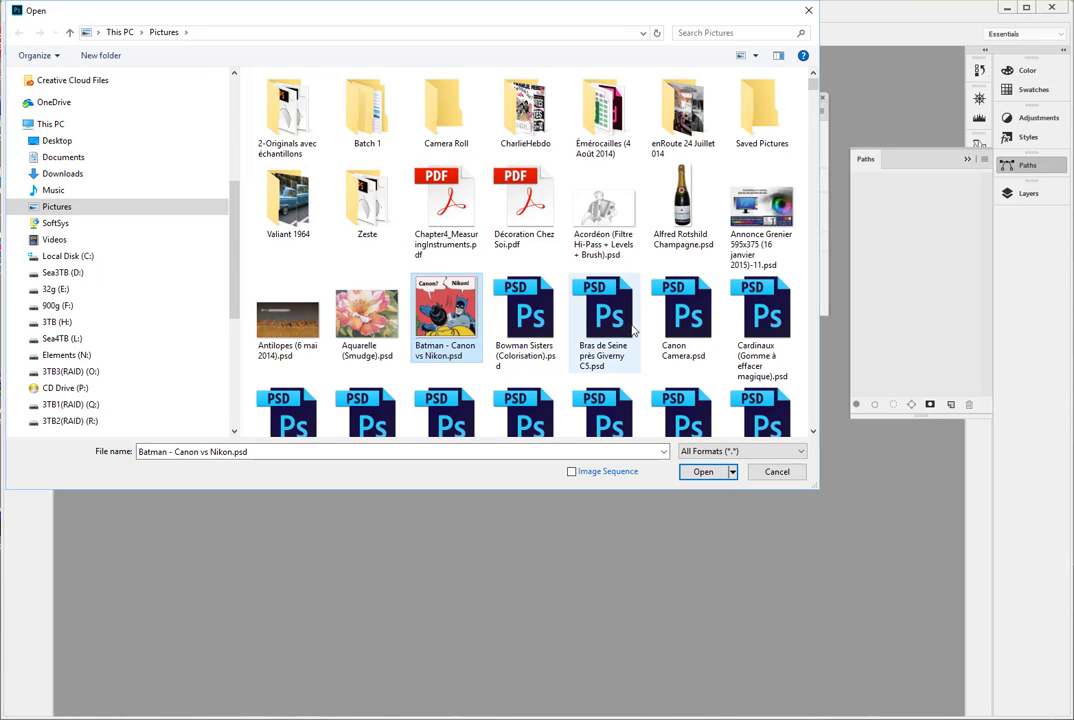
pyautogui.click(288, 310)
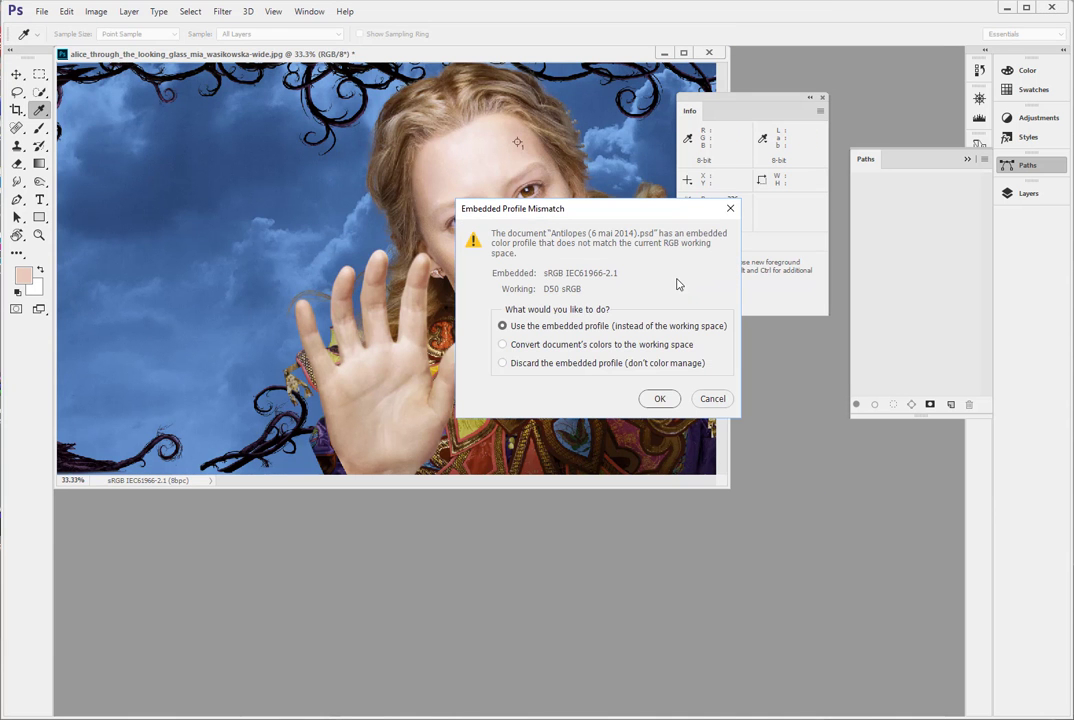
pyautogui.click(659, 398)
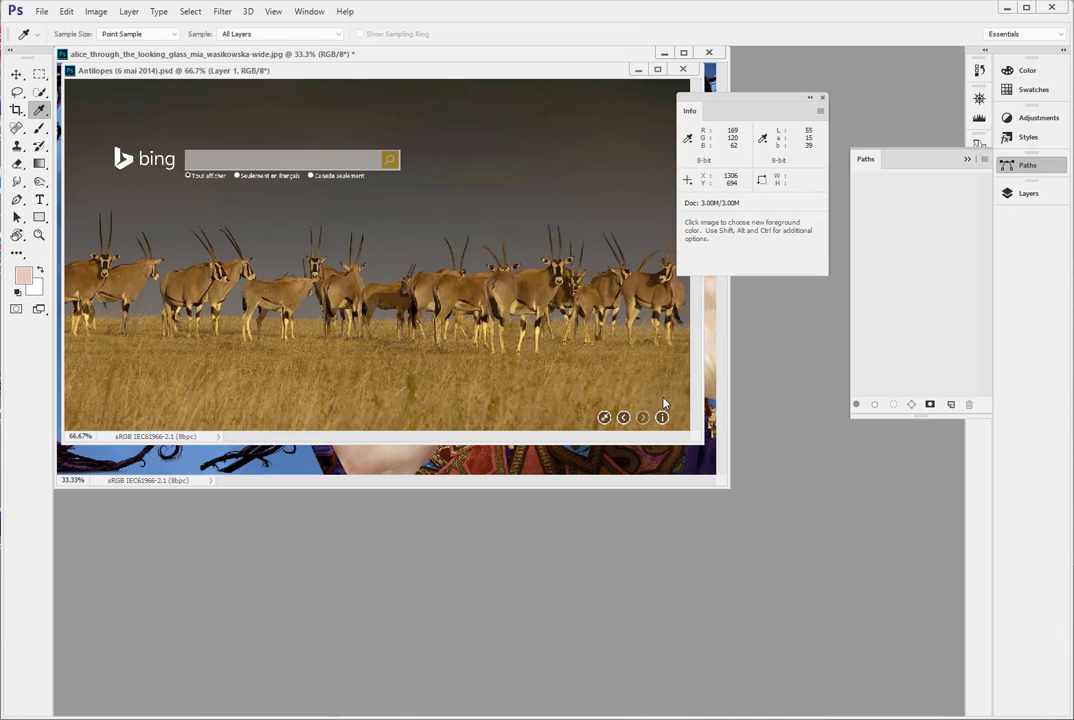
pyautogui.moveTo(557, 247)
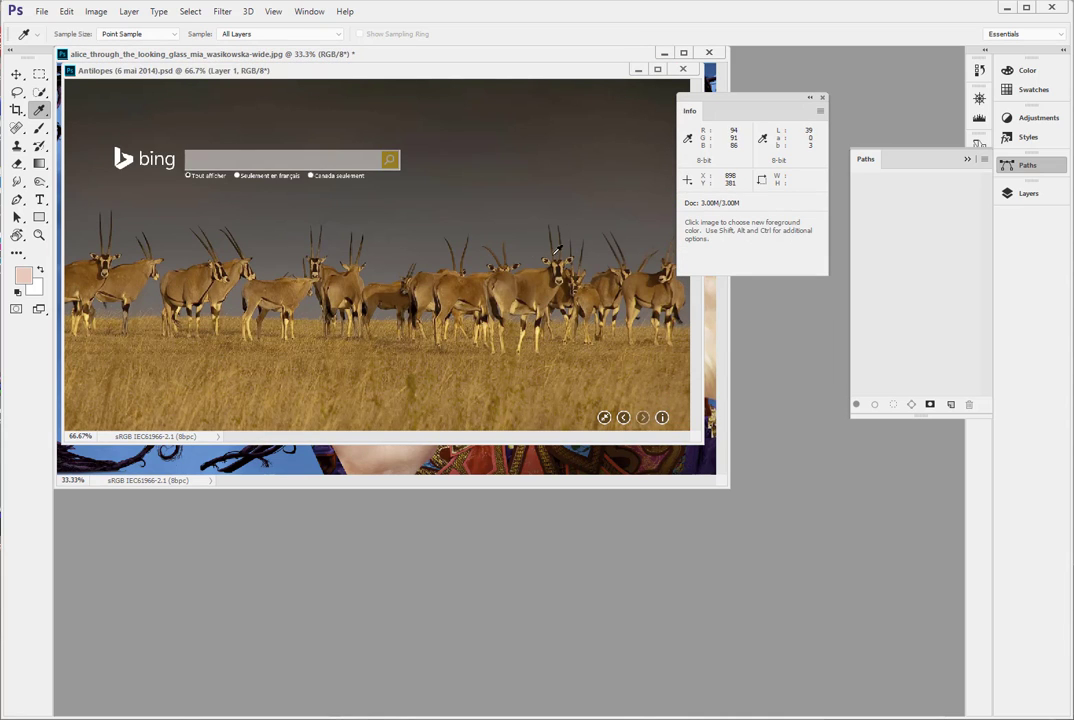
pyautogui.moveTo(112, 81)
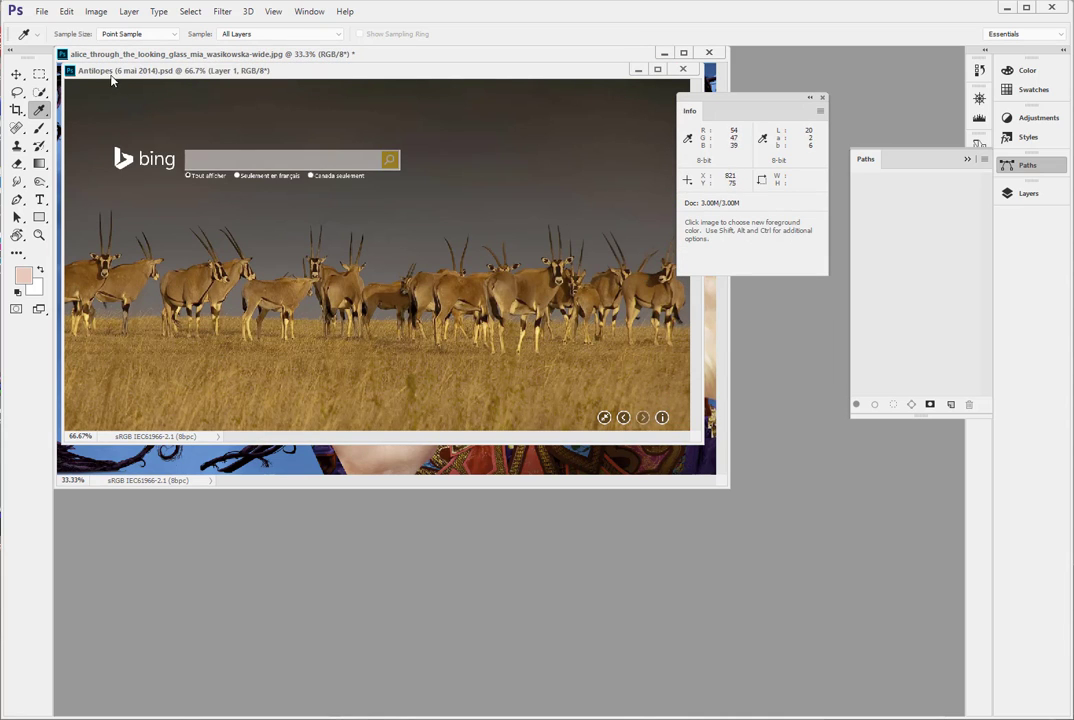
pyautogui.click(66, 11)
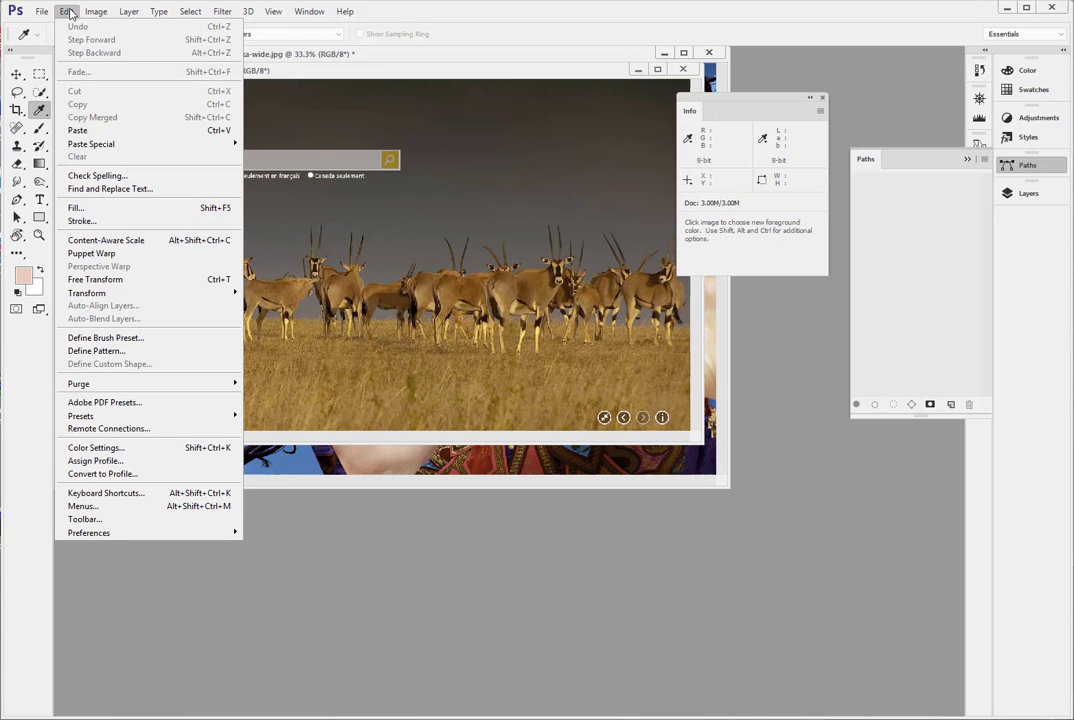
pyautogui.click(95, 460)
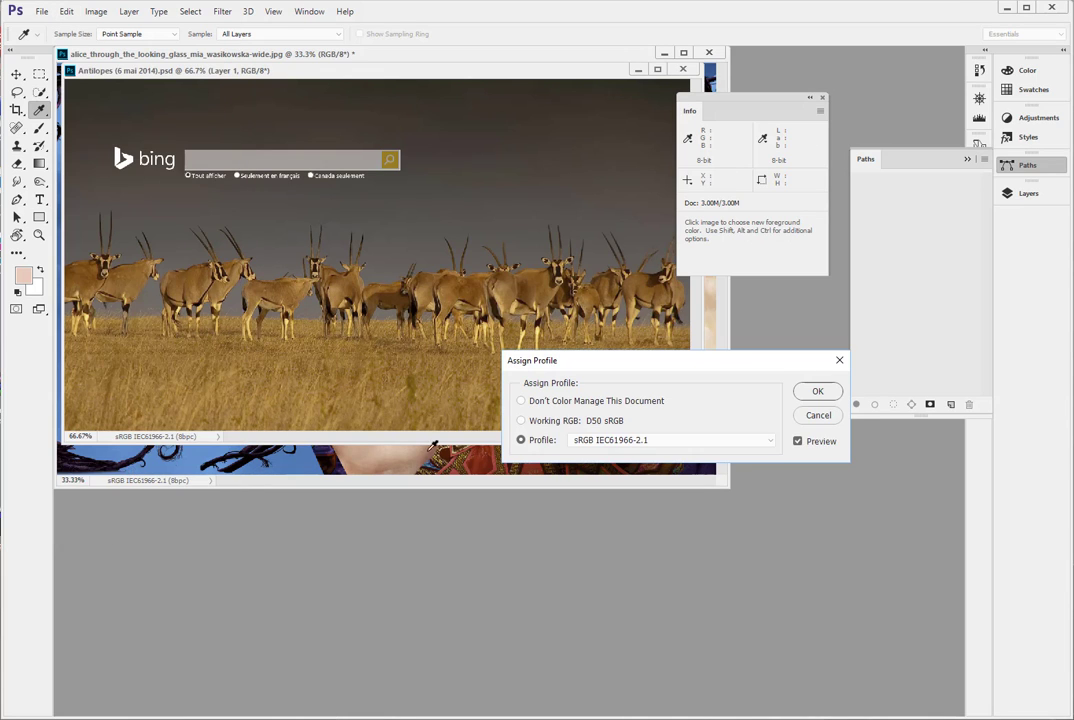
pyautogui.click(520, 420)
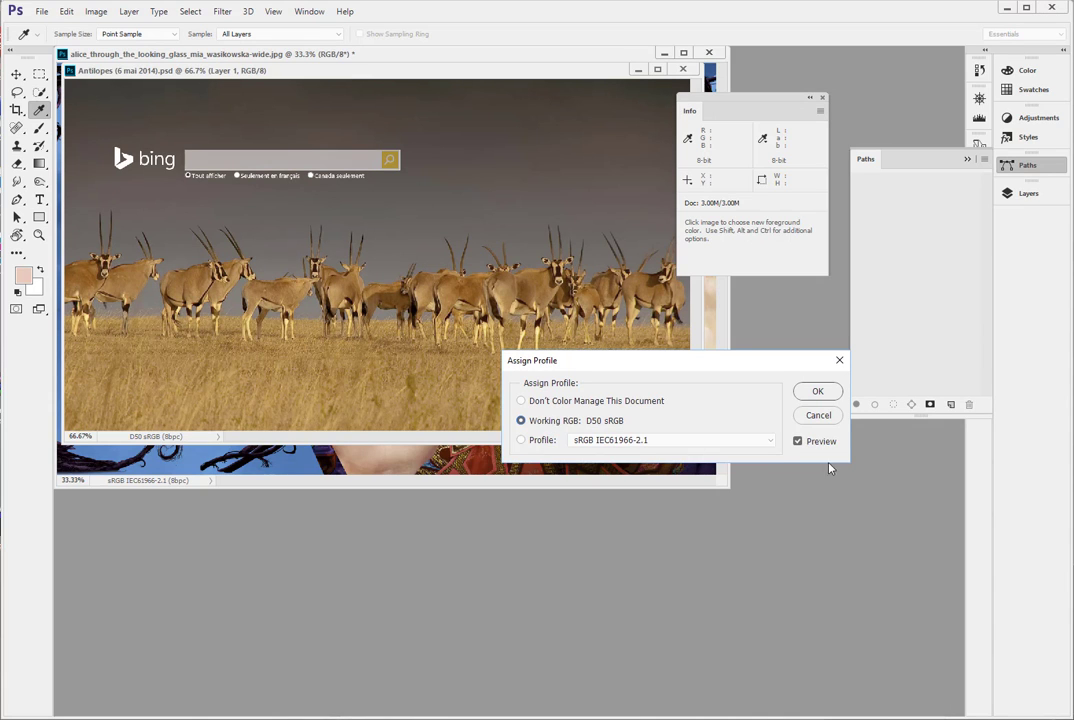
pyautogui.moveTo(645, 430)
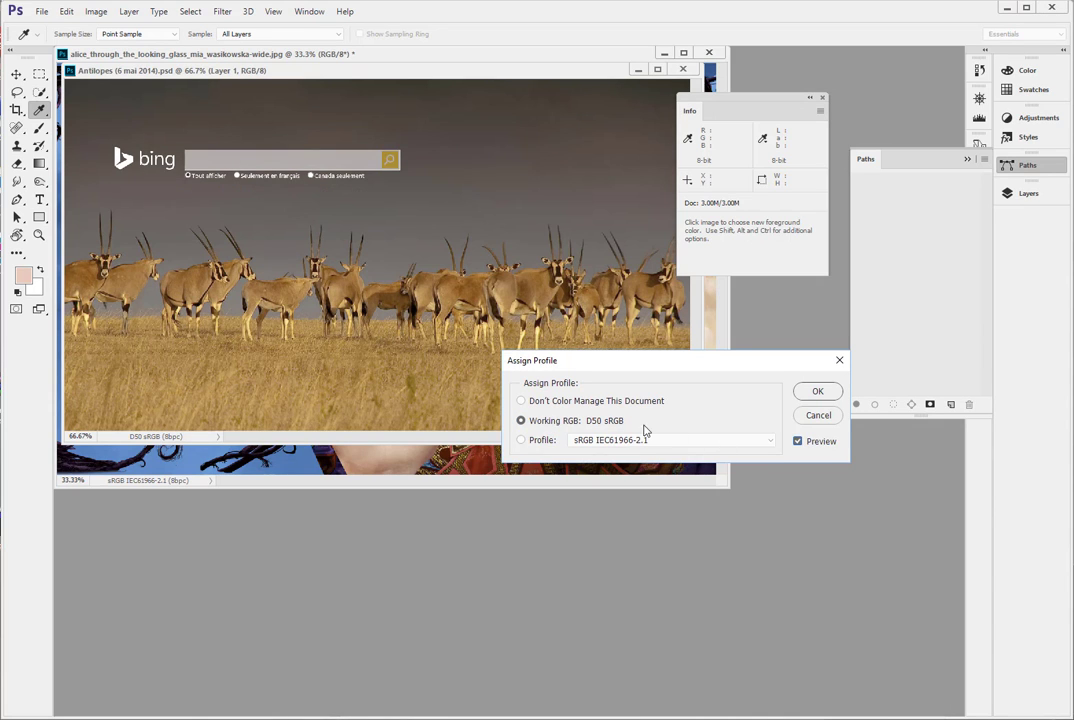
pyautogui.moveTo(537, 420)
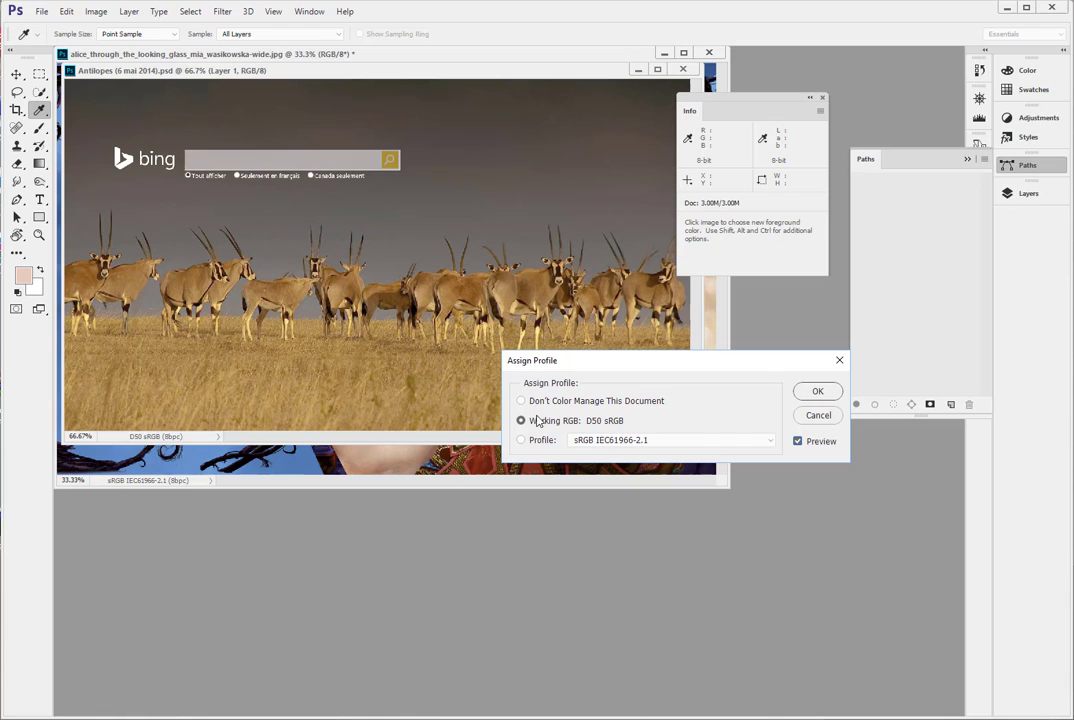
pyautogui.moveTo(367, 302)
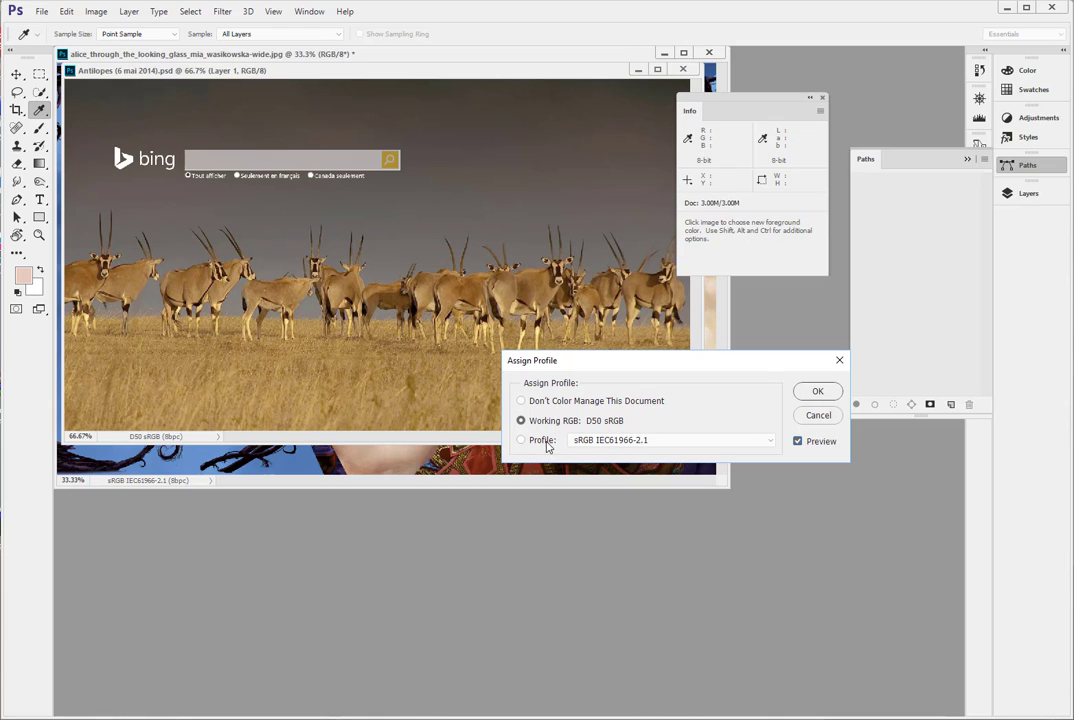
pyautogui.click(798, 441)
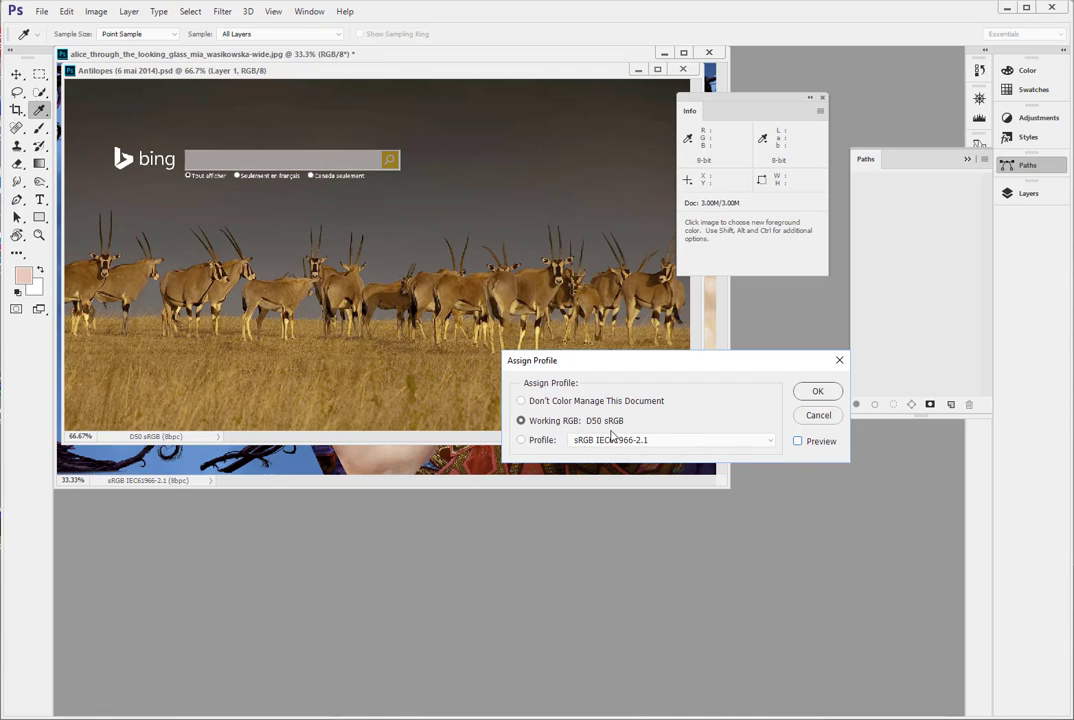
pyautogui.moveTo(714, 440)
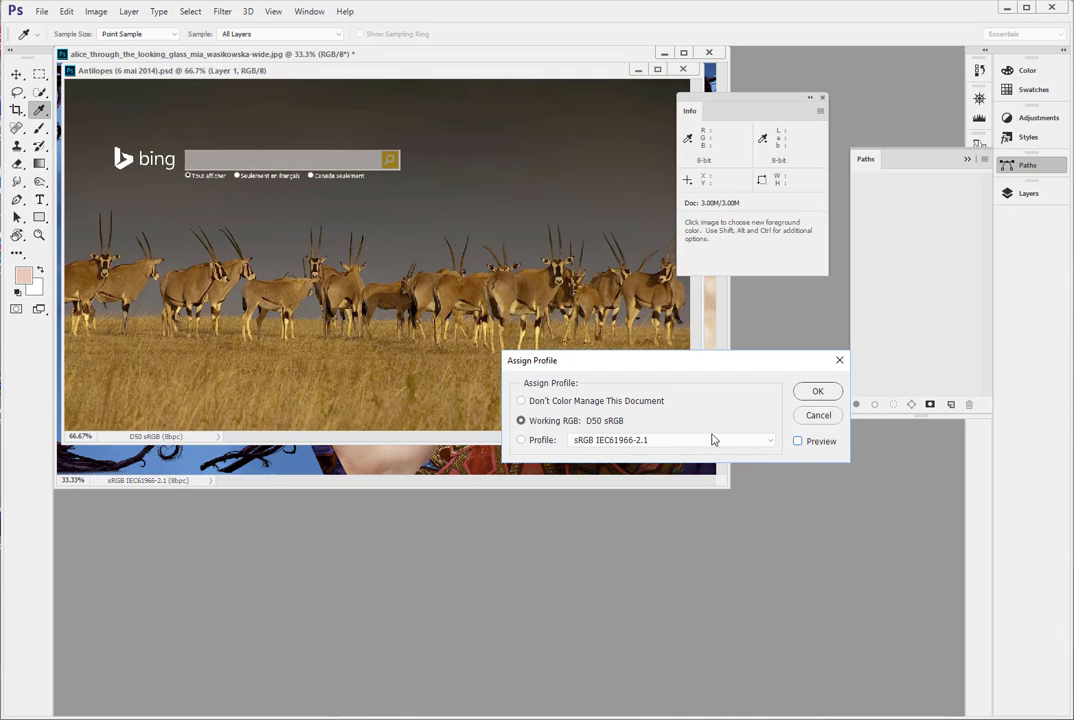
pyautogui.click(798, 440)
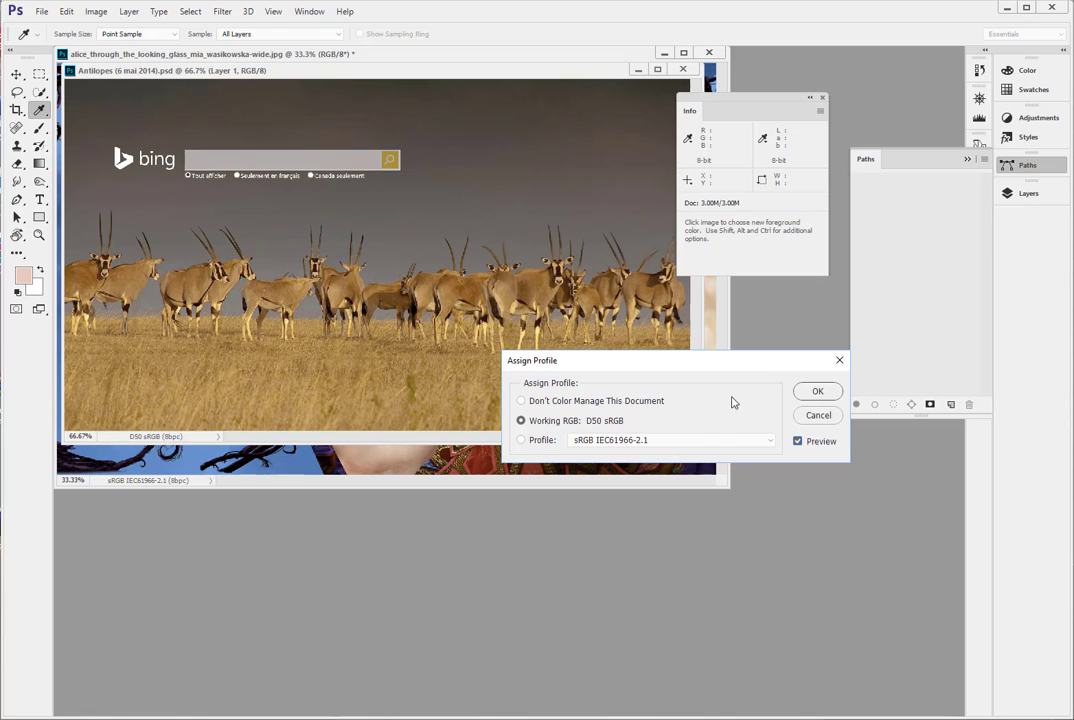
pyautogui.click(66, 11)
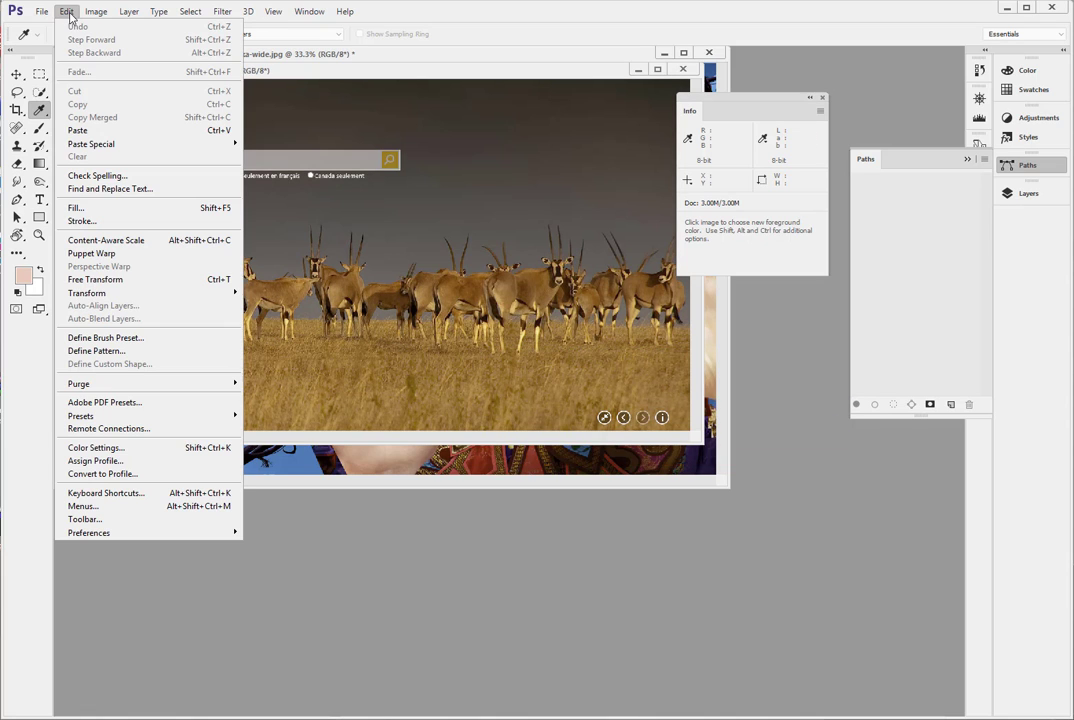
pyautogui.click(95, 461)
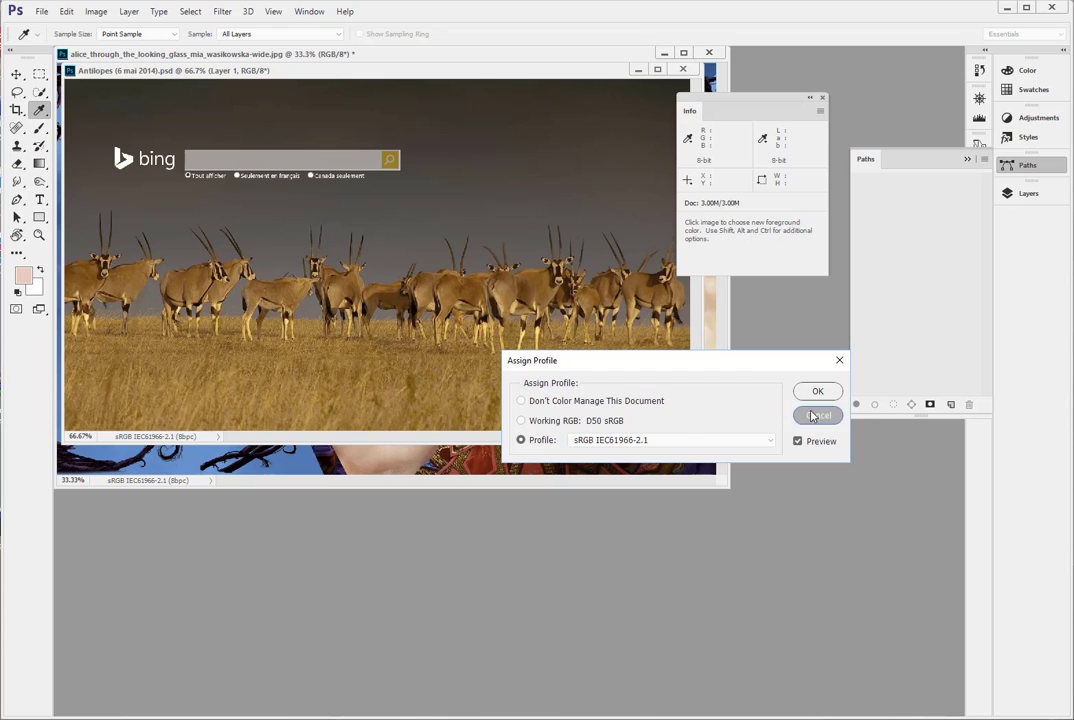
# - In Color Settings, create the custom RGB working space 'D50 sRGB 1.4' with gamma 1.4
pyautogui.click(66, 11)
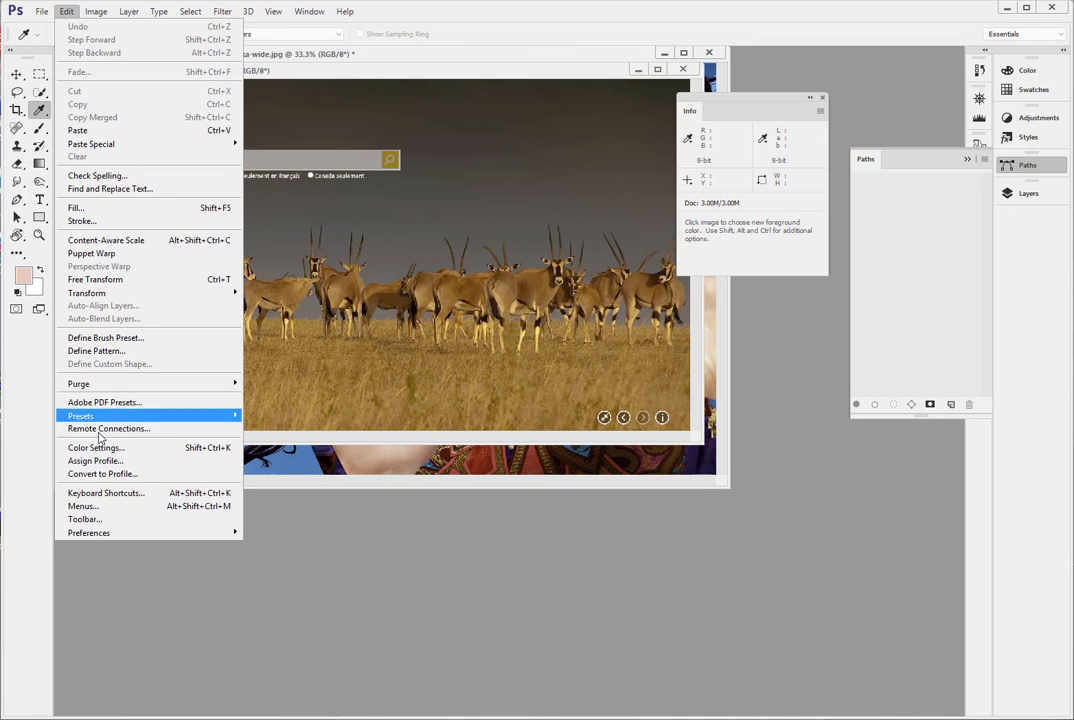
pyautogui.click(96, 447)
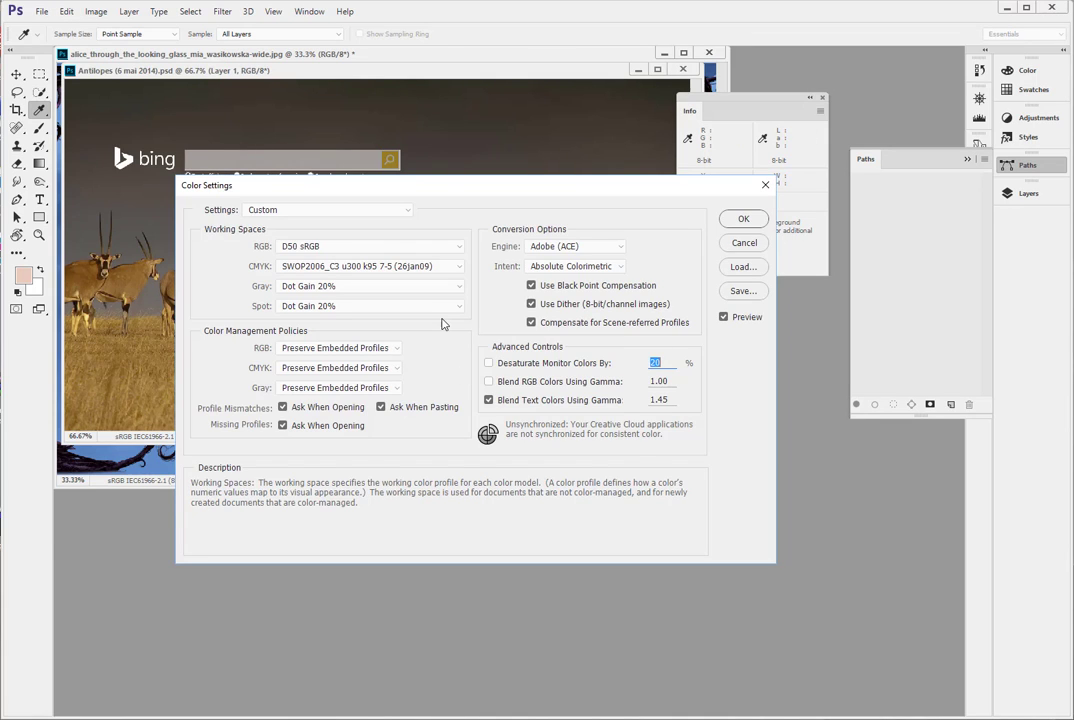
pyautogui.click(458, 246)
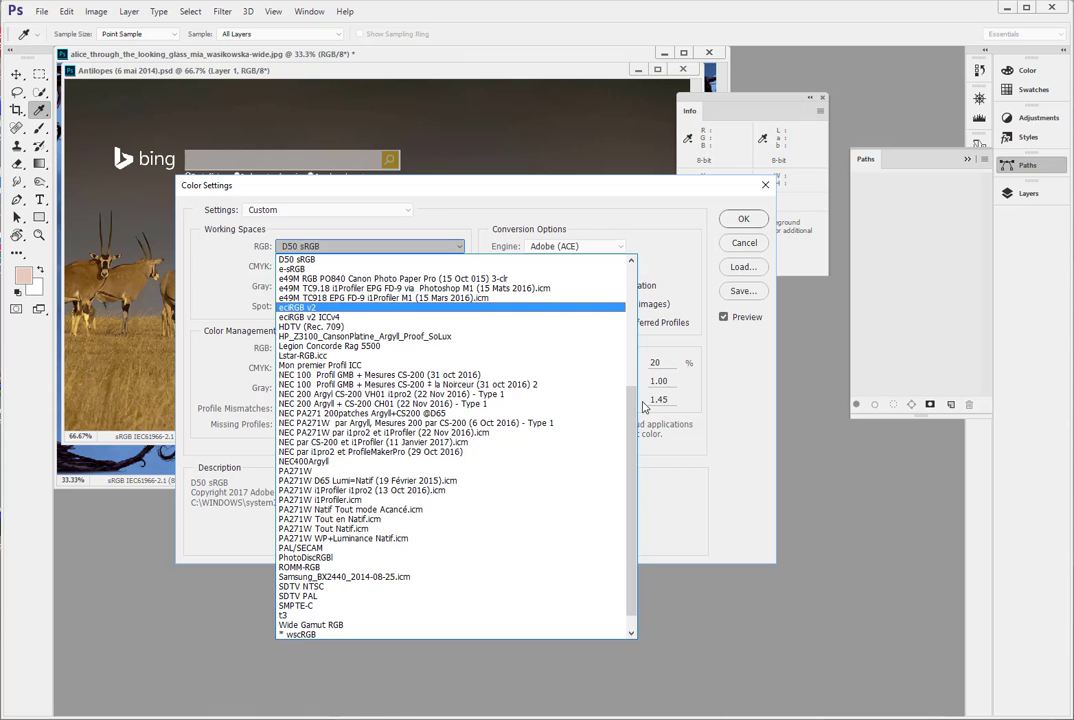
pyautogui.scroll(3)
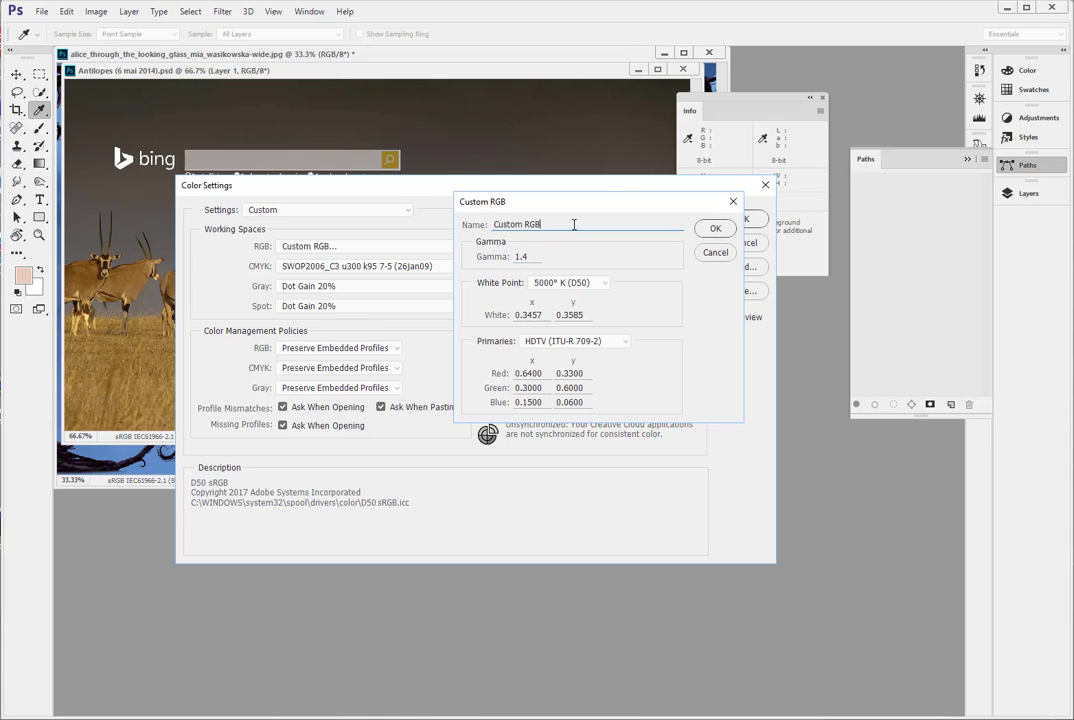
pyautogui.write('D50')
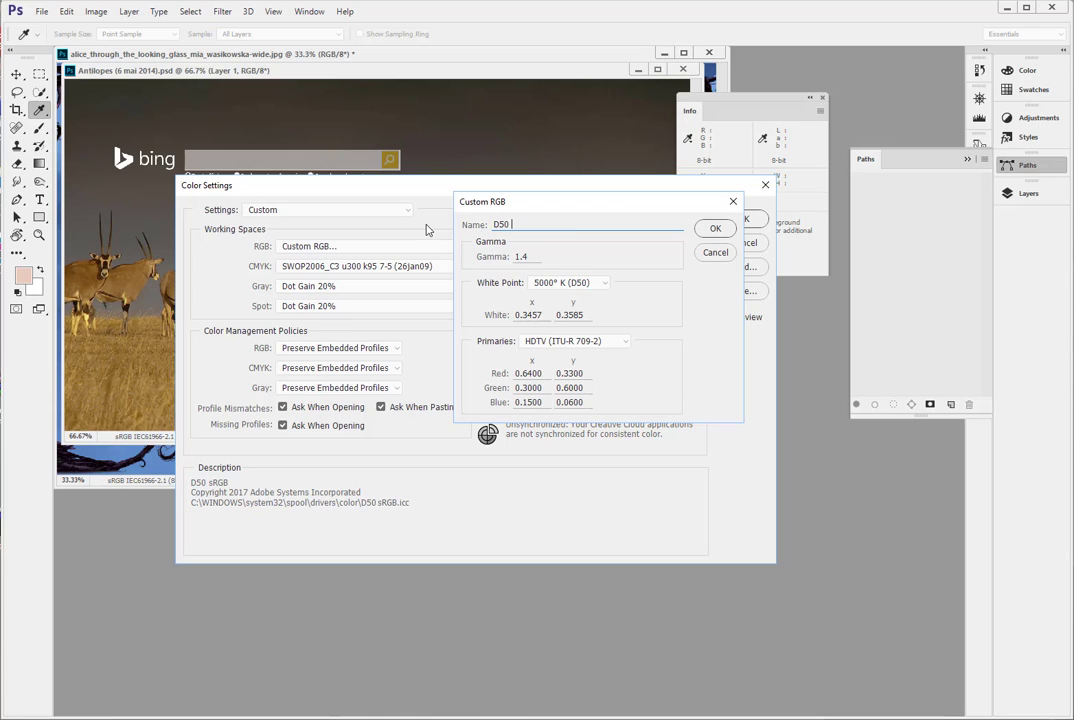
pyautogui.write('sRGB 1.4')
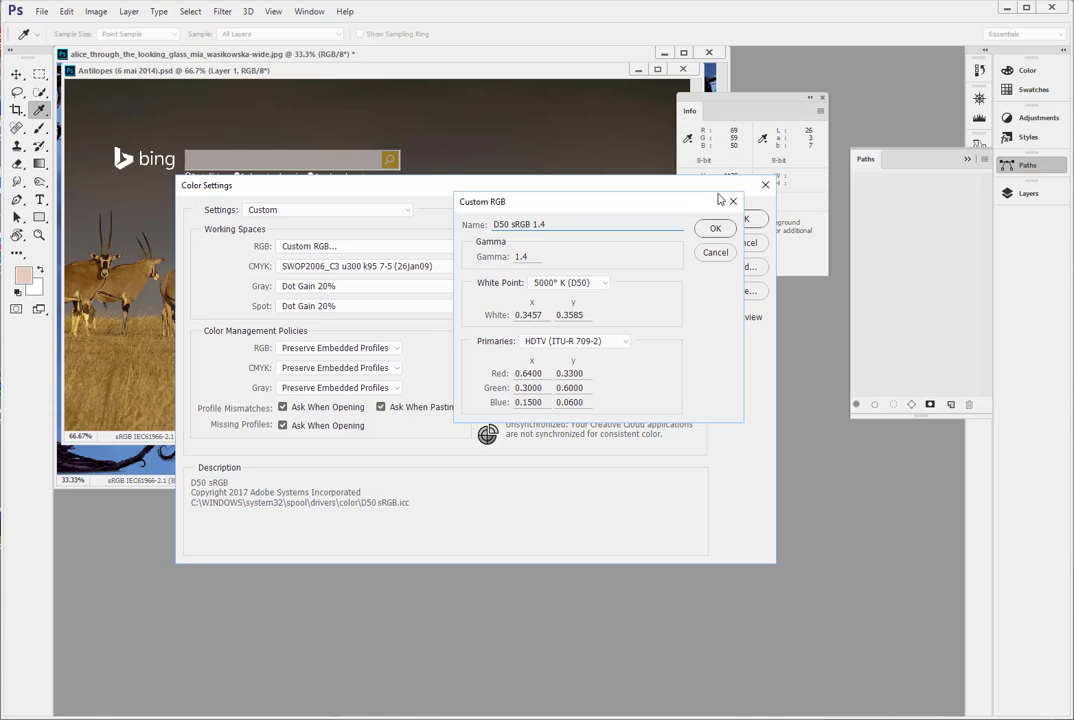
pyautogui.click(715, 228)
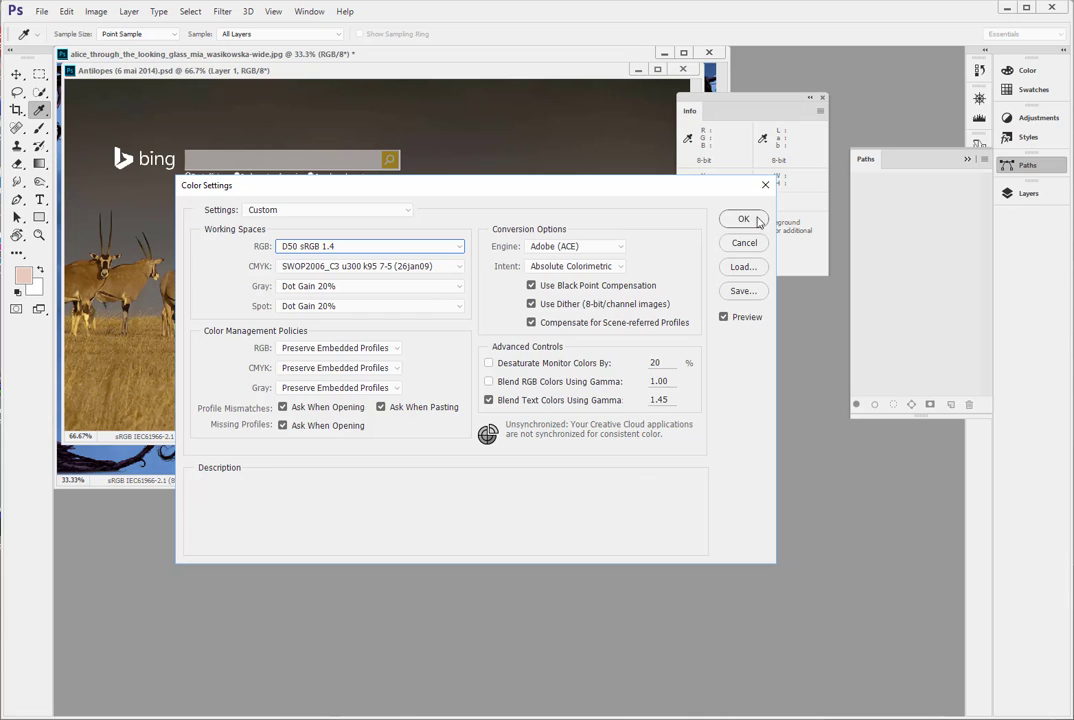
pyautogui.click(66, 11)
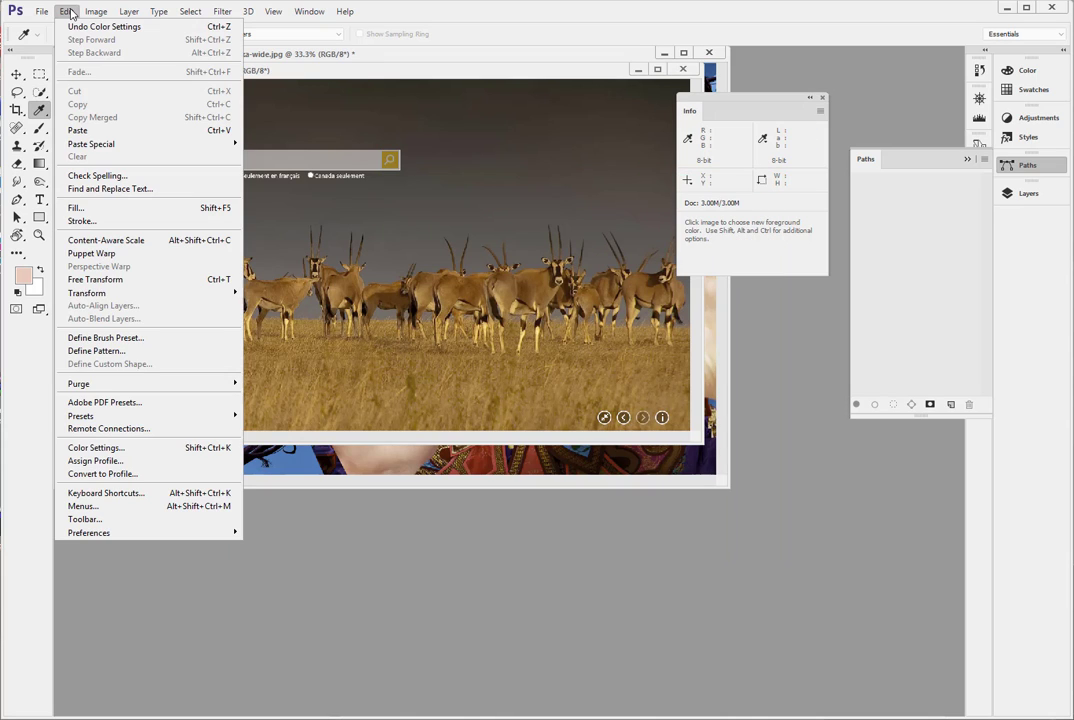
# - Assign the Working RGB: D50 sRGB 1.4 profile to the antelope photo
pyautogui.click(95, 461)
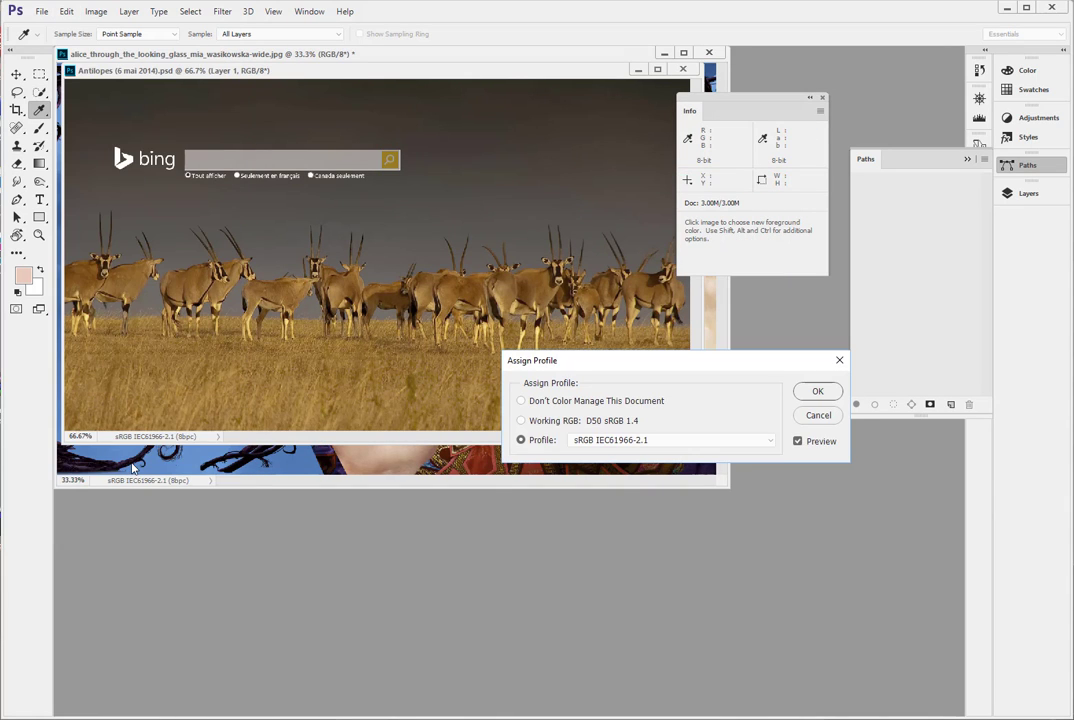
pyautogui.click(521, 420)
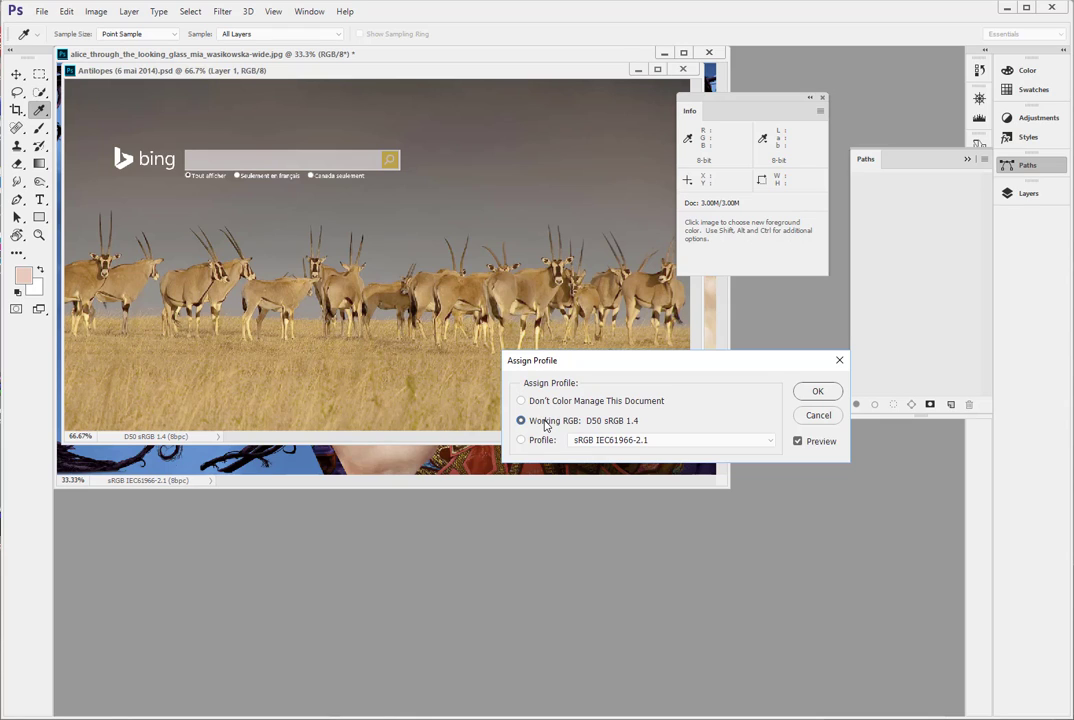
pyautogui.moveTo(583, 420)
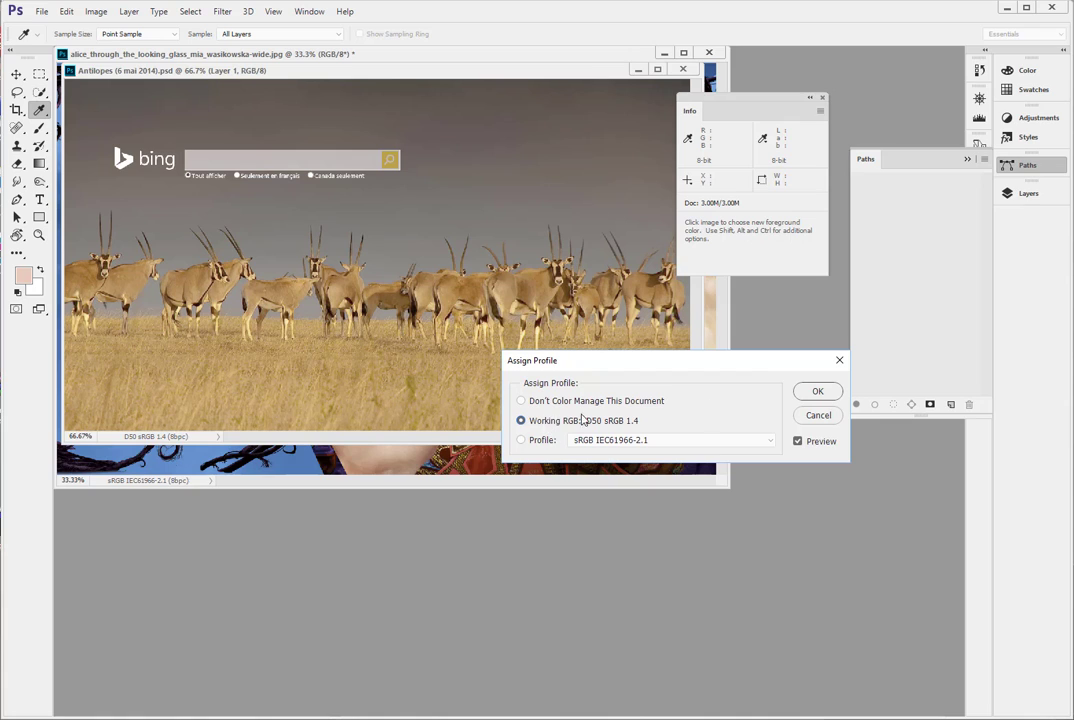
pyautogui.click(817, 390)
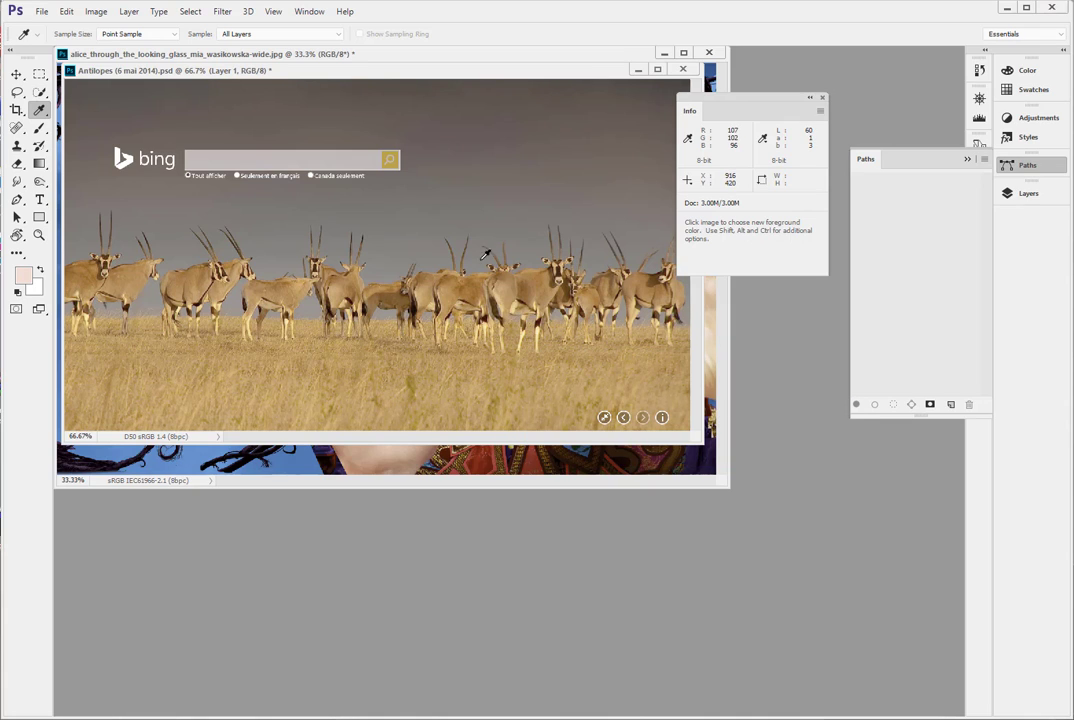
pyautogui.moveTo(485, 178)
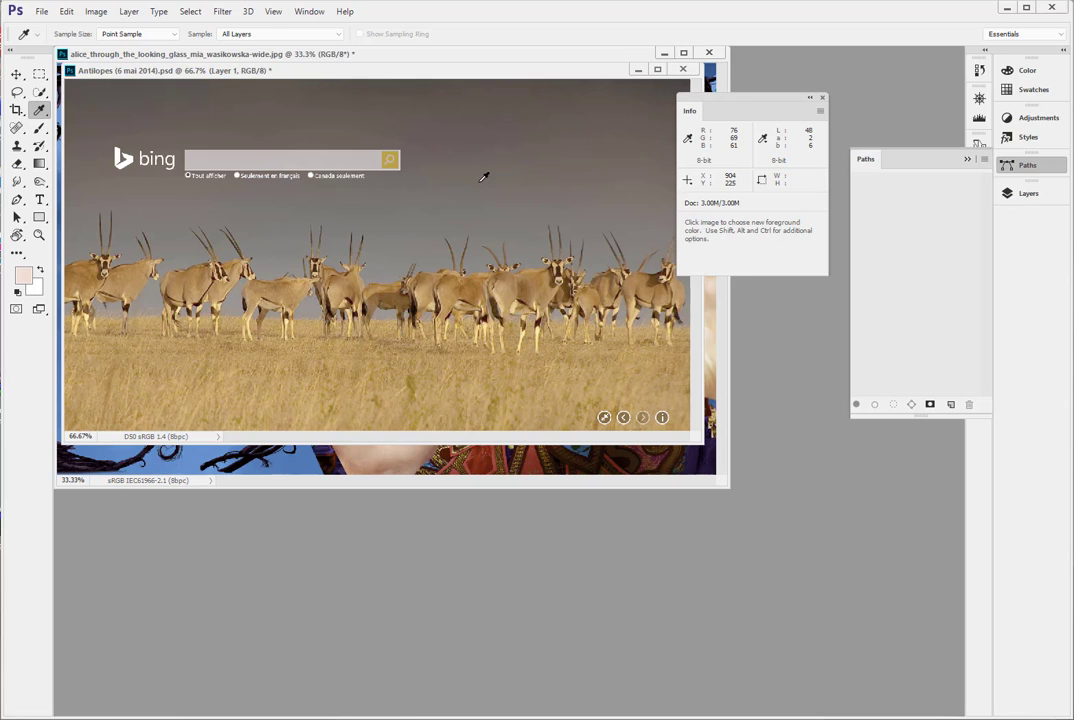
pyautogui.moveTo(228, 103)
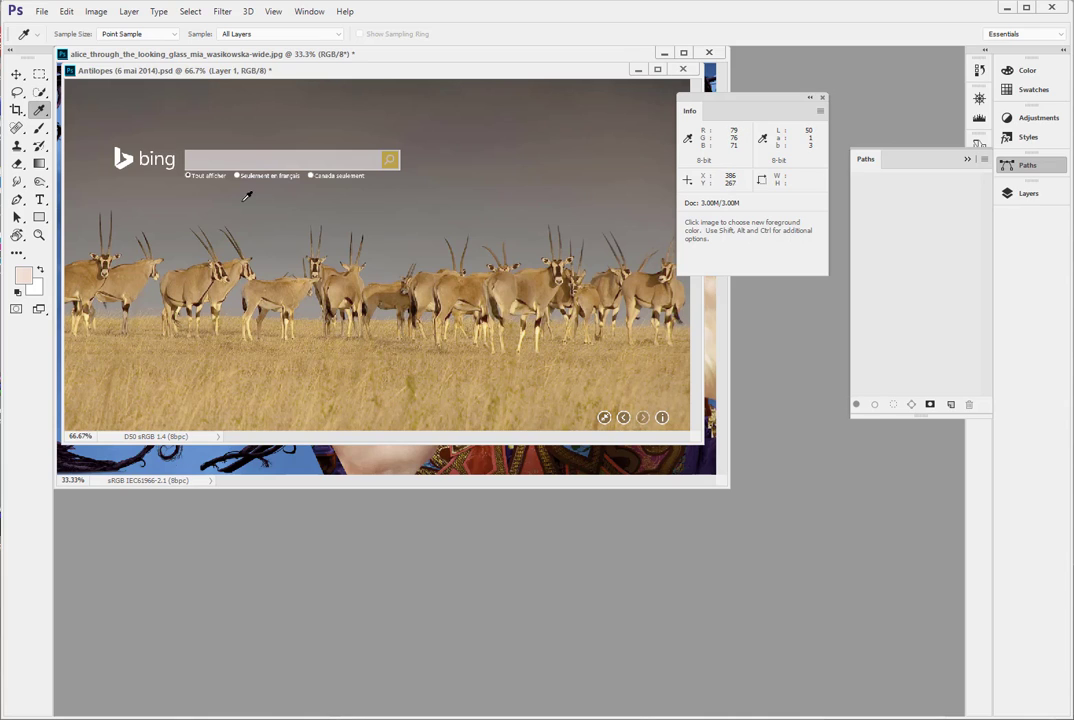
pyautogui.moveTo(510, 268)
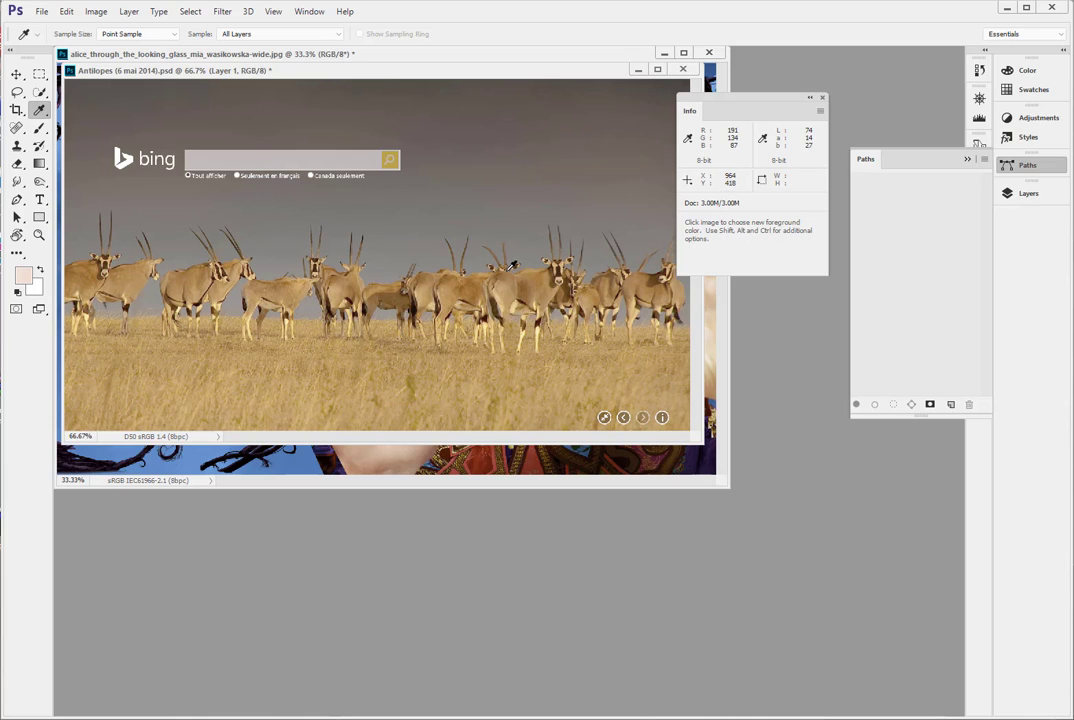